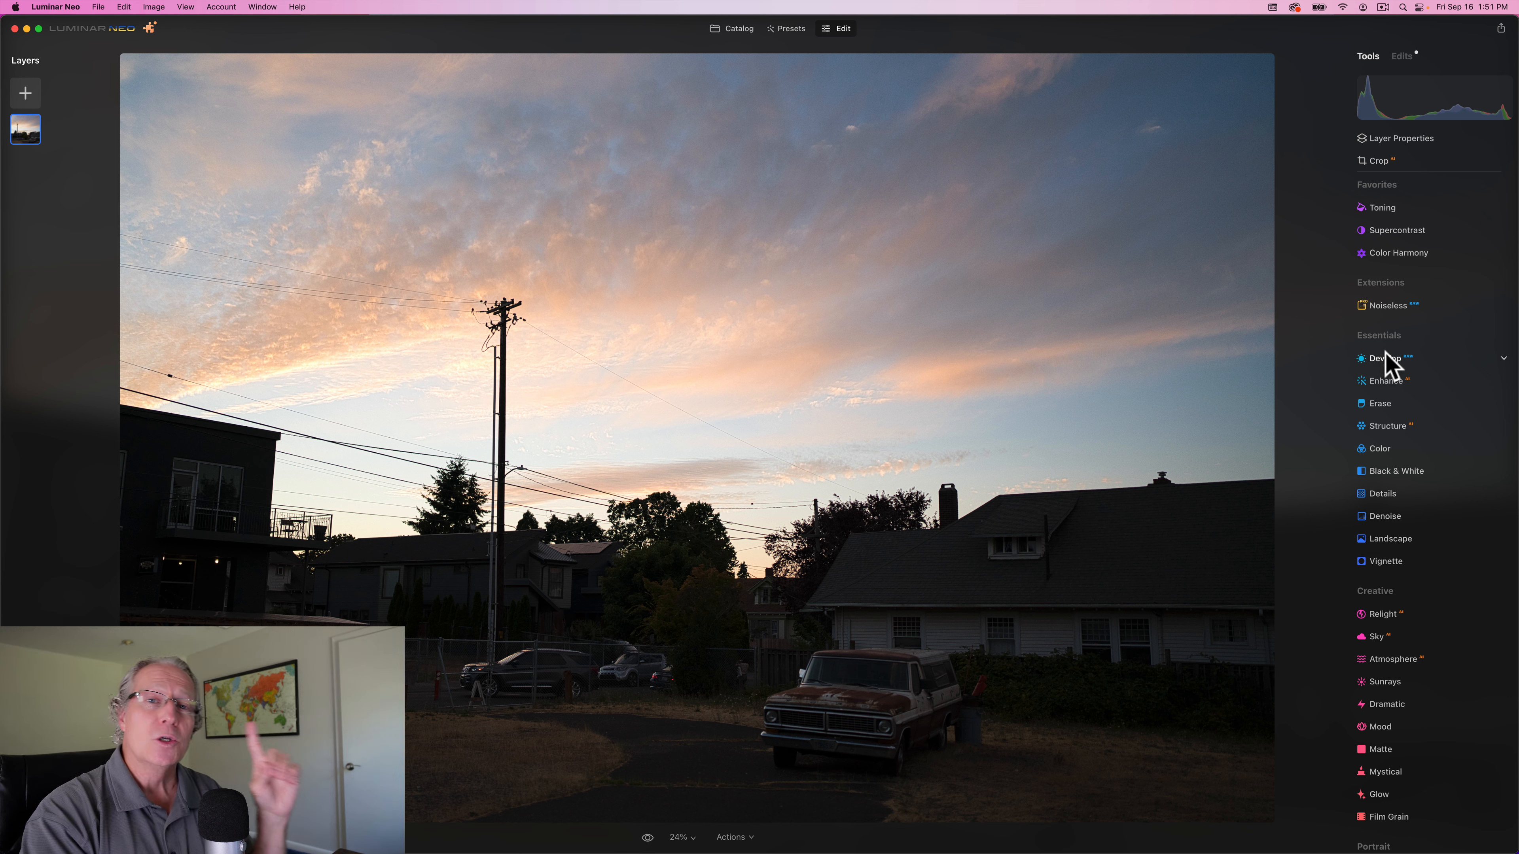
In Develop, trial Exposure at 0.70 and return it to 0.
{"action": "left_click", "coordinate": [1384, 357]}
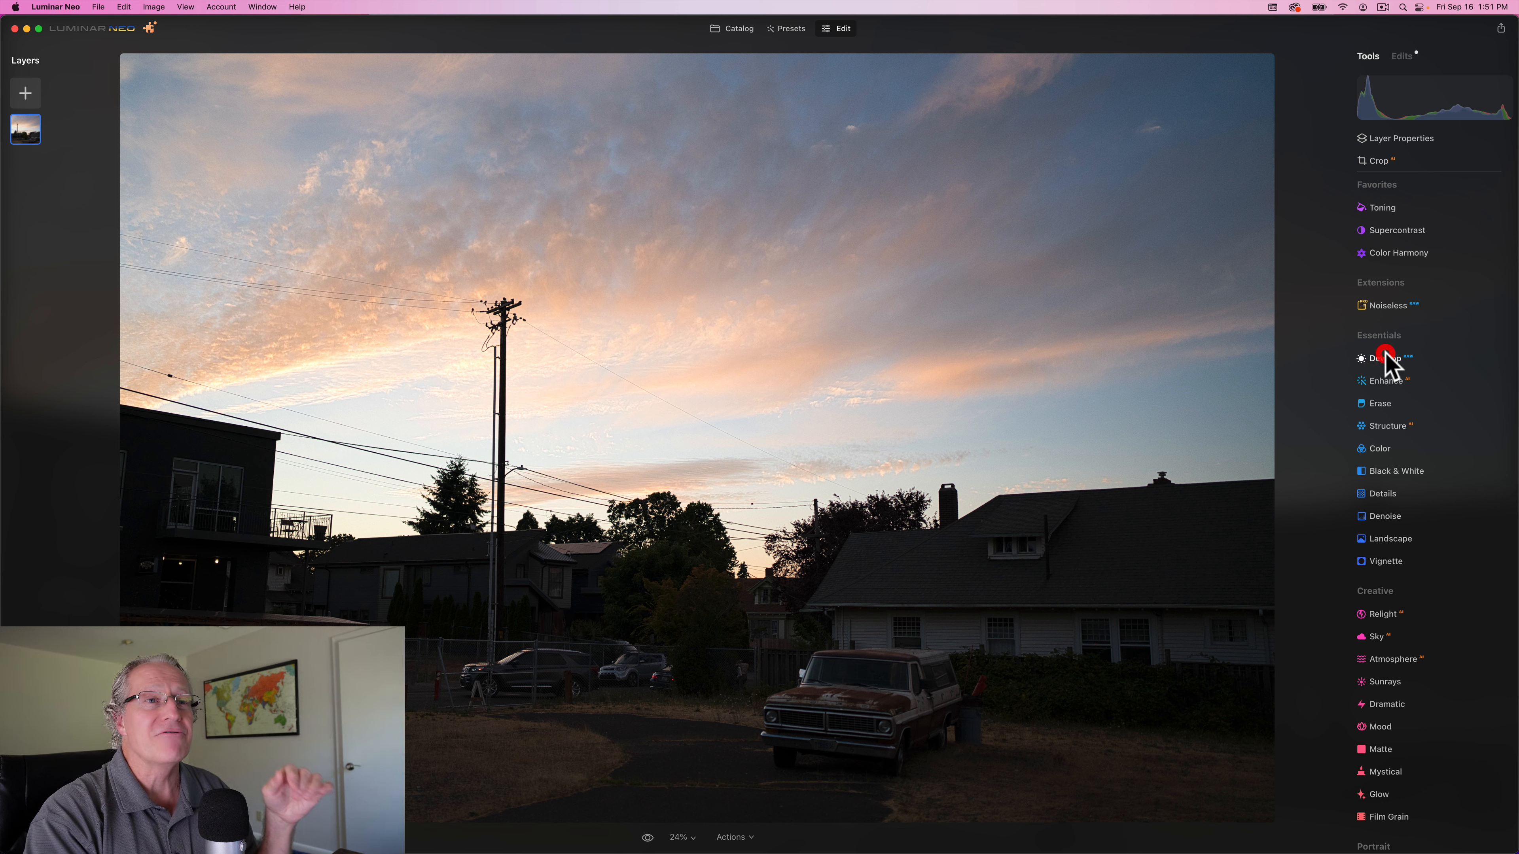
{"action": "left_click", "coordinate": [1382, 359]}
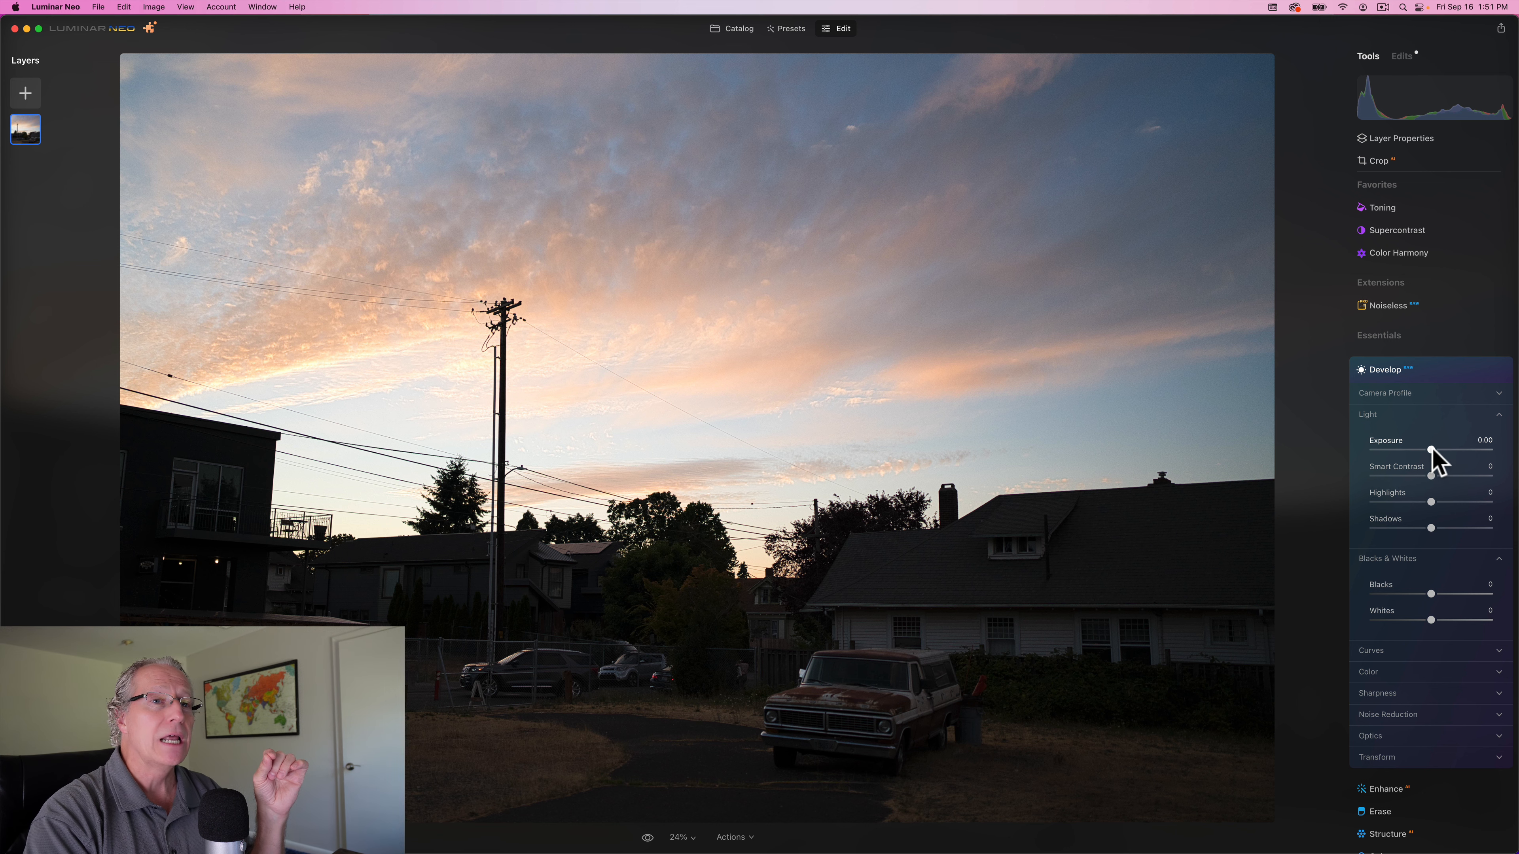
{"action": "left_click_drag", "start_coordinate": [1432, 453], "coordinate": [1440, 453]}
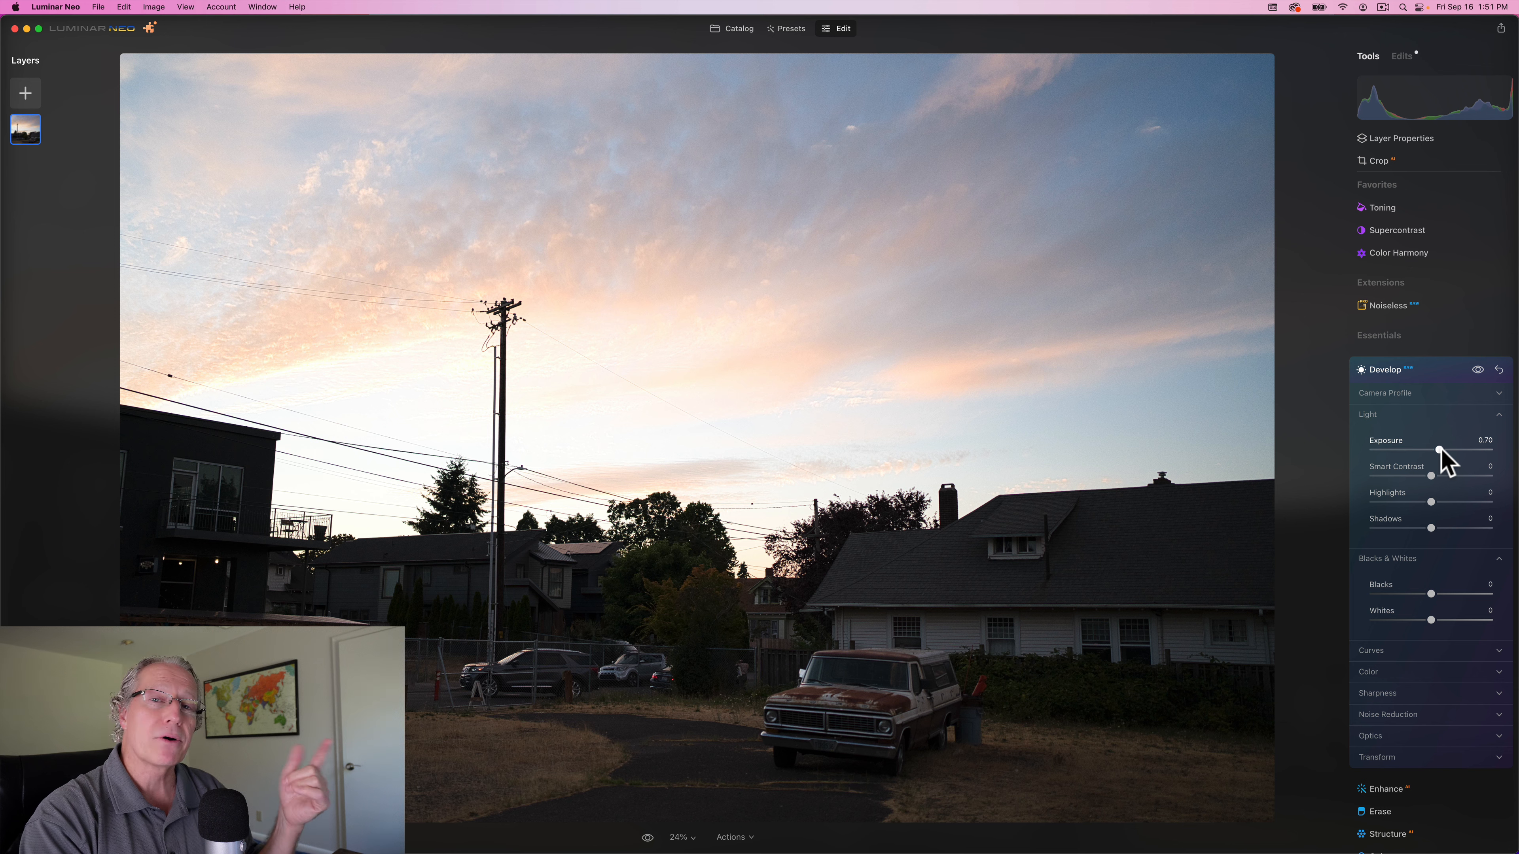
{"action": "left_click_drag", "start_coordinate": [1439, 449], "coordinate": [1431, 449]}
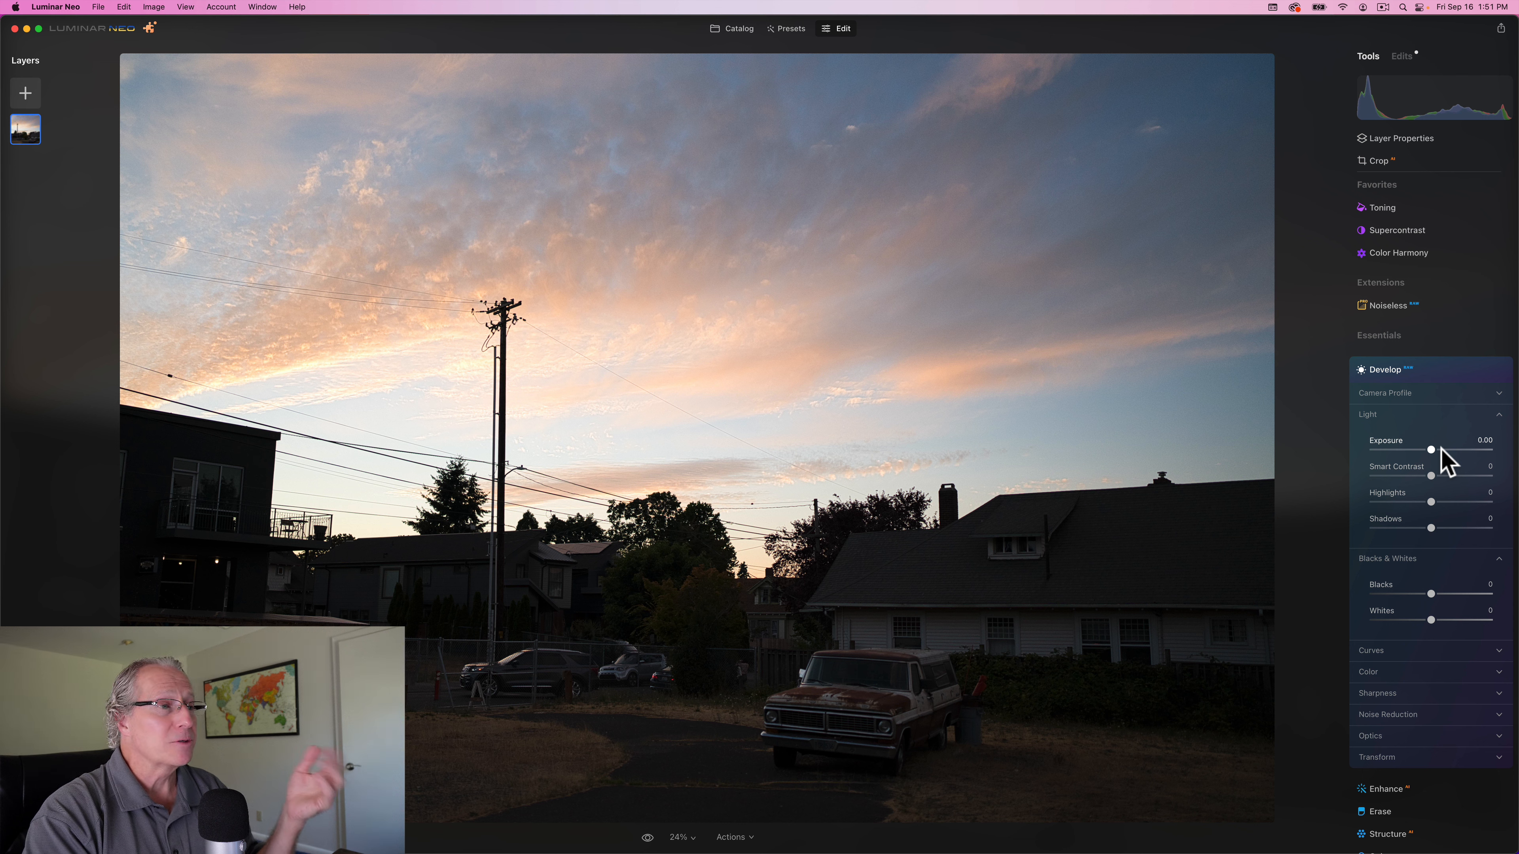
{"action": "mouse_move", "coordinate": [1435, 501]}
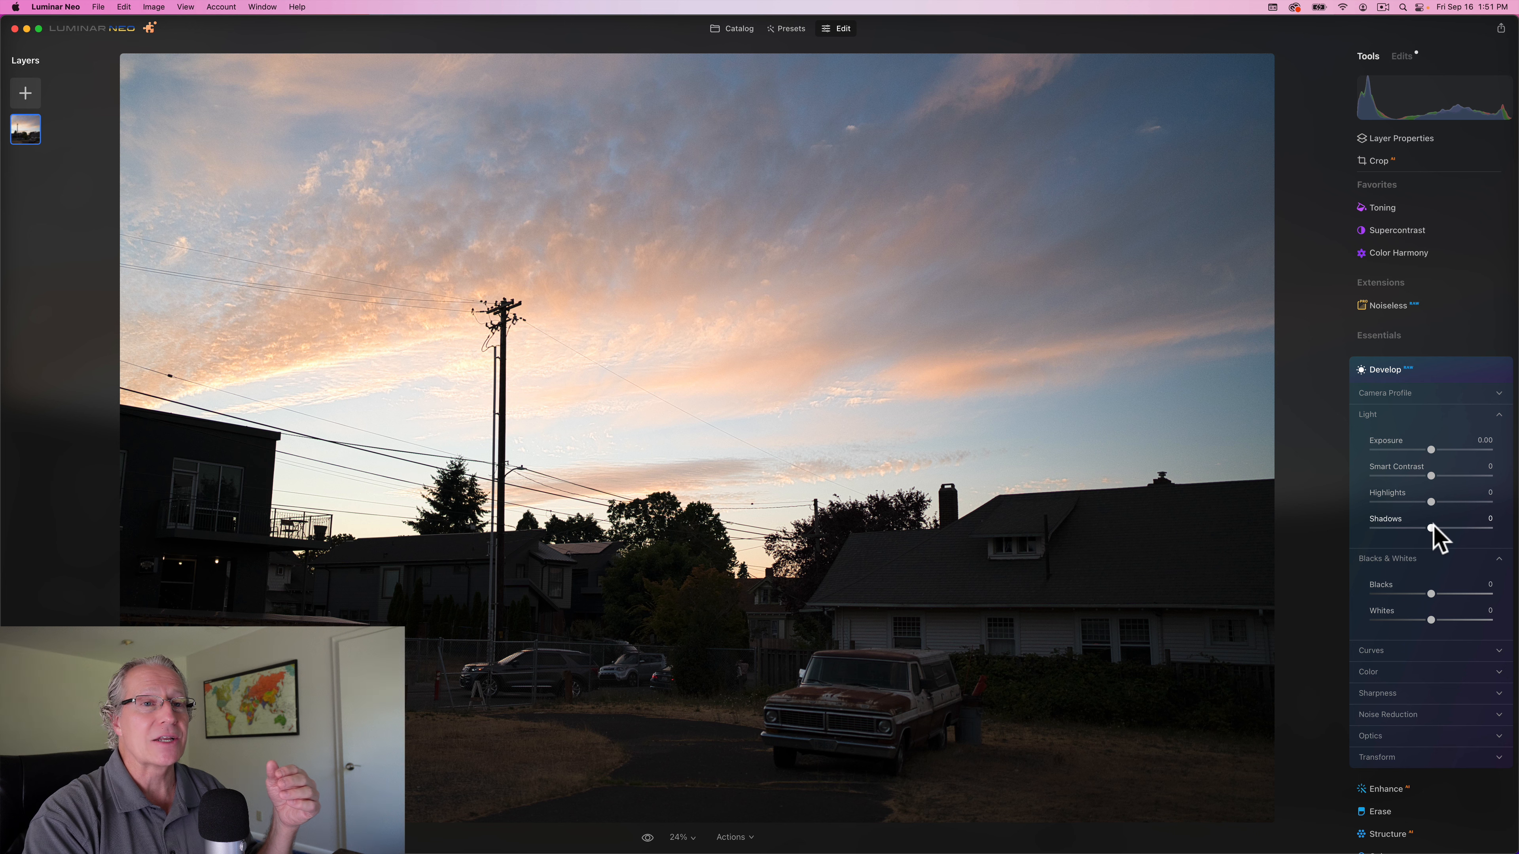
{"action": "left_click_drag", "start_coordinate": [1429, 530], "coordinate": [1454, 530]}
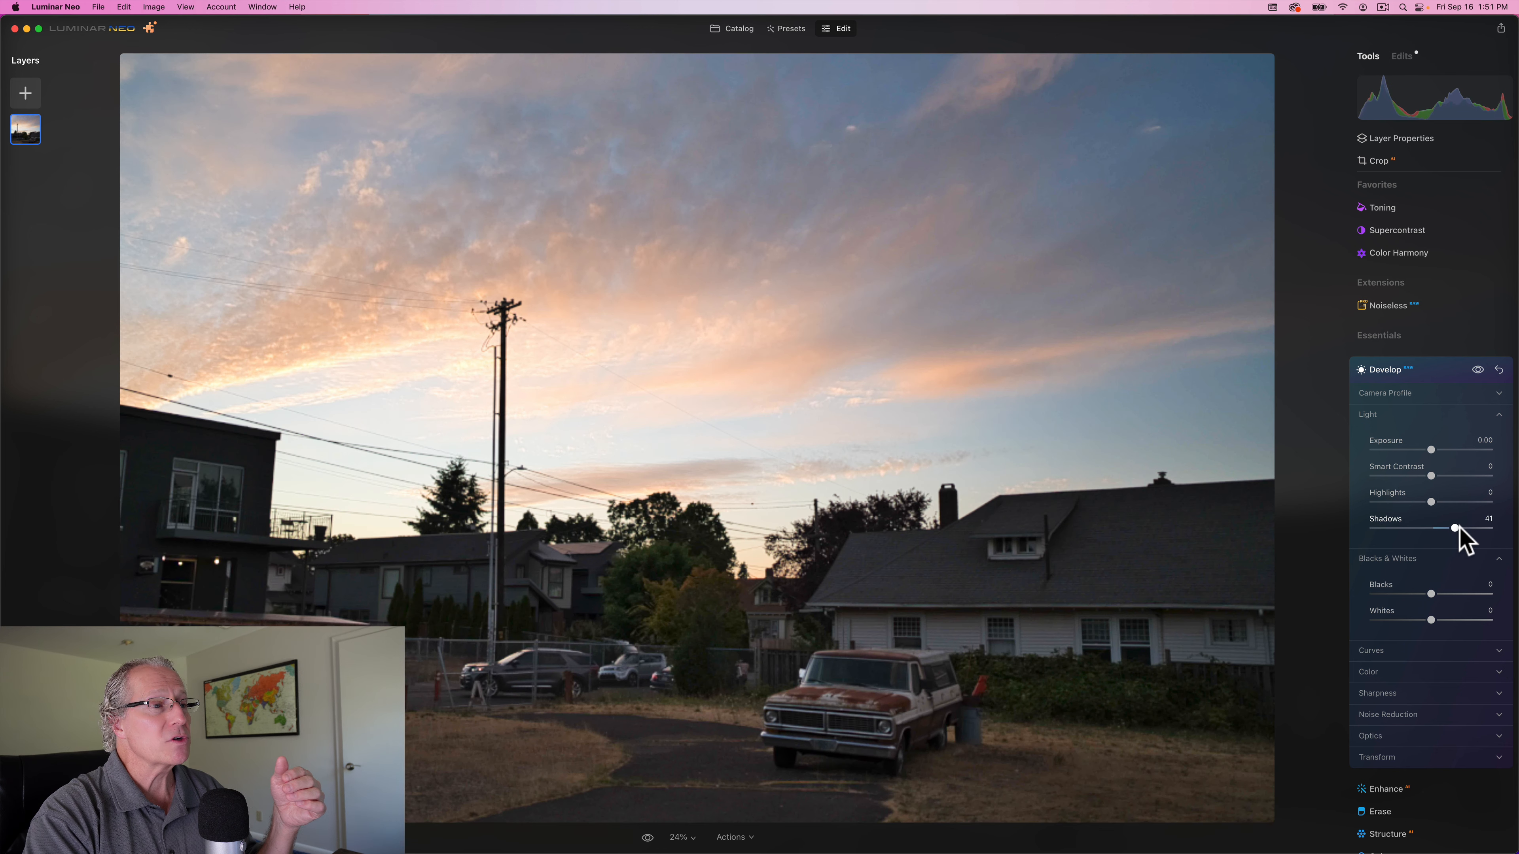
{"action": "left_click_drag", "start_coordinate": [1453, 529], "coordinate": [1462, 529]}
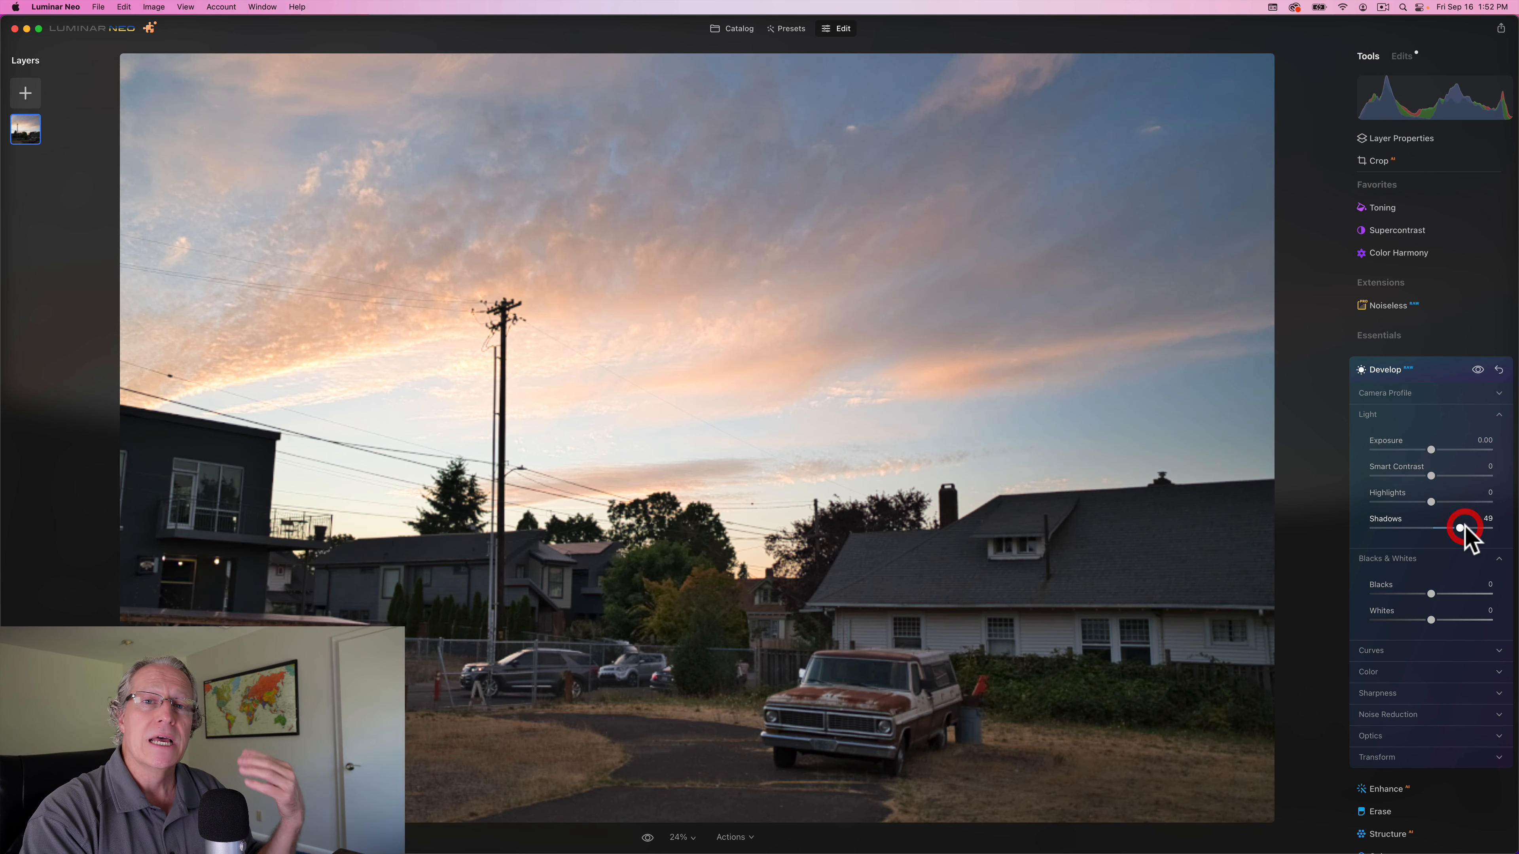
{"action": "left_click_drag", "start_coordinate": [1460, 528], "coordinate": [1459, 528]}
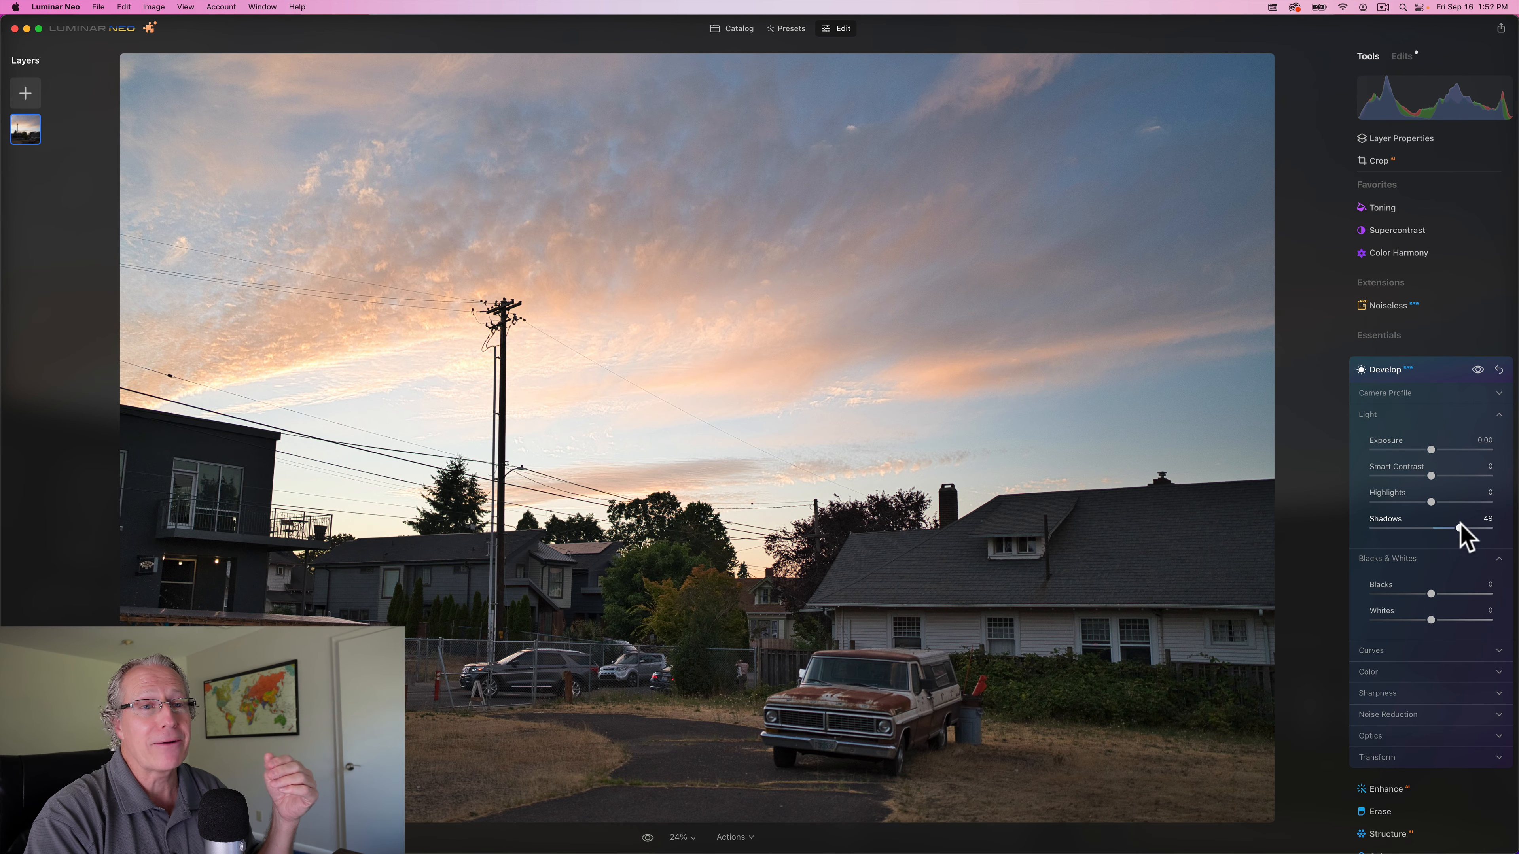
{"action": "mouse_move", "coordinate": [1431, 506]}
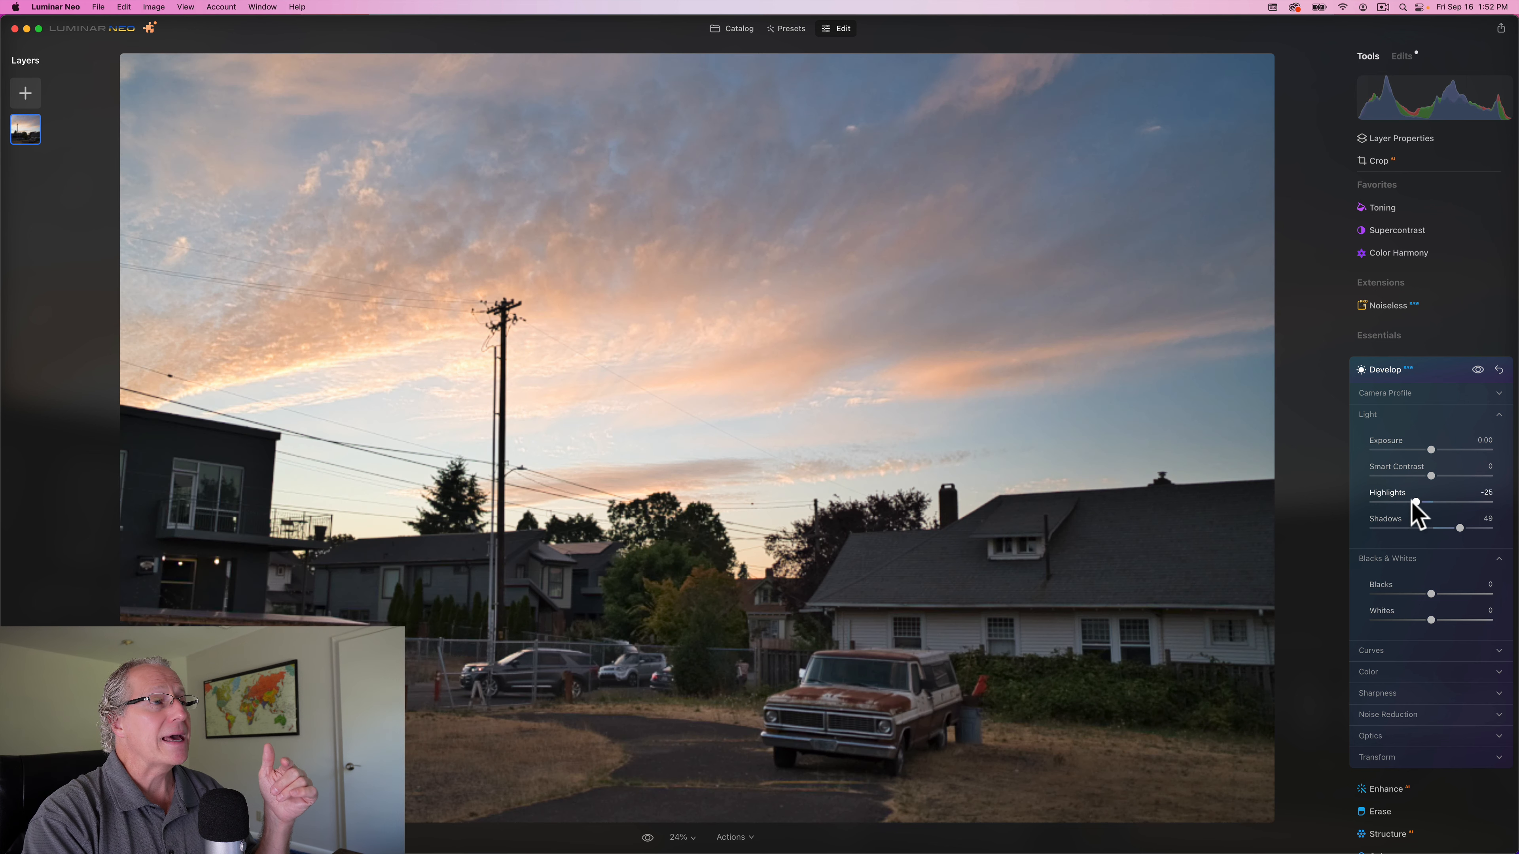
{"action": "left_click_drag", "start_coordinate": [1412, 503], "coordinate": [1399, 503]}
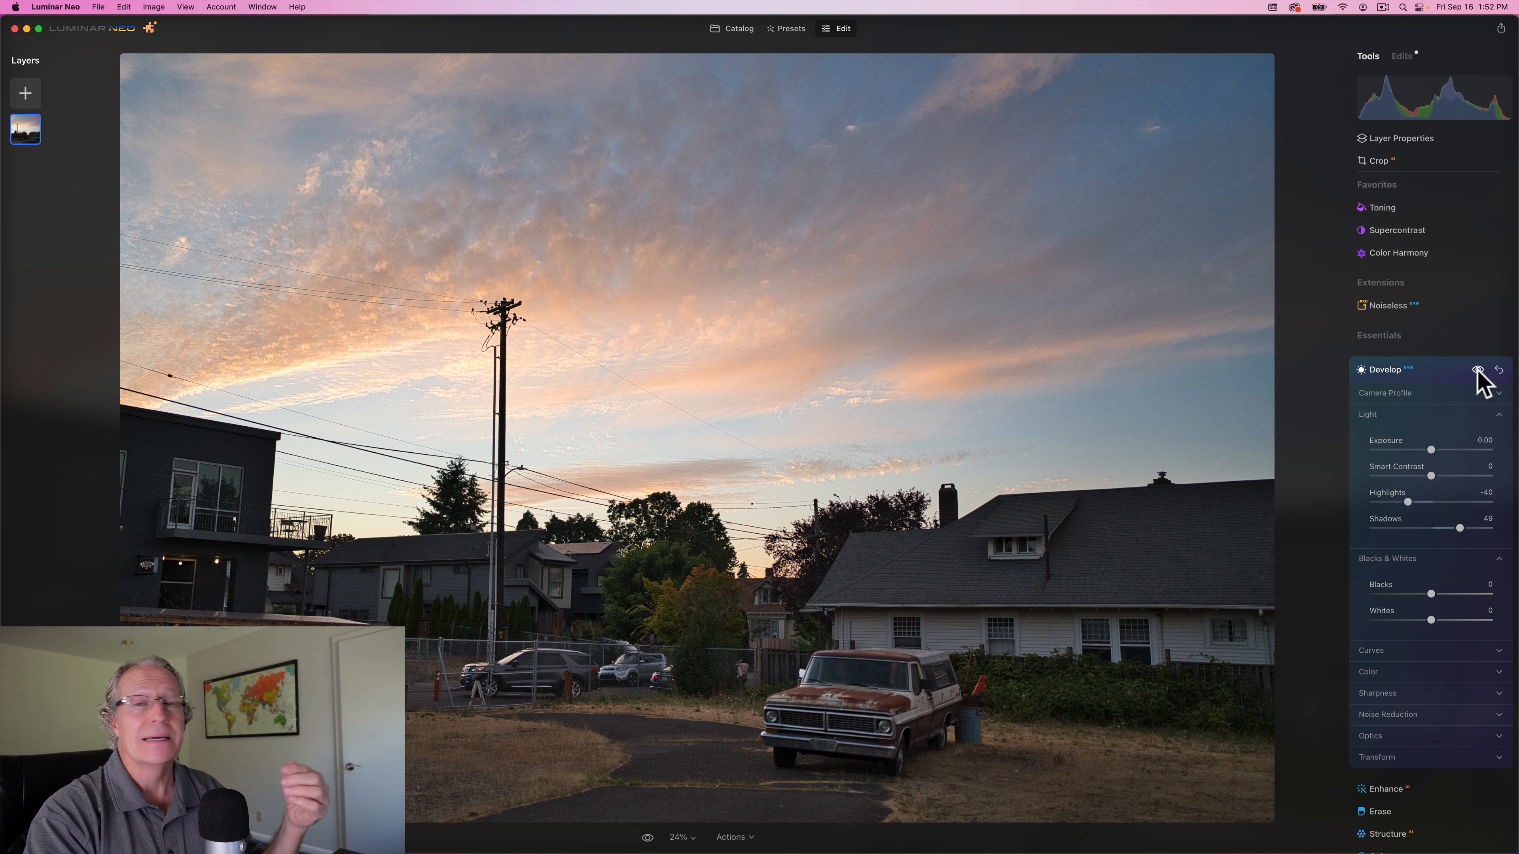
{"action": "left_click", "coordinate": [1498, 370]}
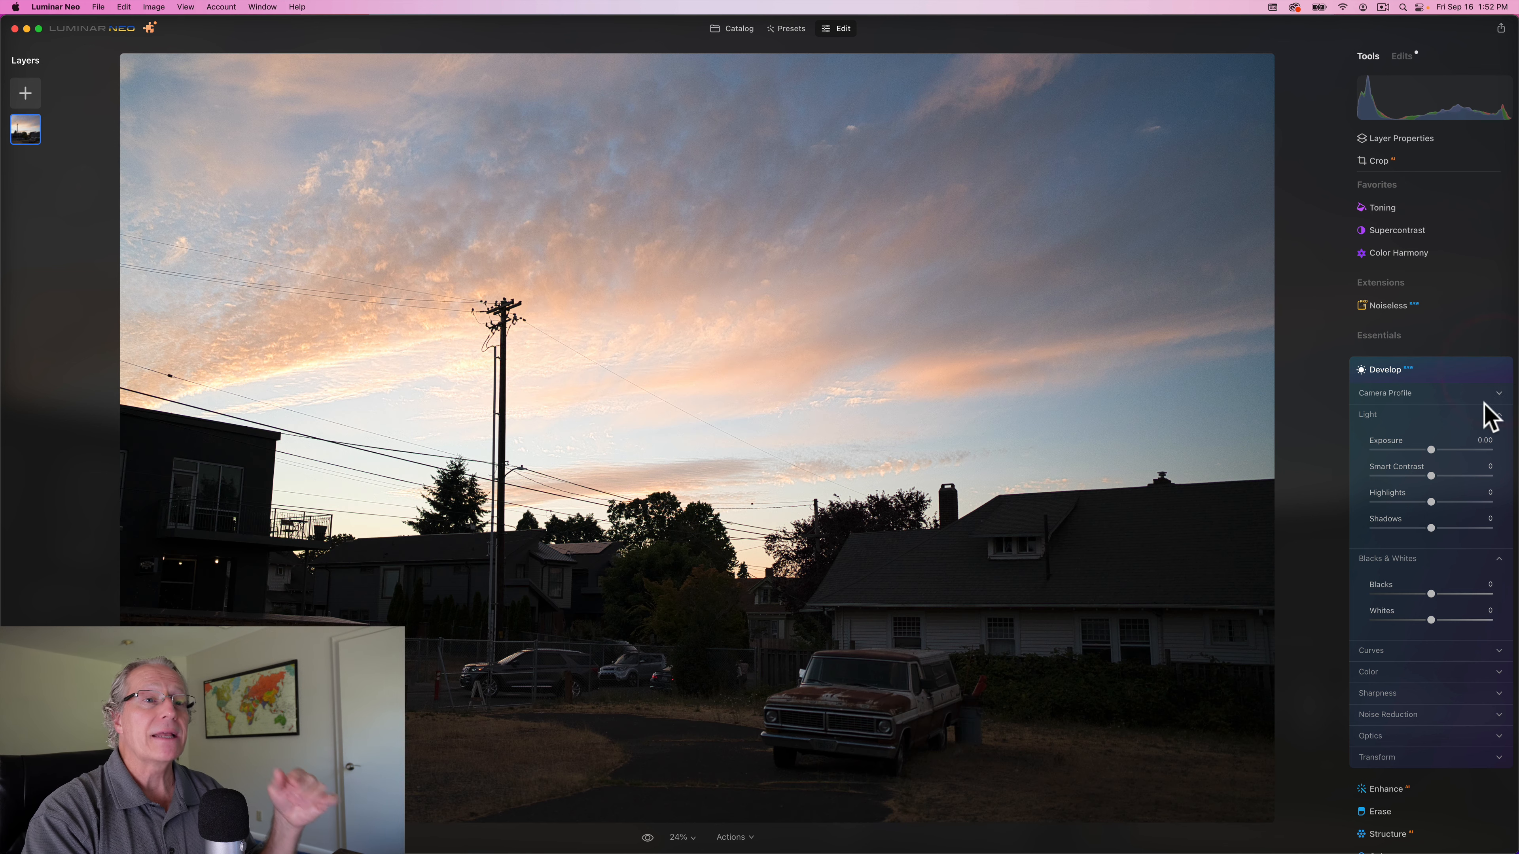
{"action": "mouse_move", "coordinate": [1419, 597]}
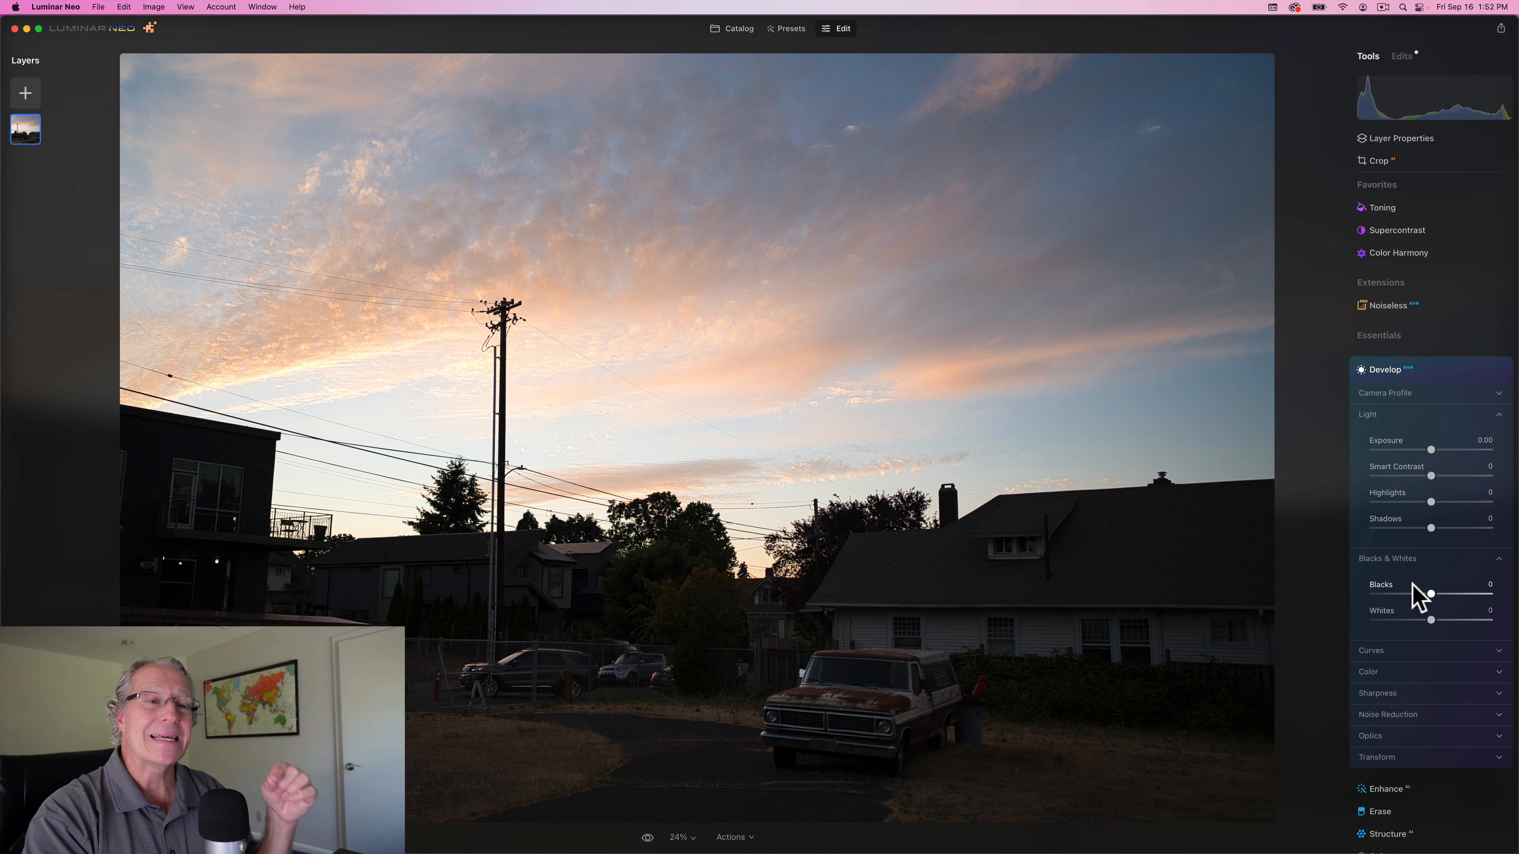
Trial the Blacks, return them to zero, then lift Shadows to about 35.
{"action": "left_click_drag", "start_coordinate": [1432, 594], "coordinate": [1447, 594]}
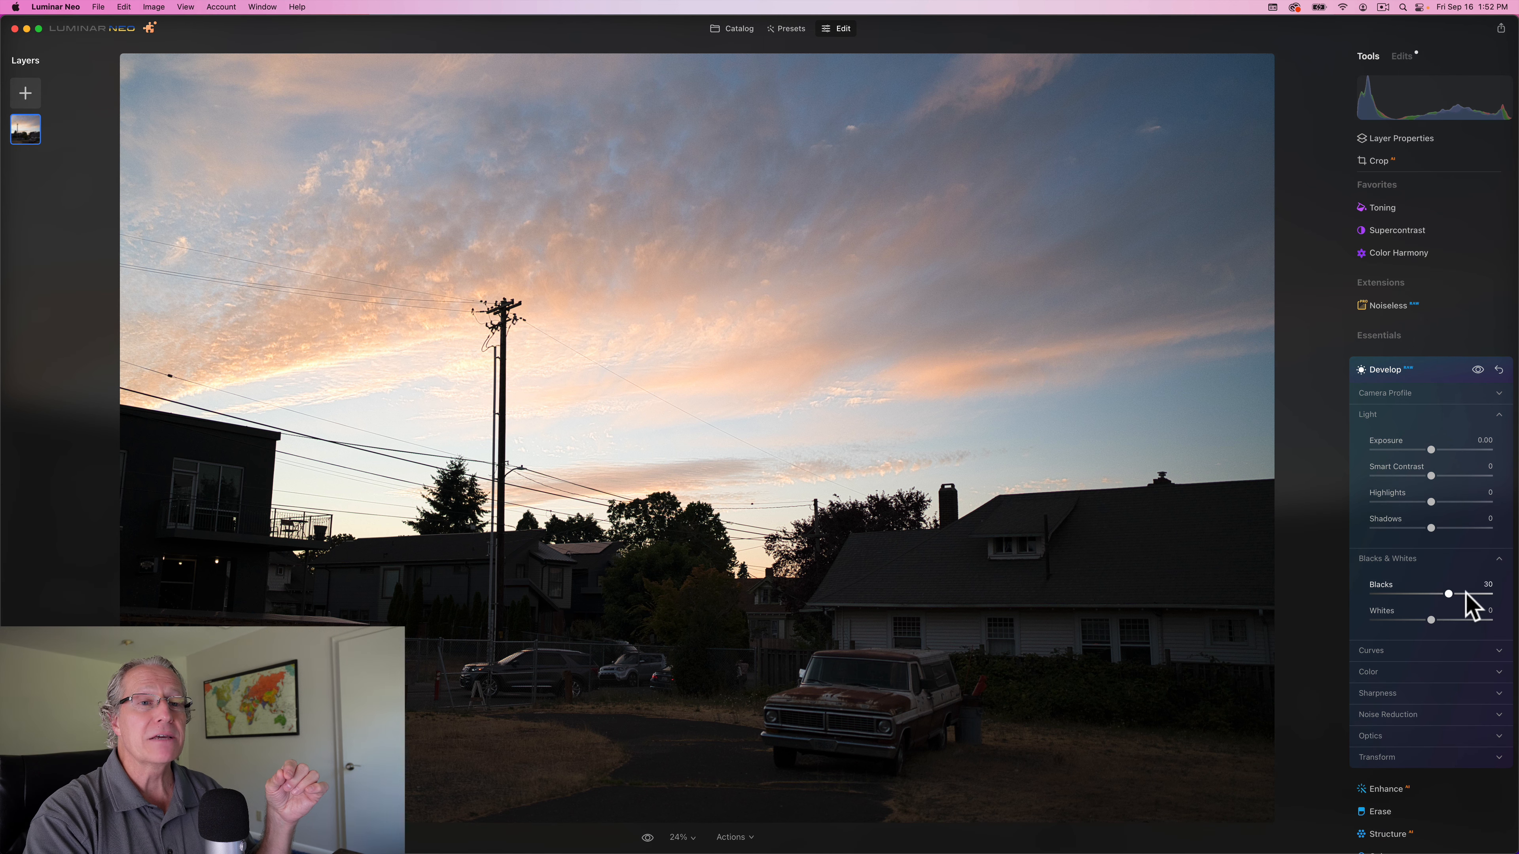
{"action": "left_click_drag", "start_coordinate": [1446, 594], "coordinate": [1490, 594]}
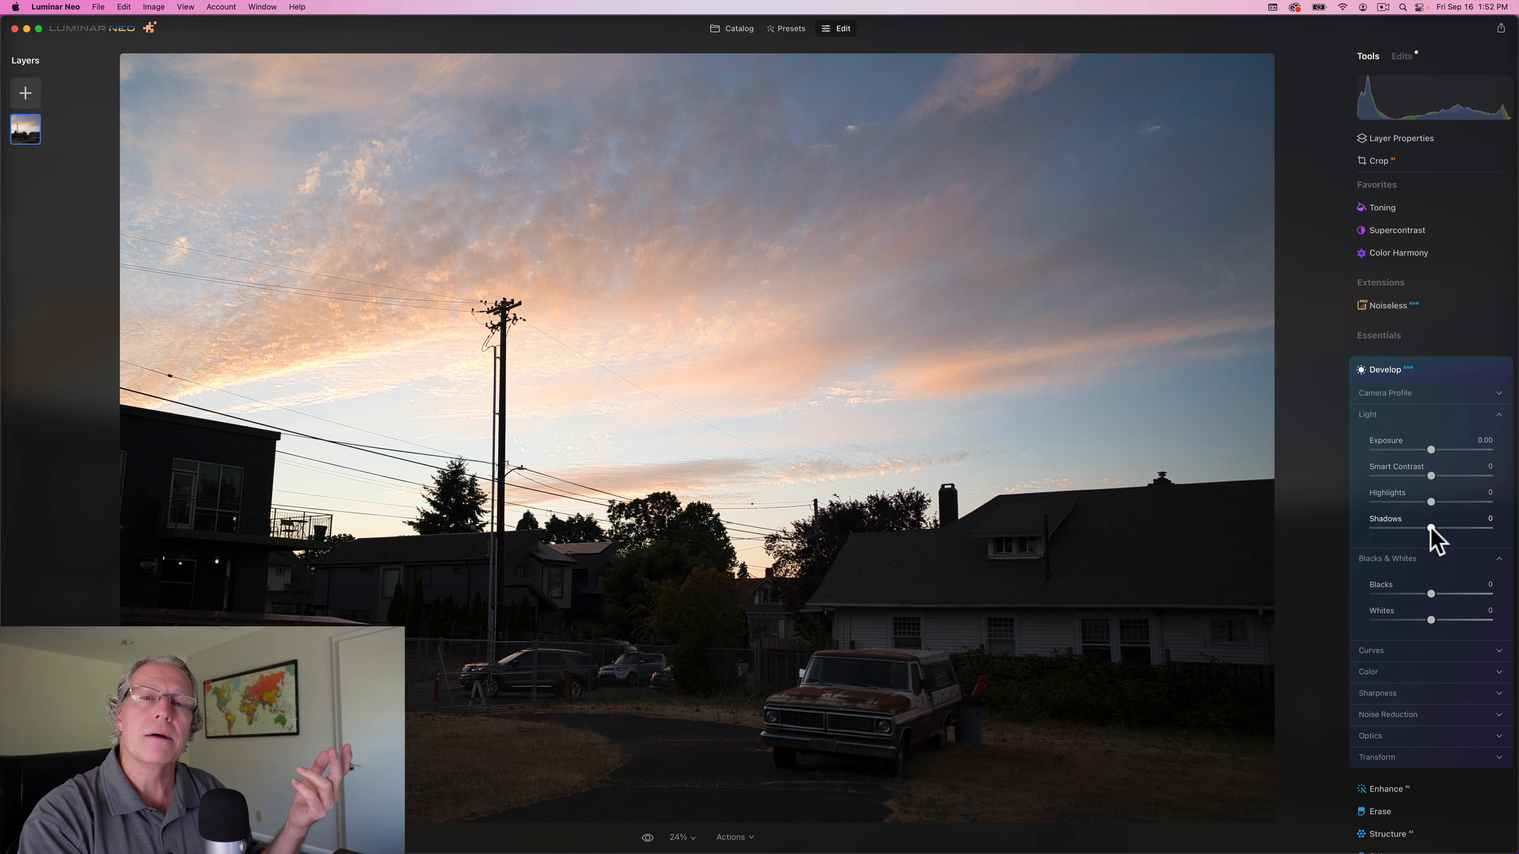
{"action": "left_click_drag", "start_coordinate": [1431, 527], "coordinate": [1441, 528]}
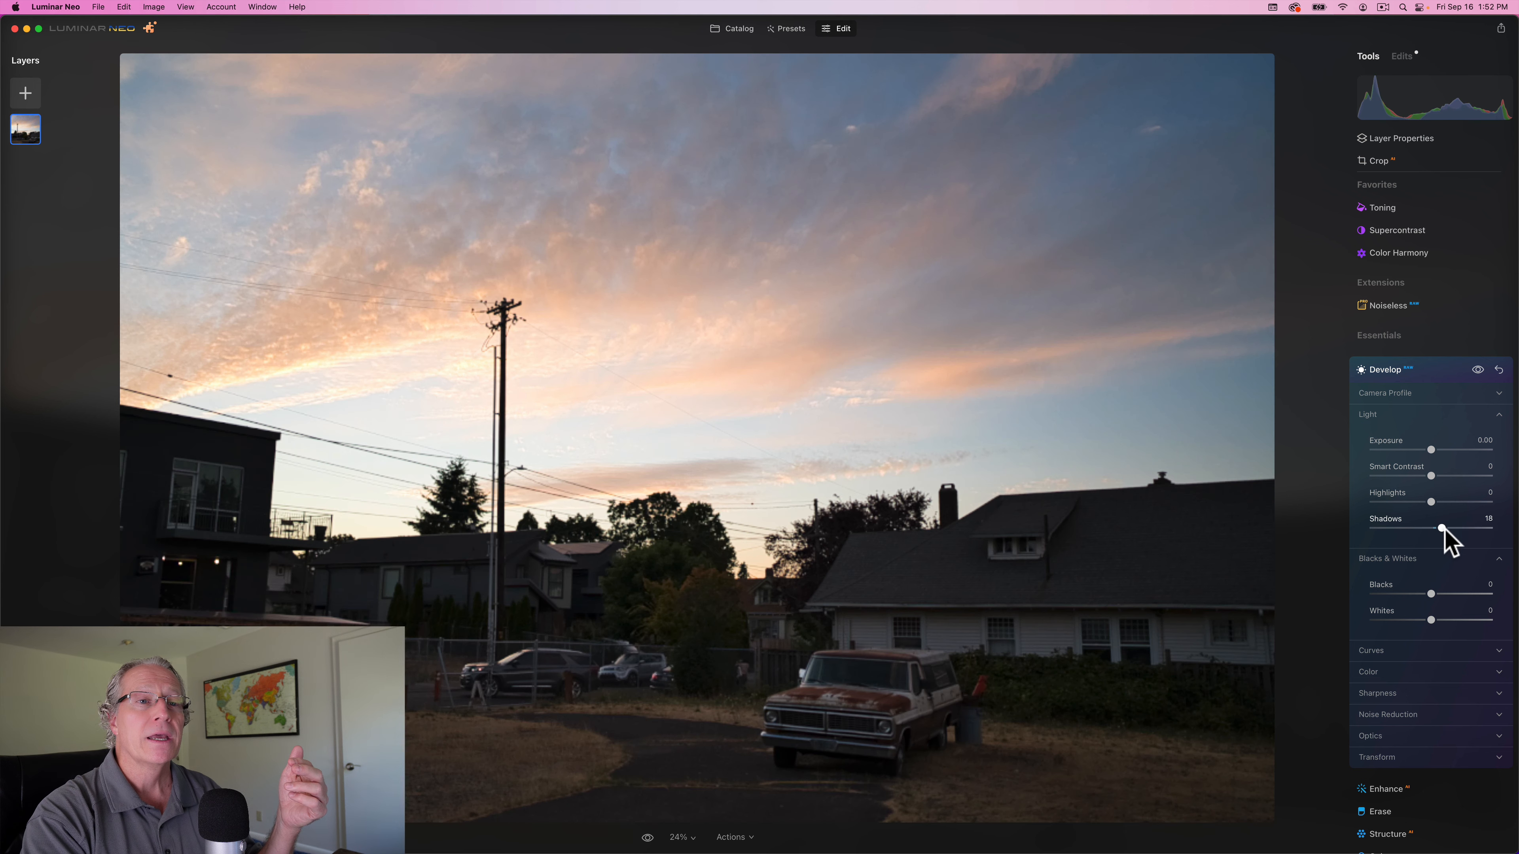
{"action": "left_click_drag", "start_coordinate": [1431, 501], "coordinate": [1423, 502]}
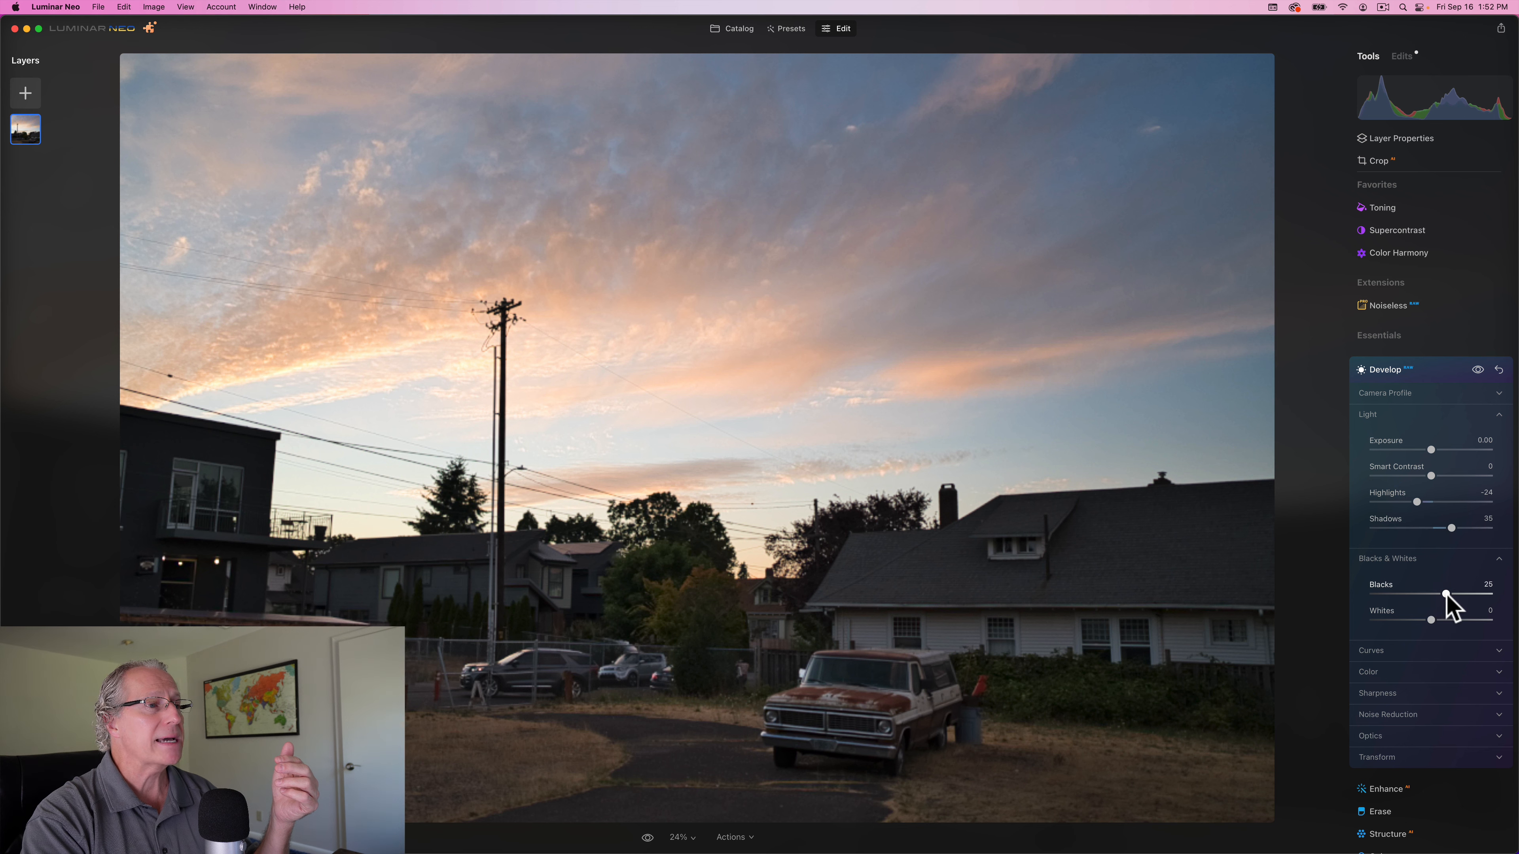
Raise Blacks to about 60 and pull Whites down to tame the bright sky.
{"action": "left_click_drag", "start_coordinate": [1445, 596], "coordinate": [1461, 595]}
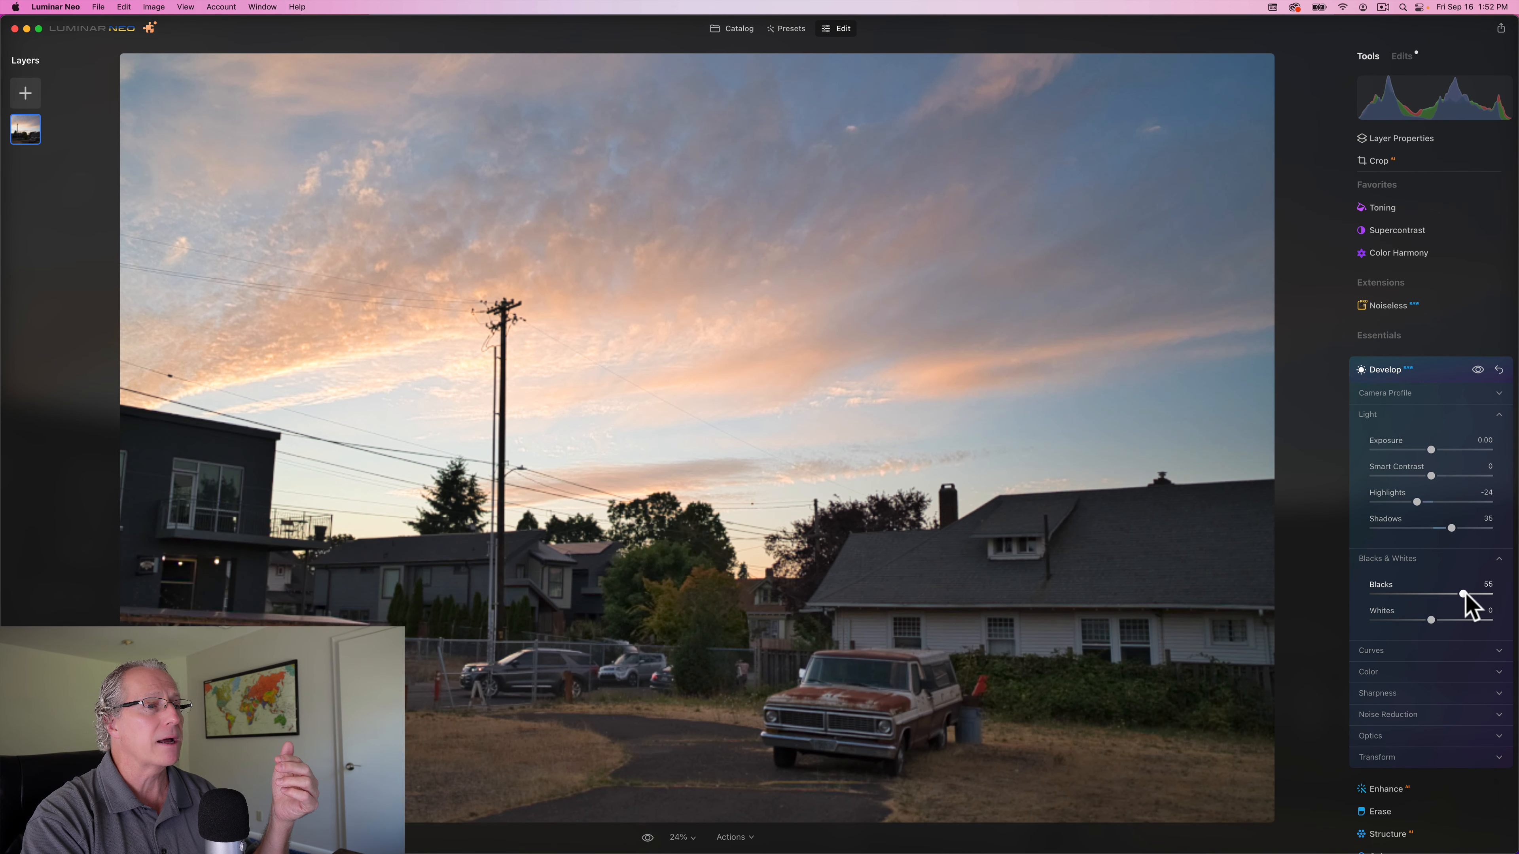
{"action": "left_click_drag", "start_coordinate": [1432, 617], "coordinate": [1411, 617]}
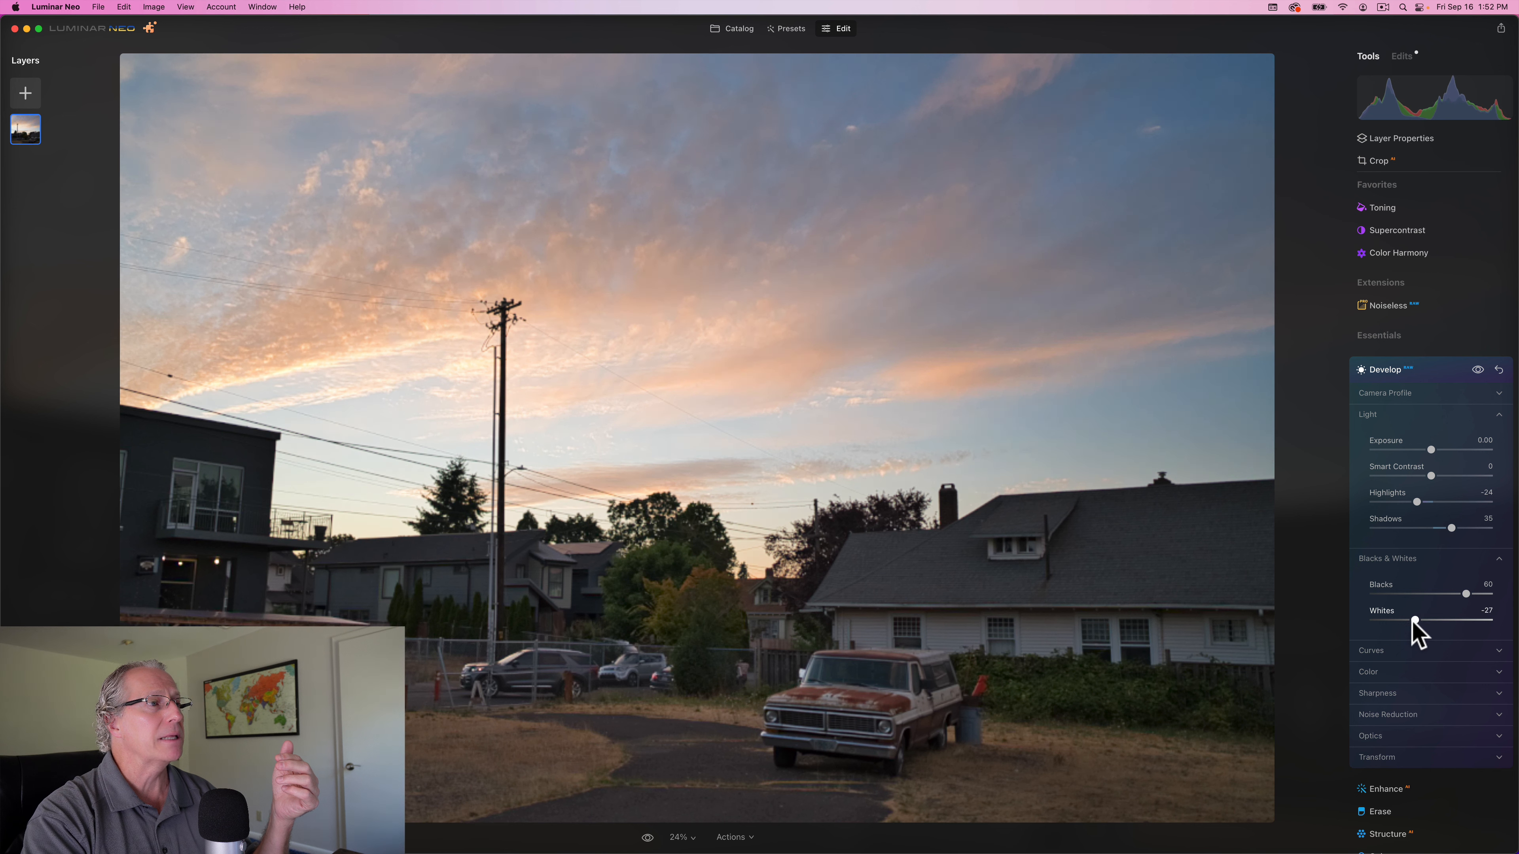
{"action": "left_click_drag", "start_coordinate": [1412, 622], "coordinate": [1399, 622]}
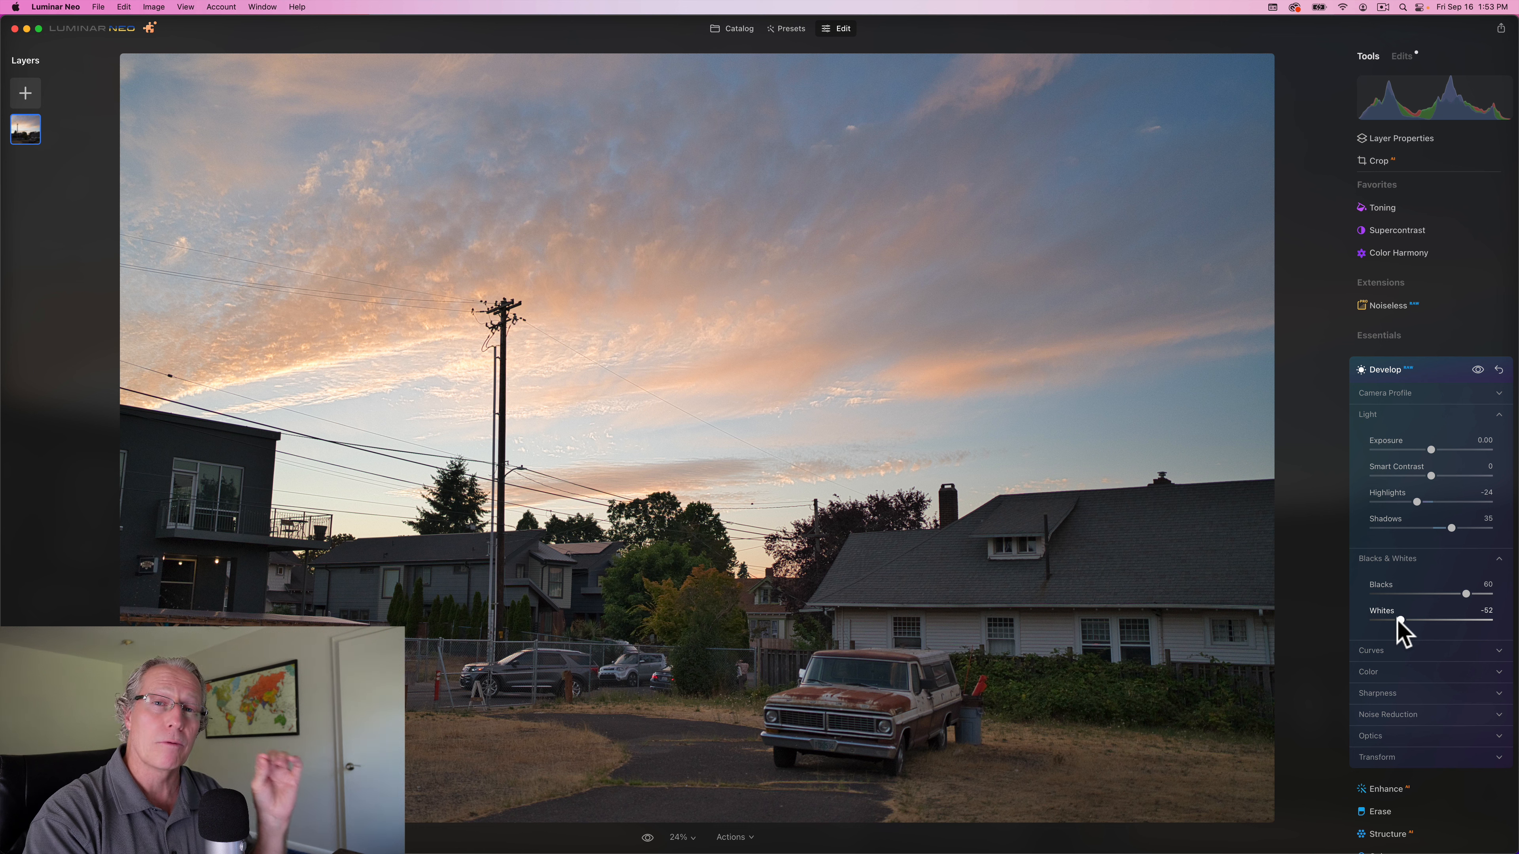
{"action": "mouse_move", "coordinate": [1432, 486]}
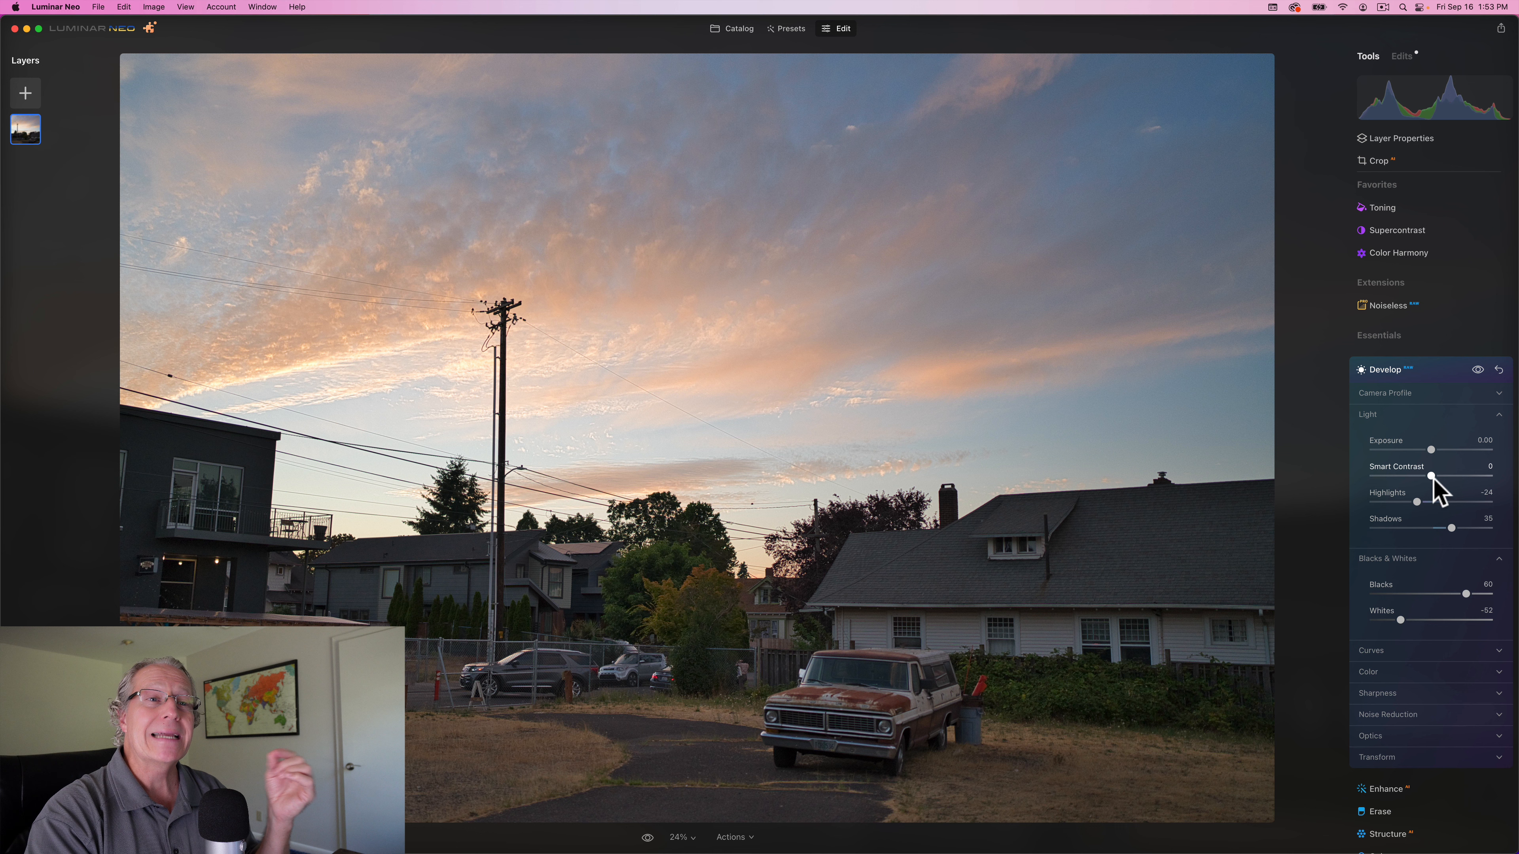
Raise Smart Contrast to 25, then toggle the Develop edits off to compare.
{"action": "left_click_drag", "start_coordinate": [1432, 476], "coordinate": [1437, 475]}
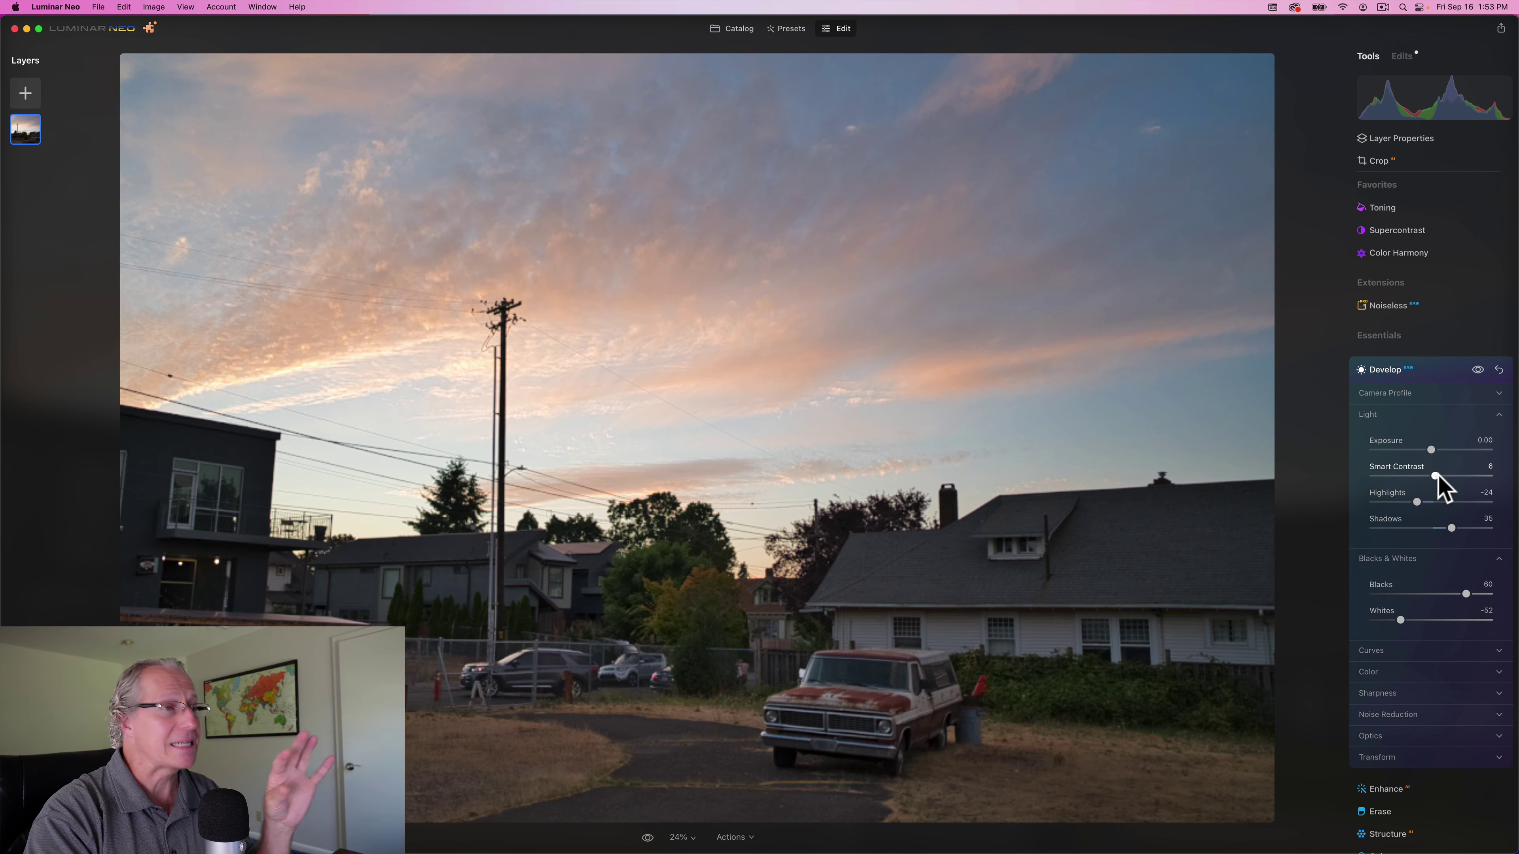
{"action": "left_click_drag", "start_coordinate": [1433, 476], "coordinate": [1443, 476]}
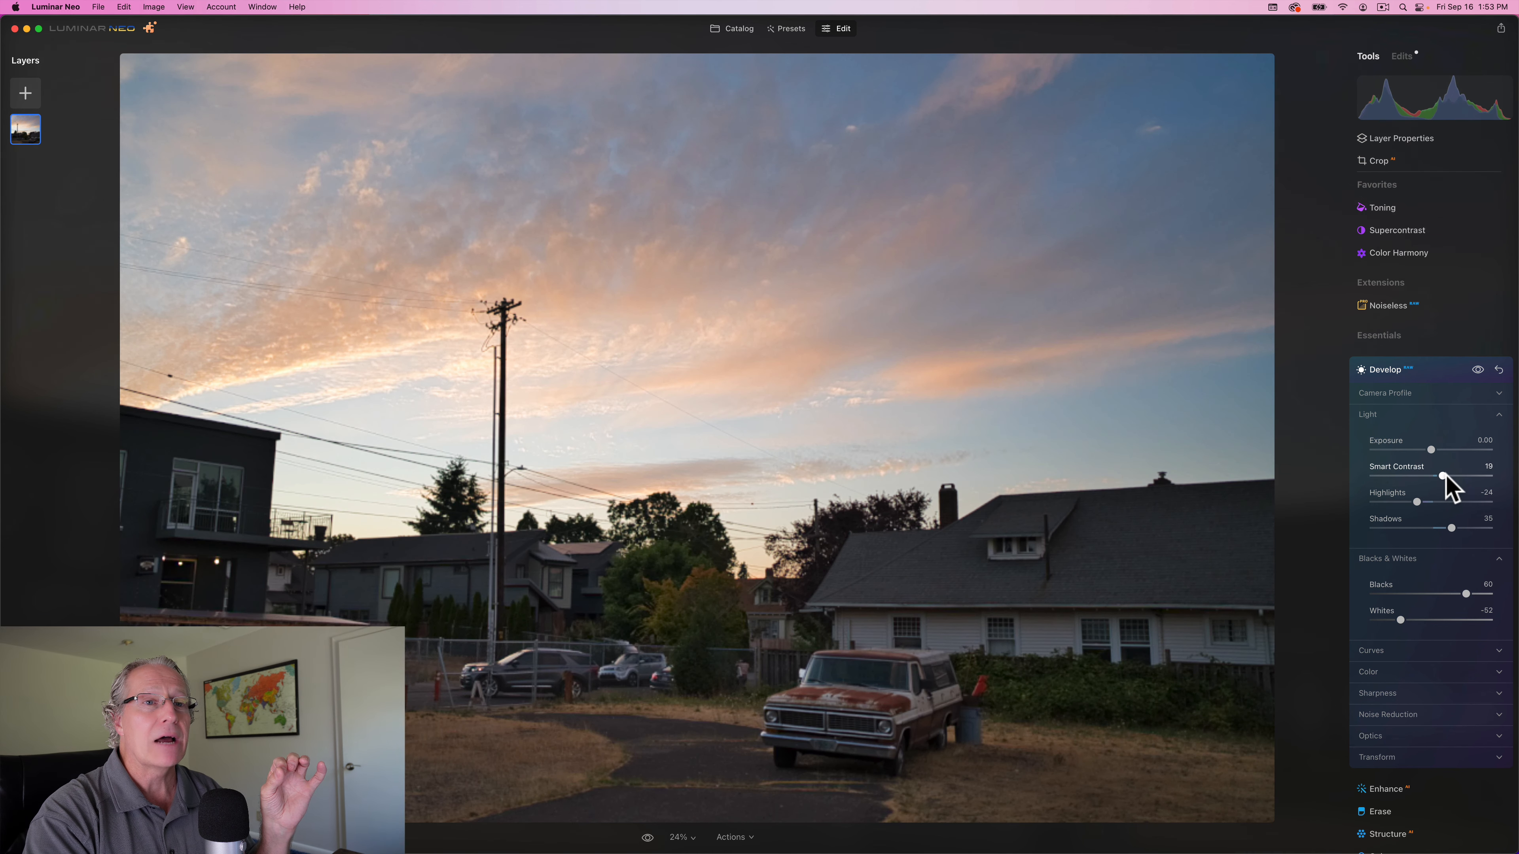
{"action": "left_click_drag", "start_coordinate": [1442, 480], "coordinate": [1466, 479]}
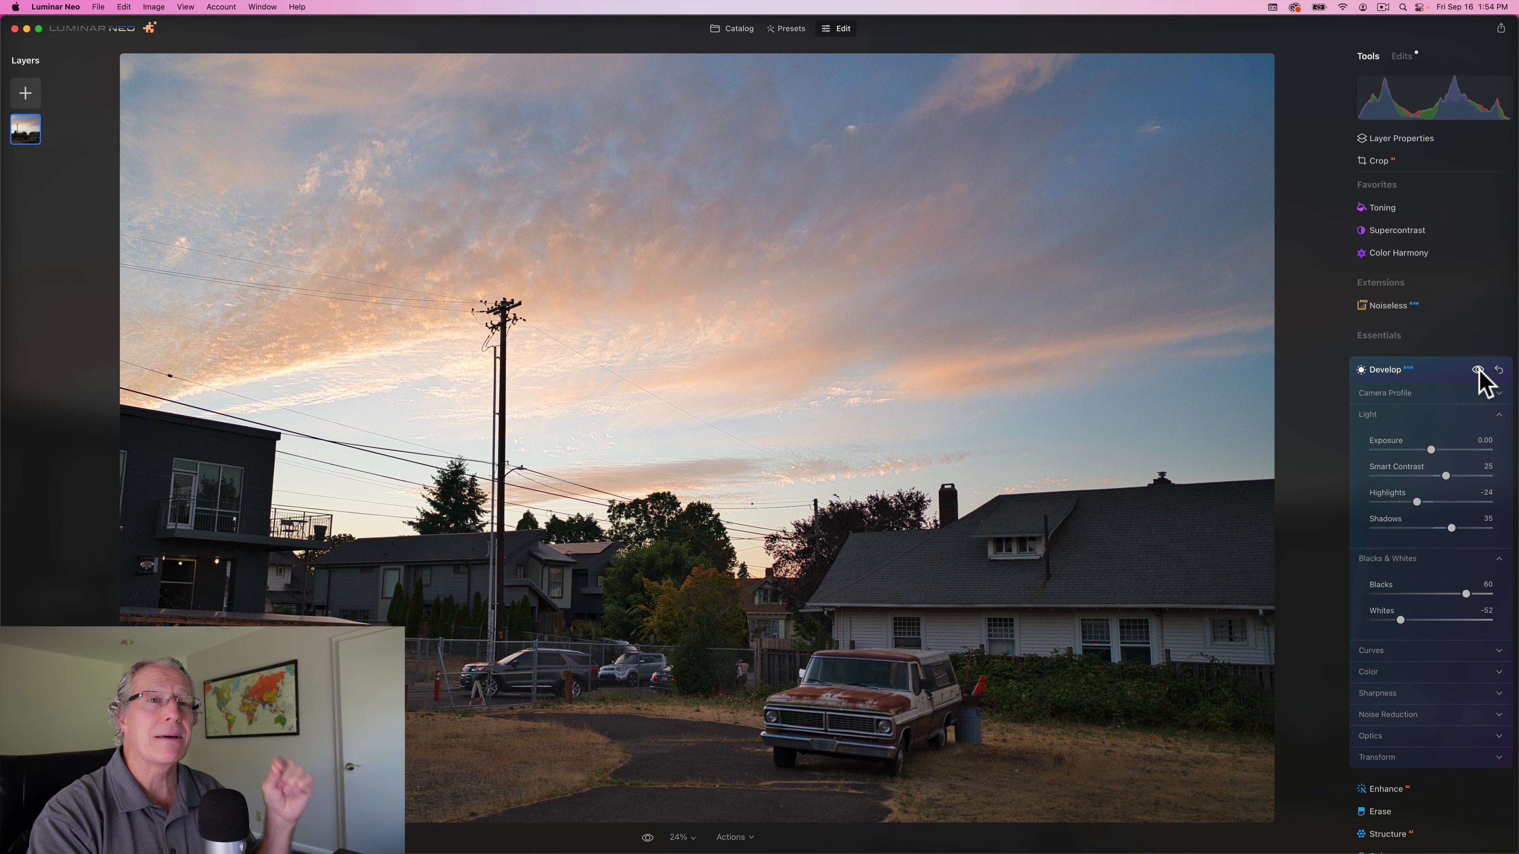
{"action": "left_click", "coordinate": [1498, 369]}
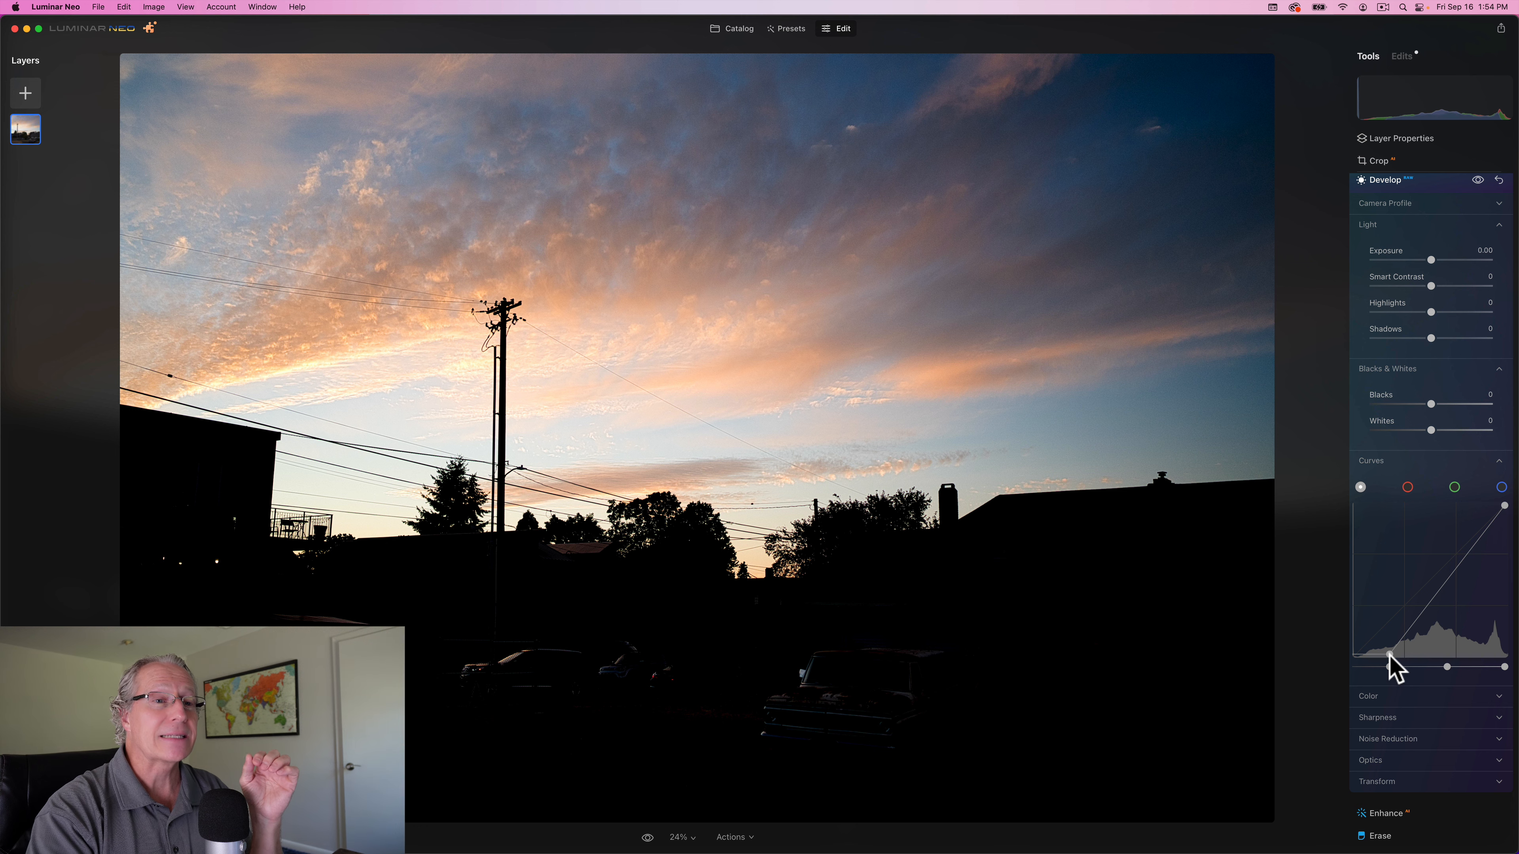
Trial the tone curve's black point, crushing then fading the shadows, and restore it.
{"action": "left_click_drag", "start_coordinate": [1383, 666], "coordinate": [1356, 656]}
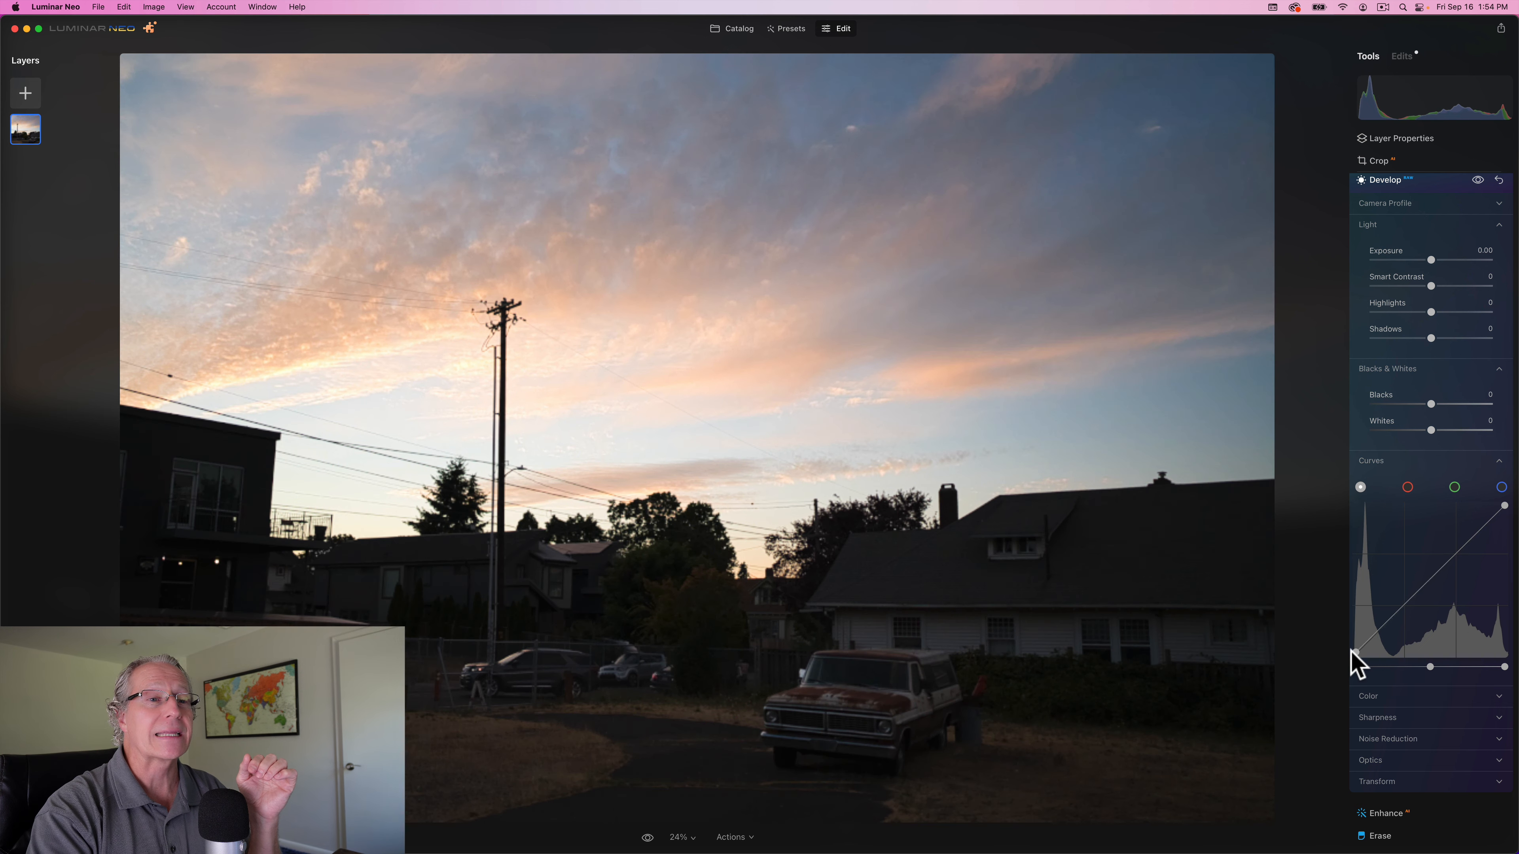
{"action": "left_click_drag", "start_coordinate": [1356, 665], "coordinate": [1356, 621]}
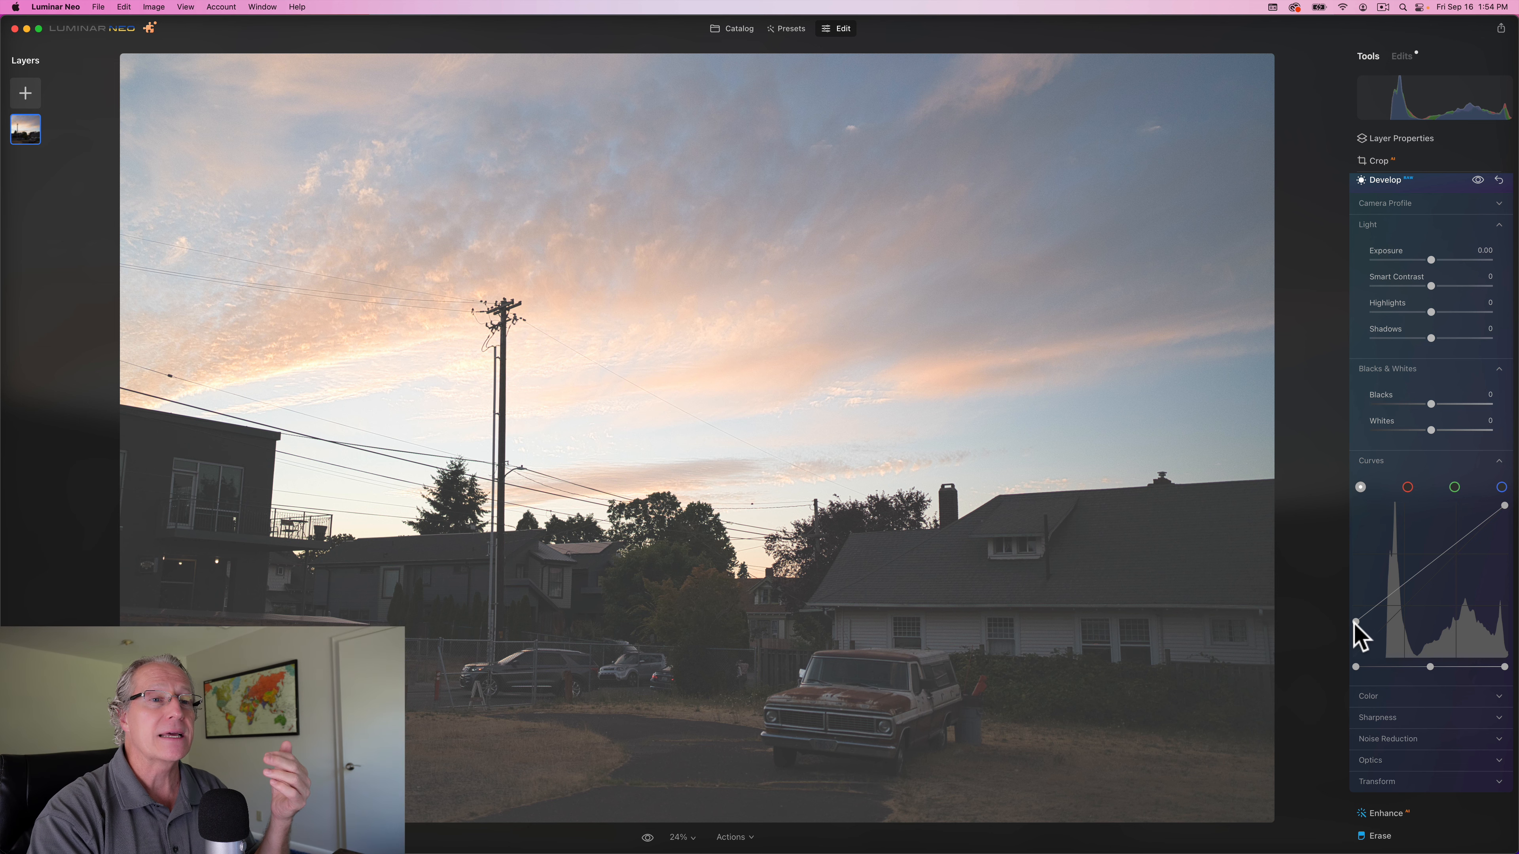
{"action": "left_click_drag", "start_coordinate": [1356, 625], "coordinate": [1356, 639]}
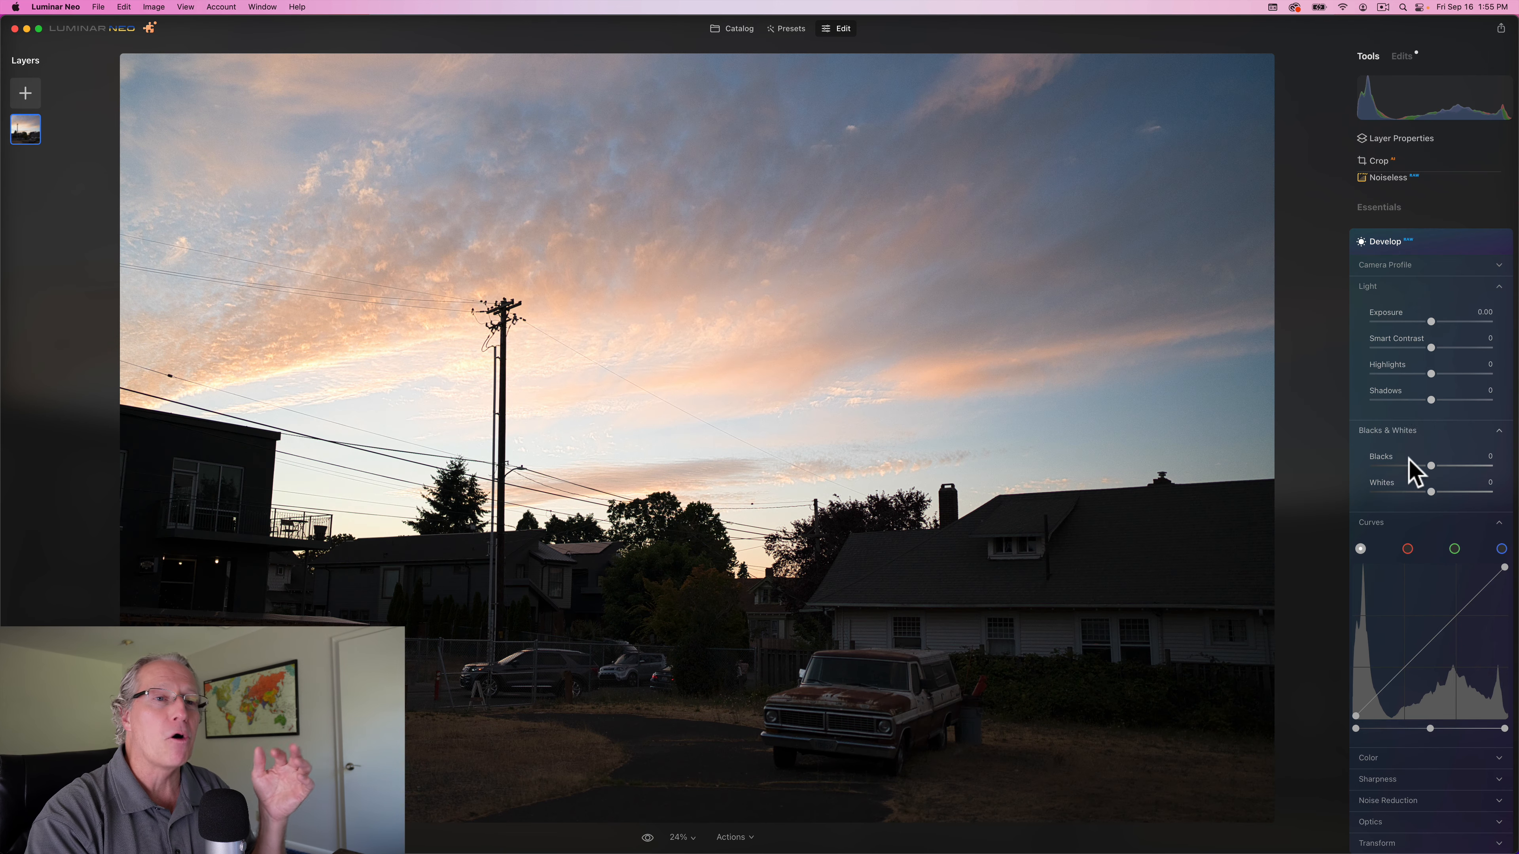
{"action": "mouse_move", "coordinate": [1417, 534]}
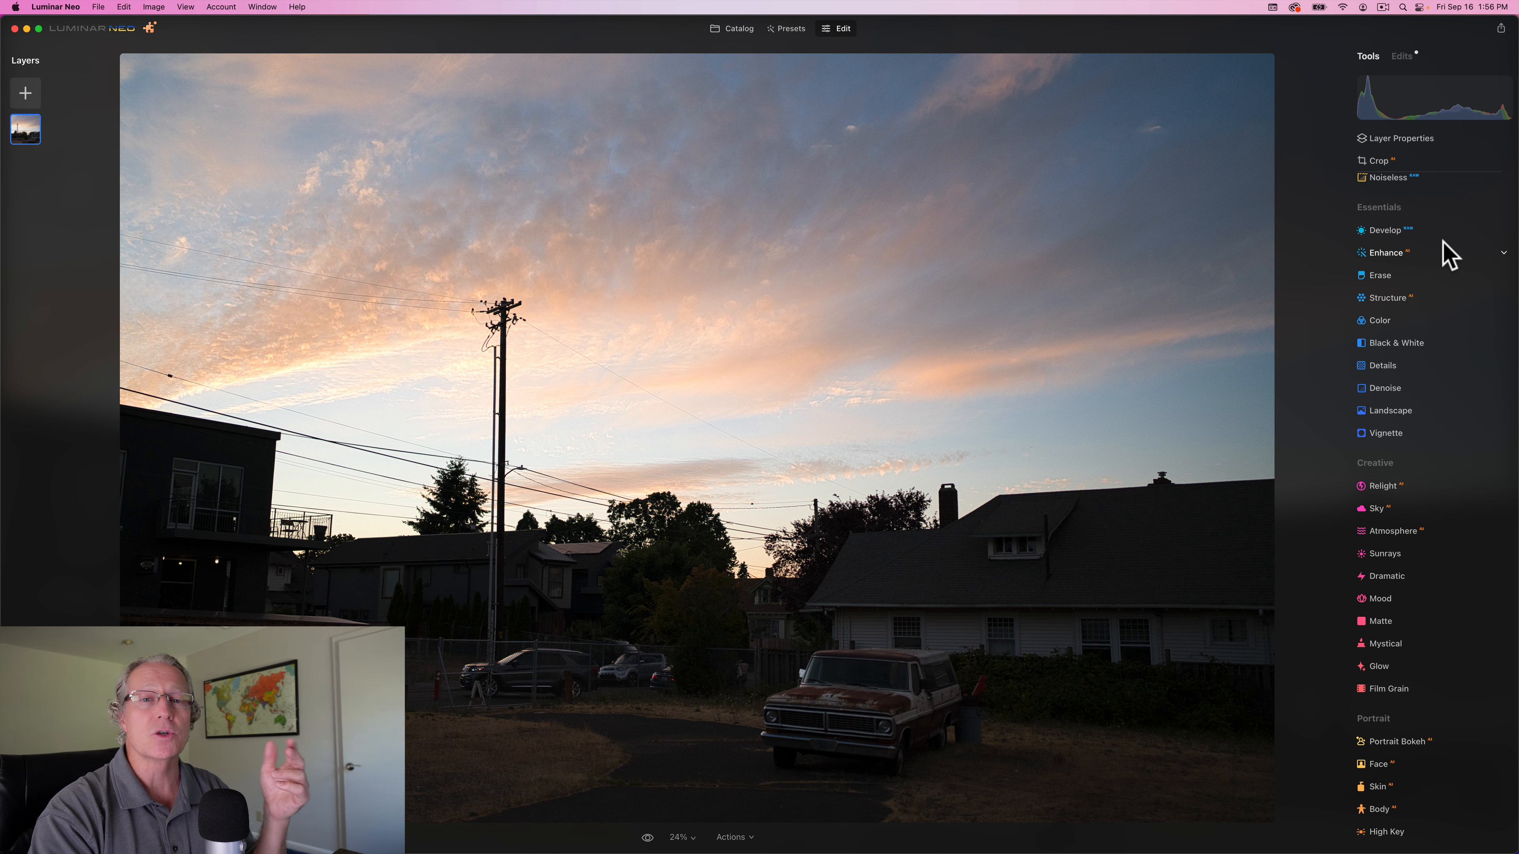
{"action": "left_click", "coordinate": [1396, 253]}
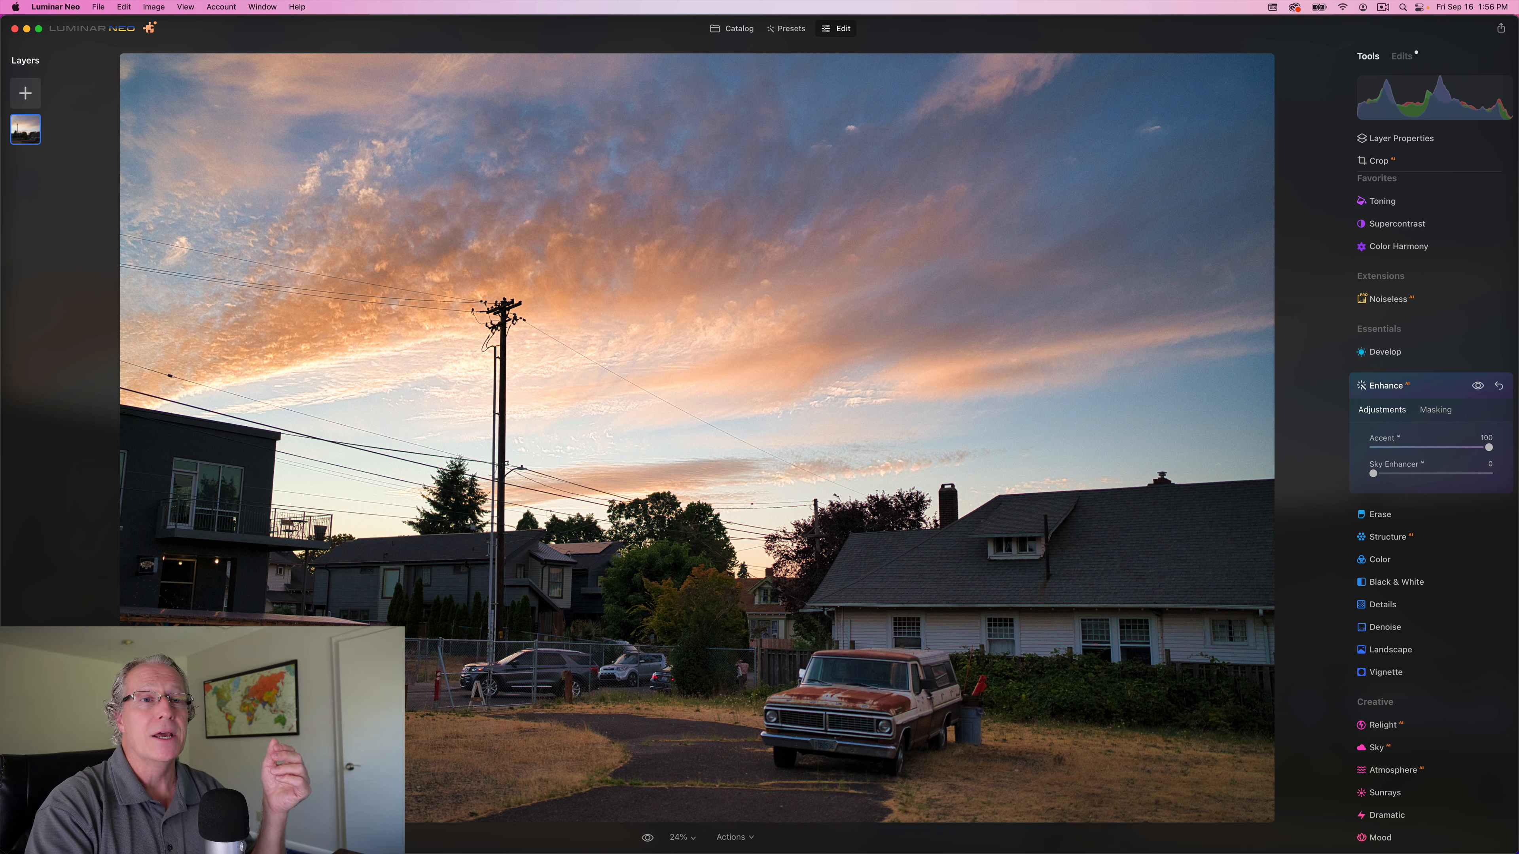
{"action": "left_click", "coordinate": [1477, 385]}
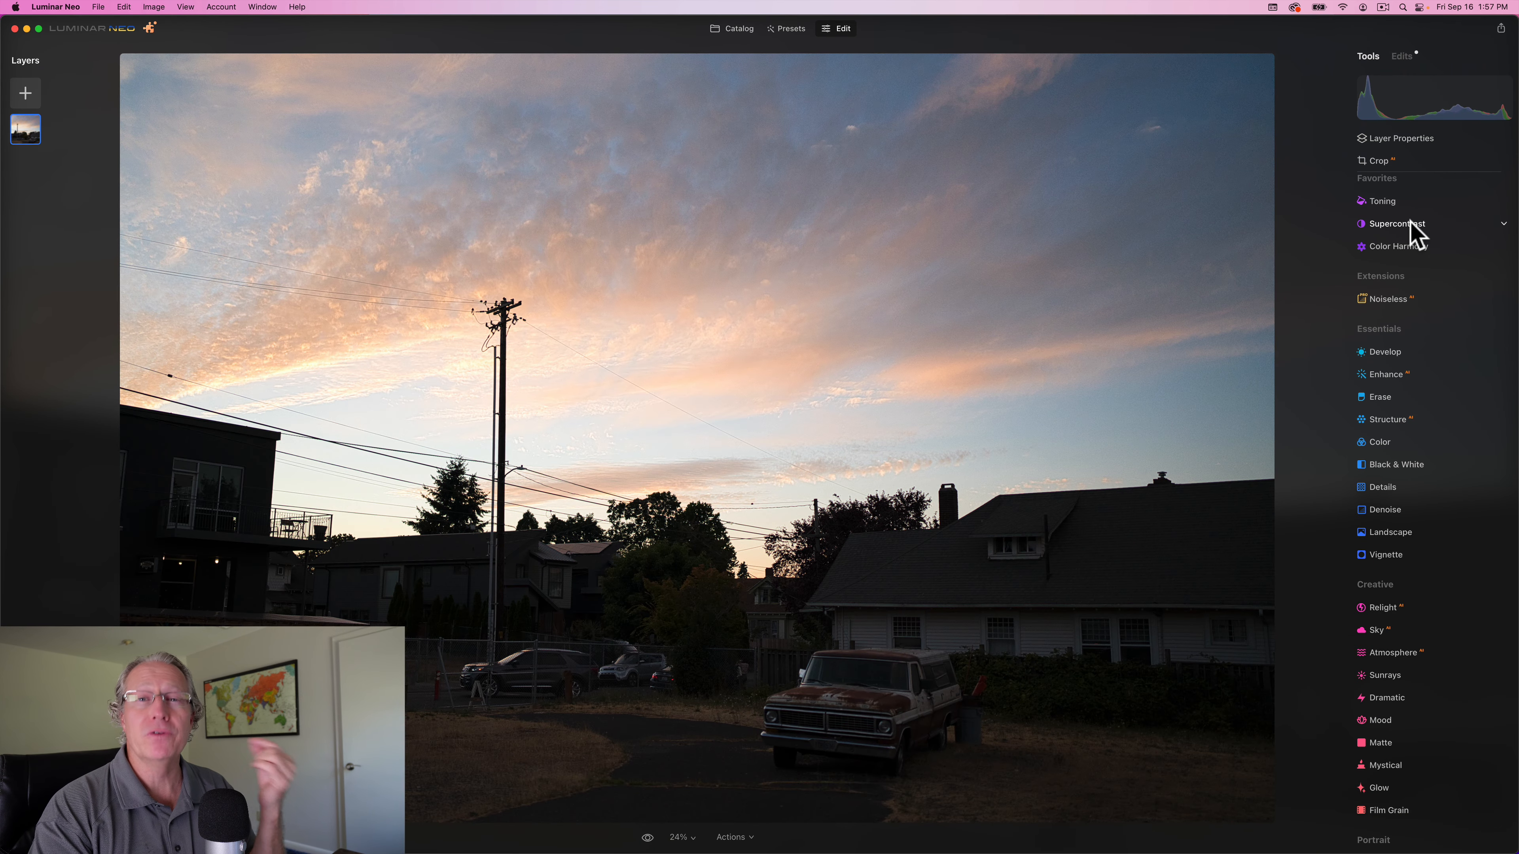
In Supercontrast, raise Shadows Contrast to 55 and settle Highlights Balance at 44.
{"action": "left_click", "coordinate": [1397, 224]}
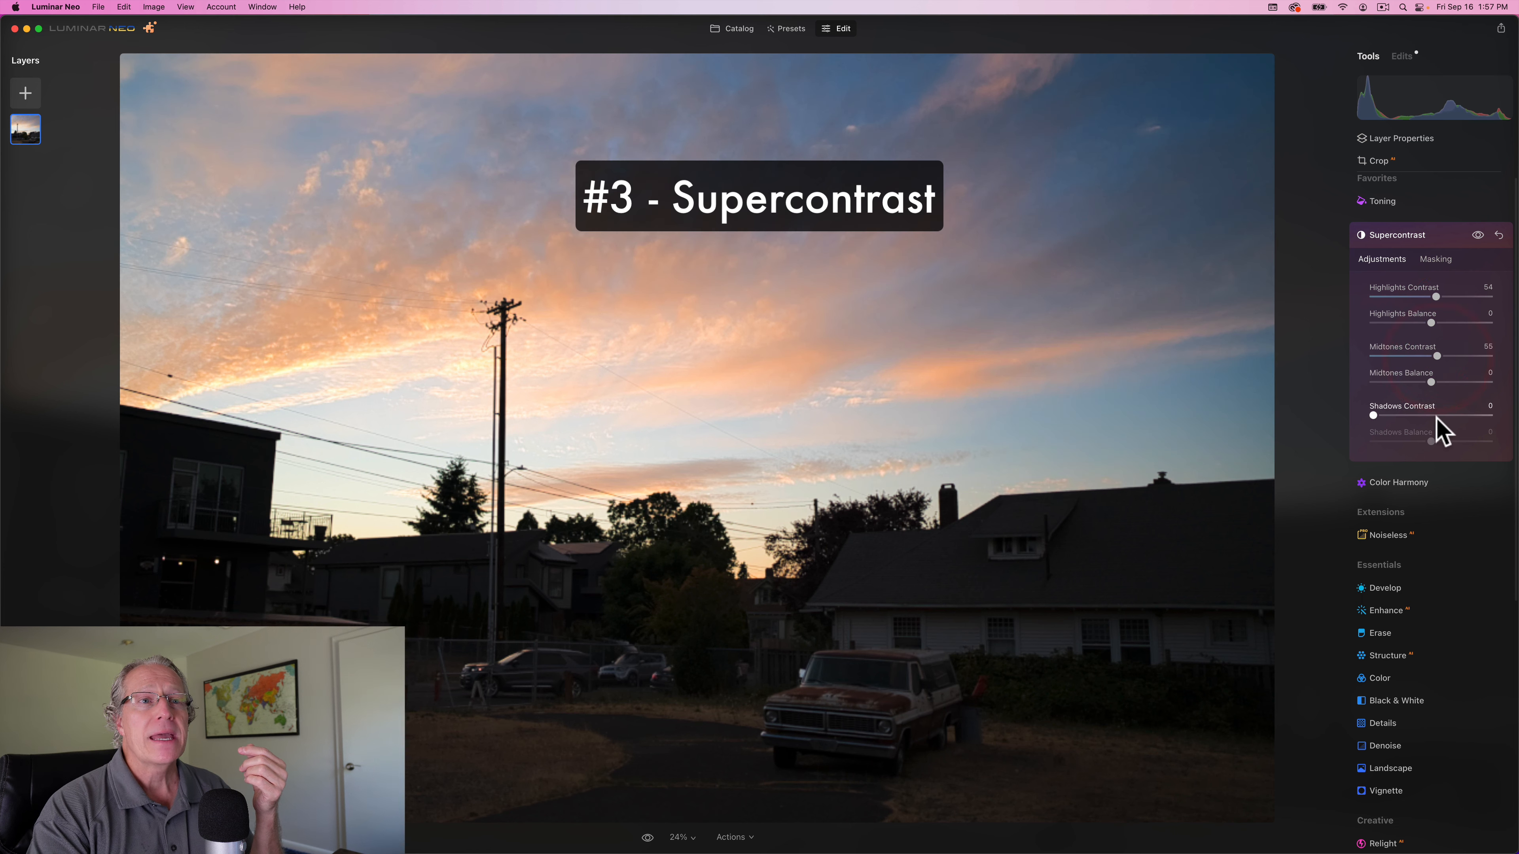
{"action": "left_click_drag", "start_coordinate": [1372, 415], "coordinate": [1436, 415]}
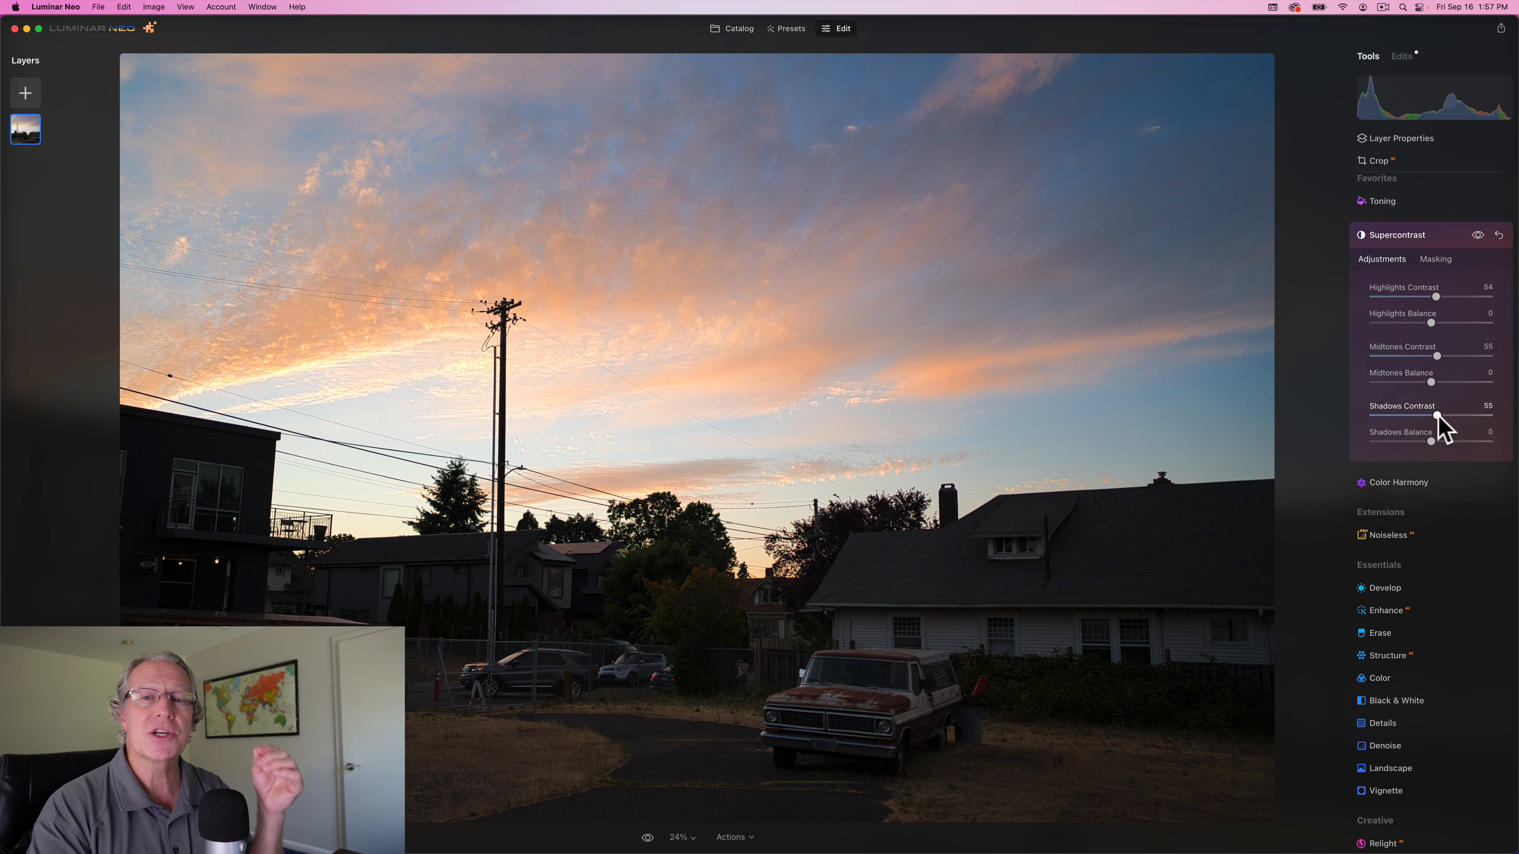
{"action": "mouse_move", "coordinate": [1432, 306]}
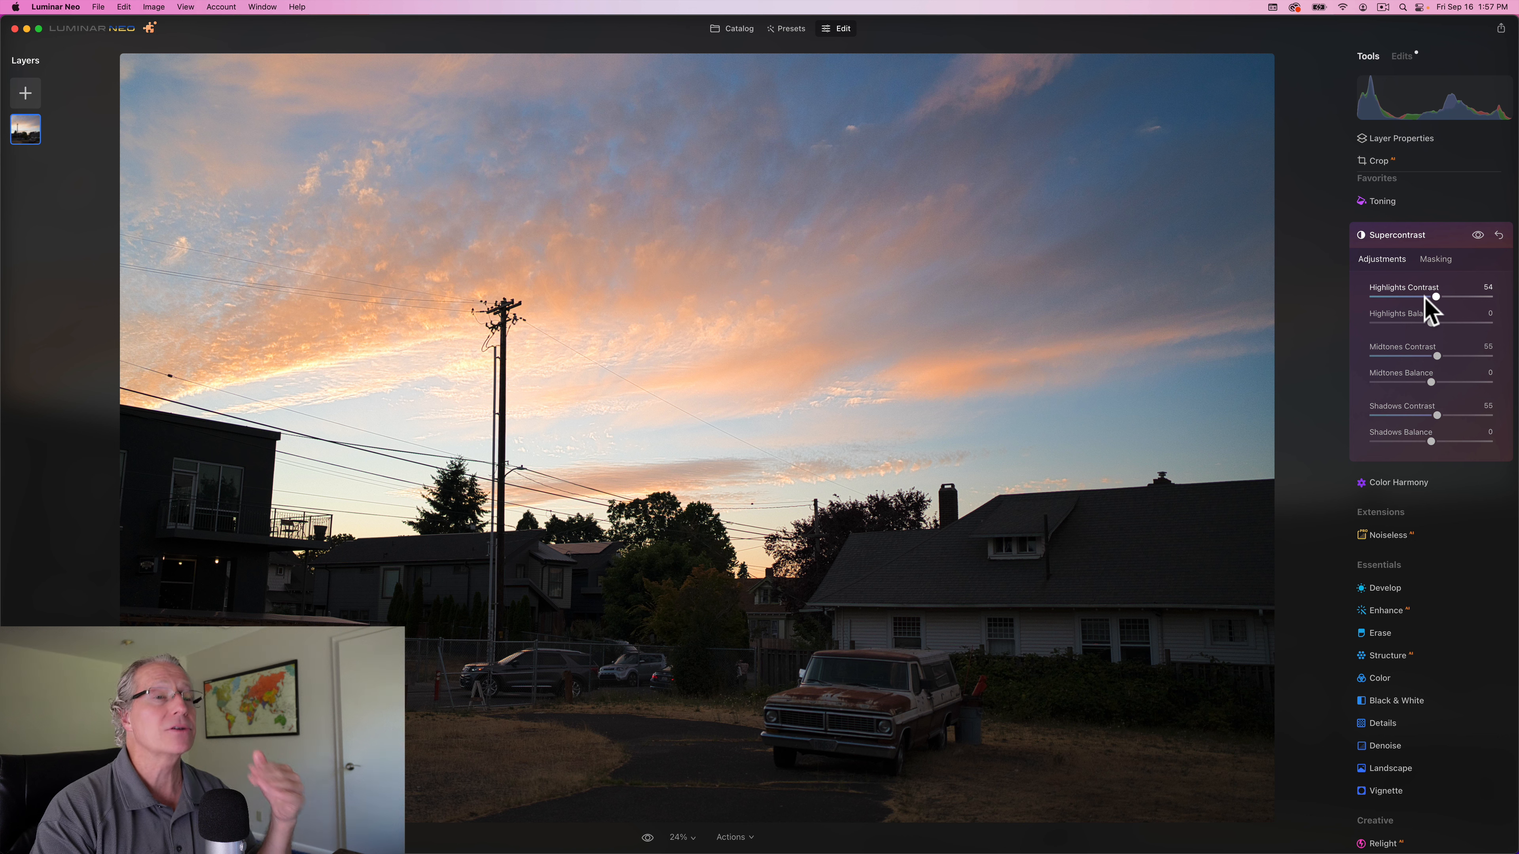
{"action": "mouse_move", "coordinate": [1432, 330]}
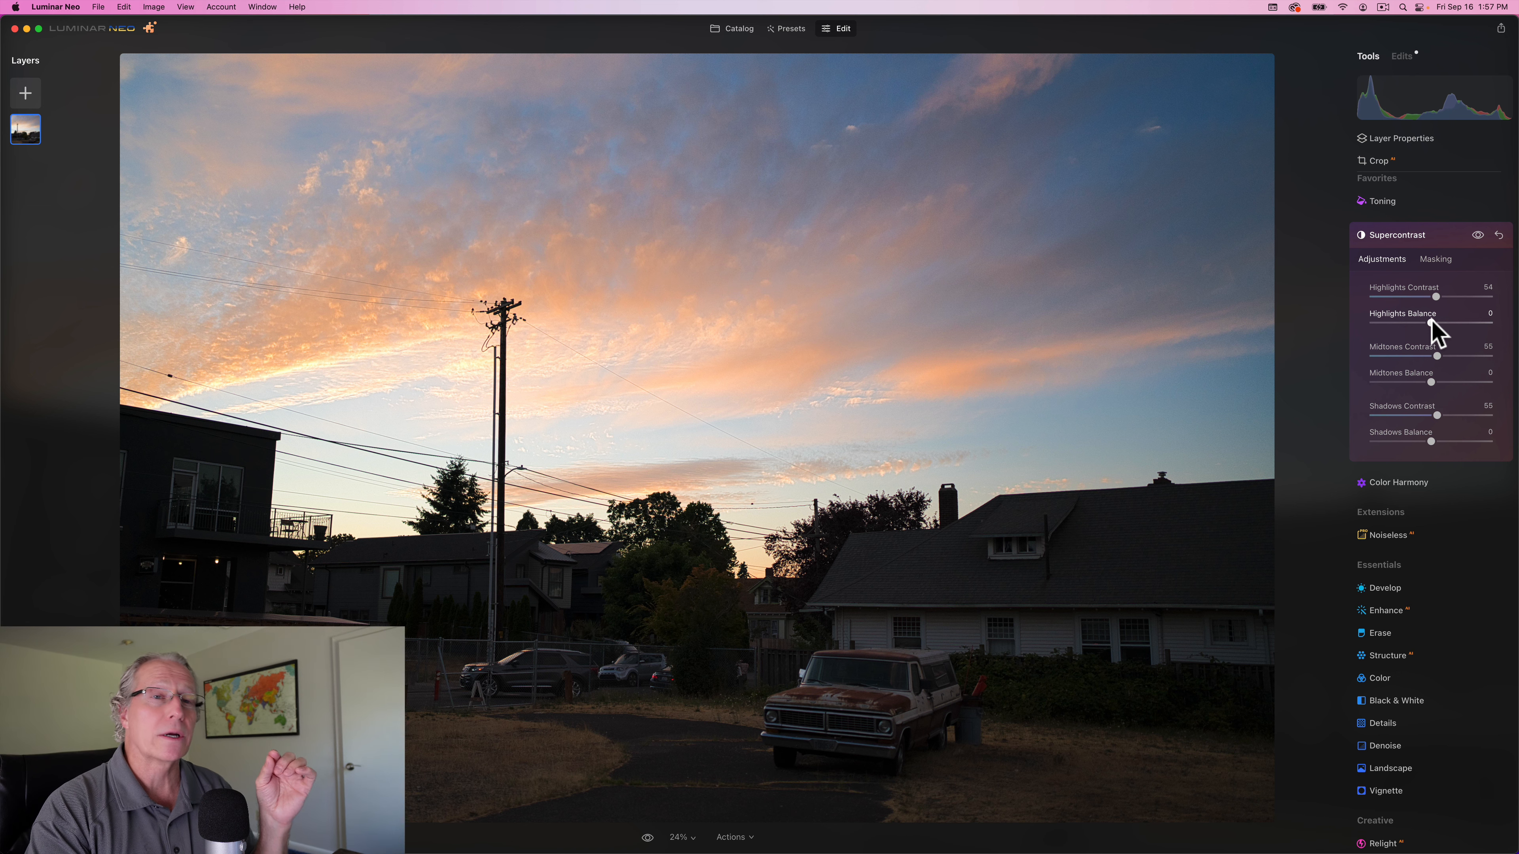
{"action": "left_click_drag", "start_coordinate": [1432, 322], "coordinate": [1455, 322]}
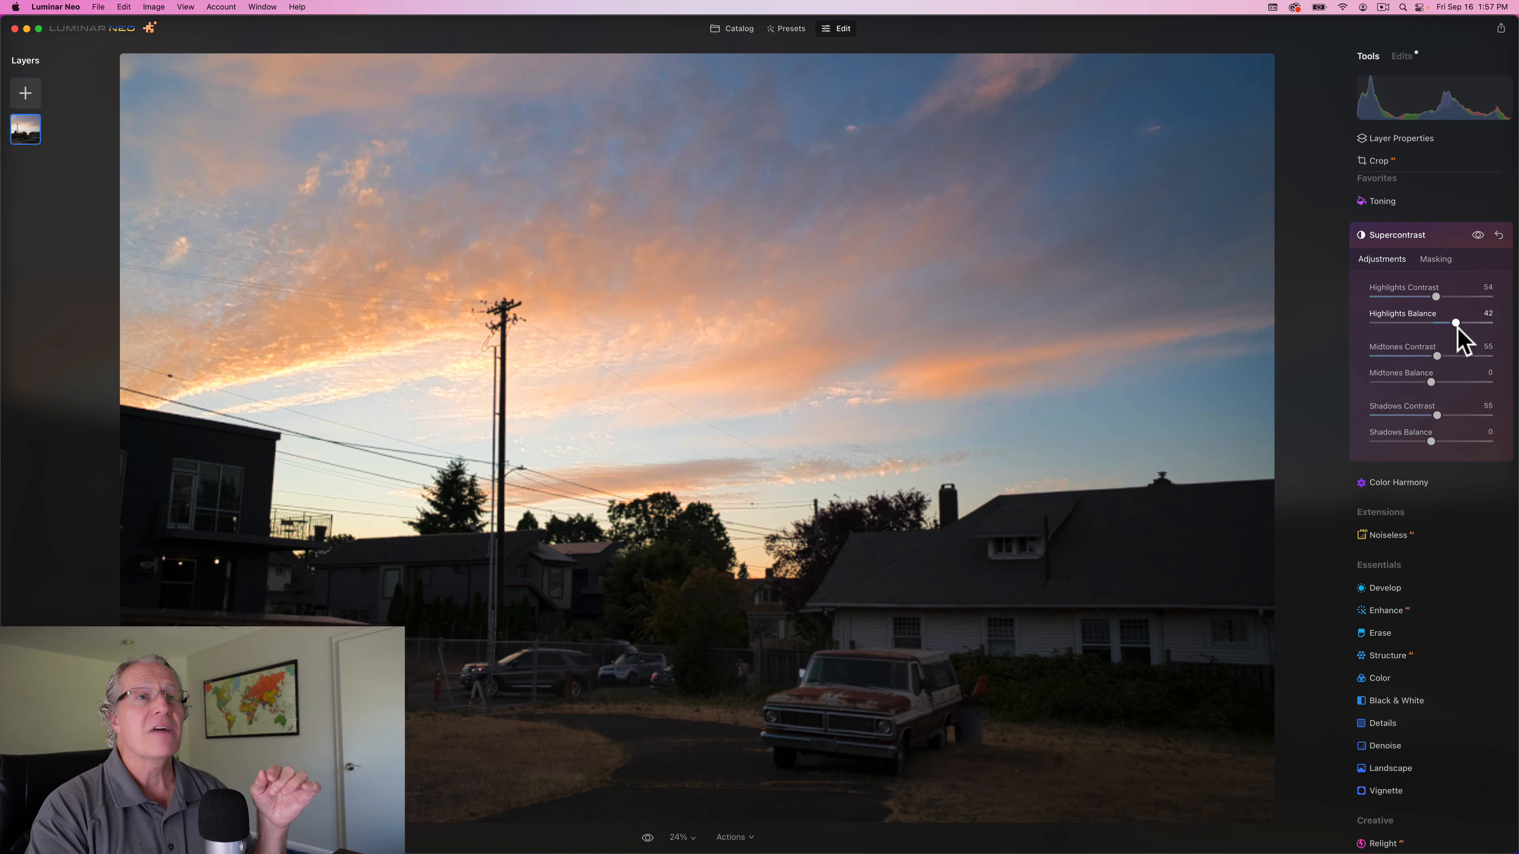
{"action": "left_click_drag", "start_coordinate": [1455, 322], "coordinate": [1438, 322]}
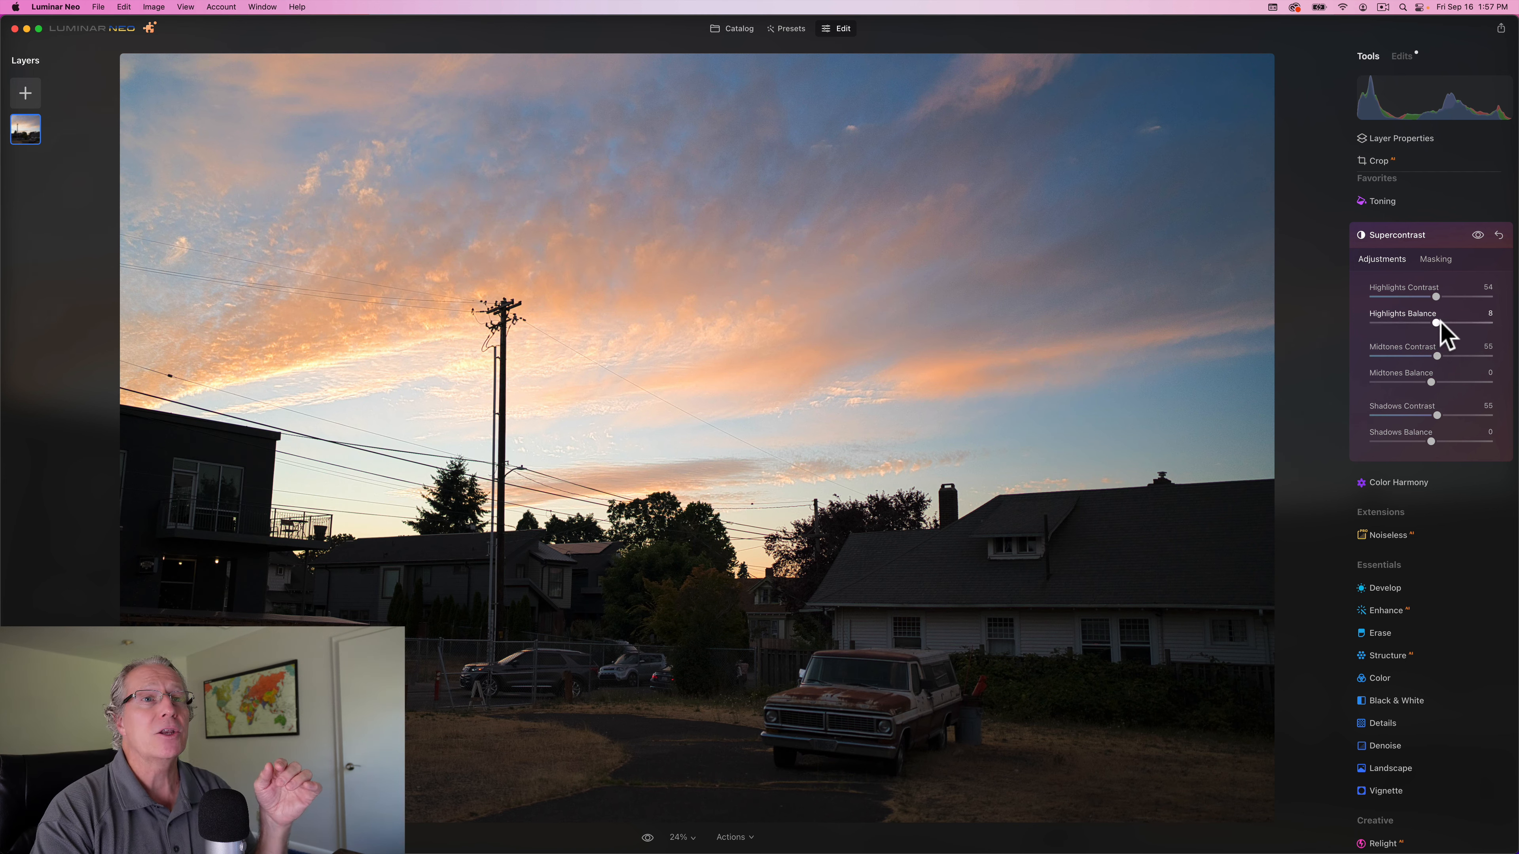
{"action": "left_click_drag", "start_coordinate": [1437, 323], "coordinate": [1462, 322]}
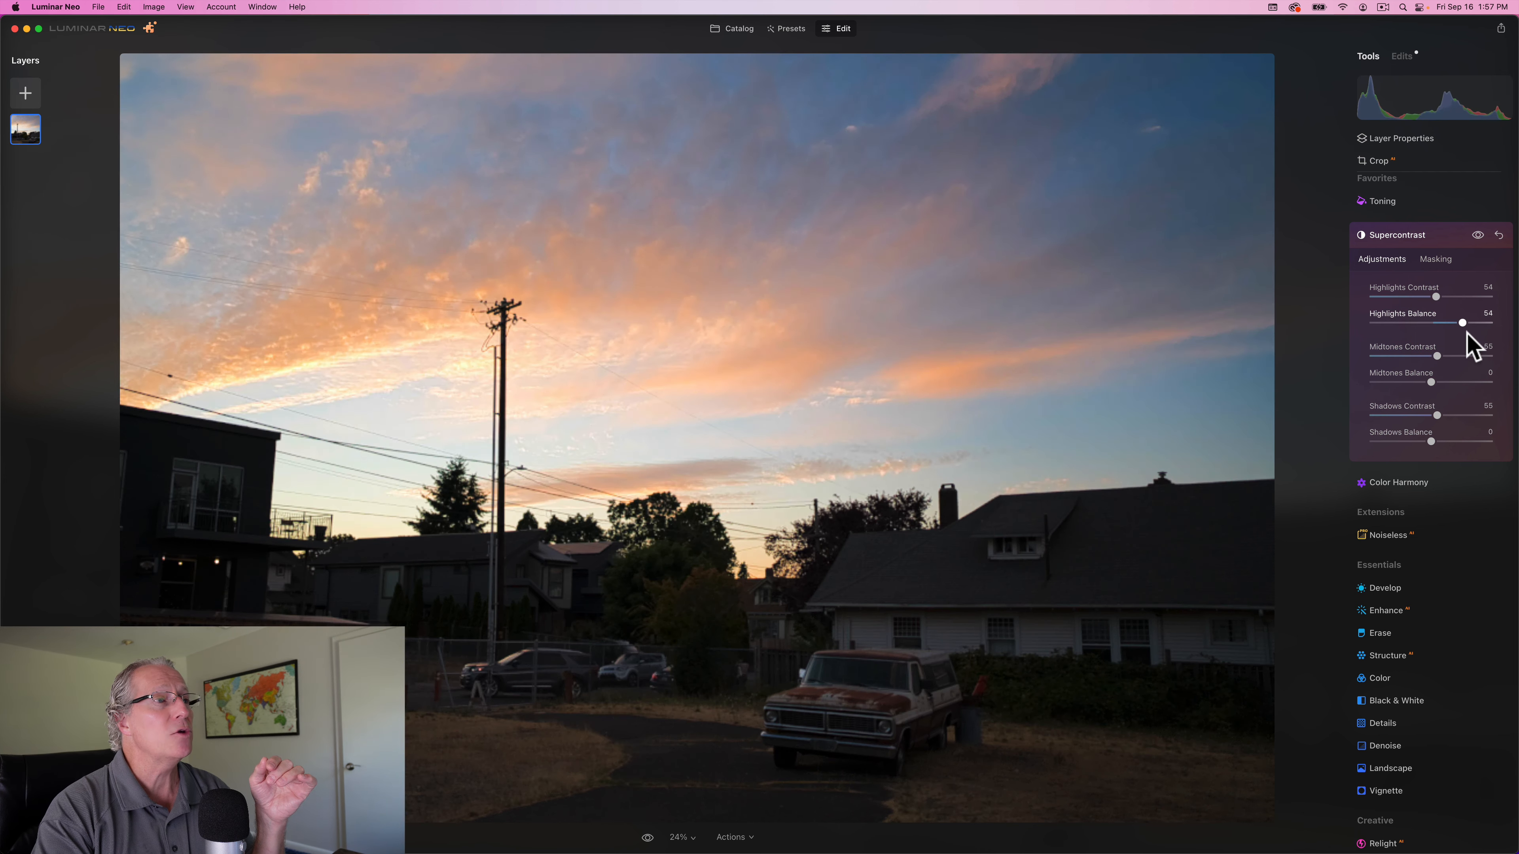
{"action": "left_click_drag", "start_coordinate": [1461, 322], "coordinate": [1450, 323]}
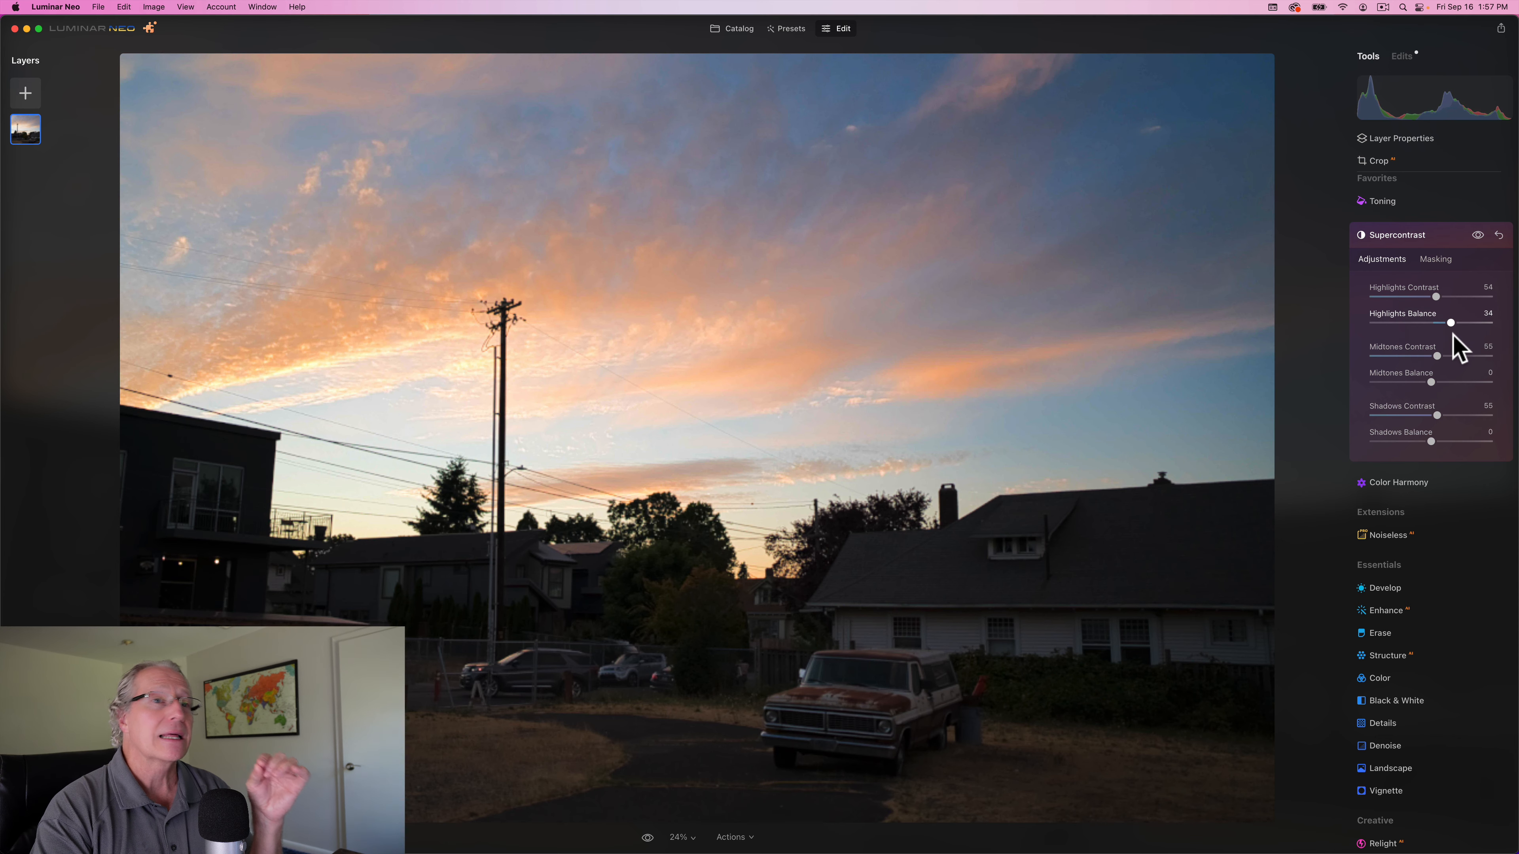
{"action": "left_click_drag", "start_coordinate": [1450, 322], "coordinate": [1462, 322]}
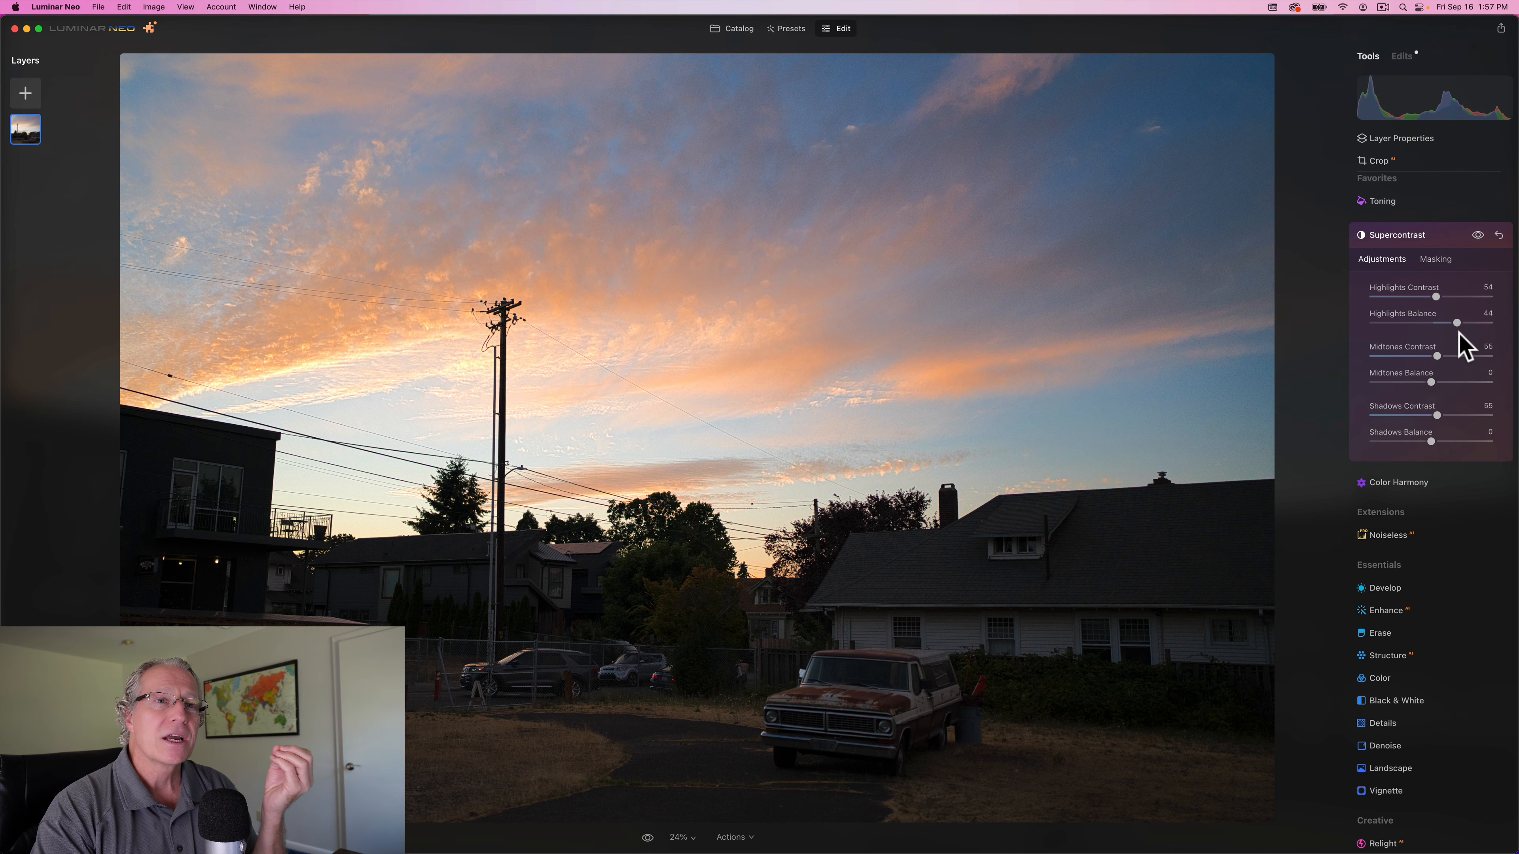
{"action": "mouse_move", "coordinate": [1432, 385]}
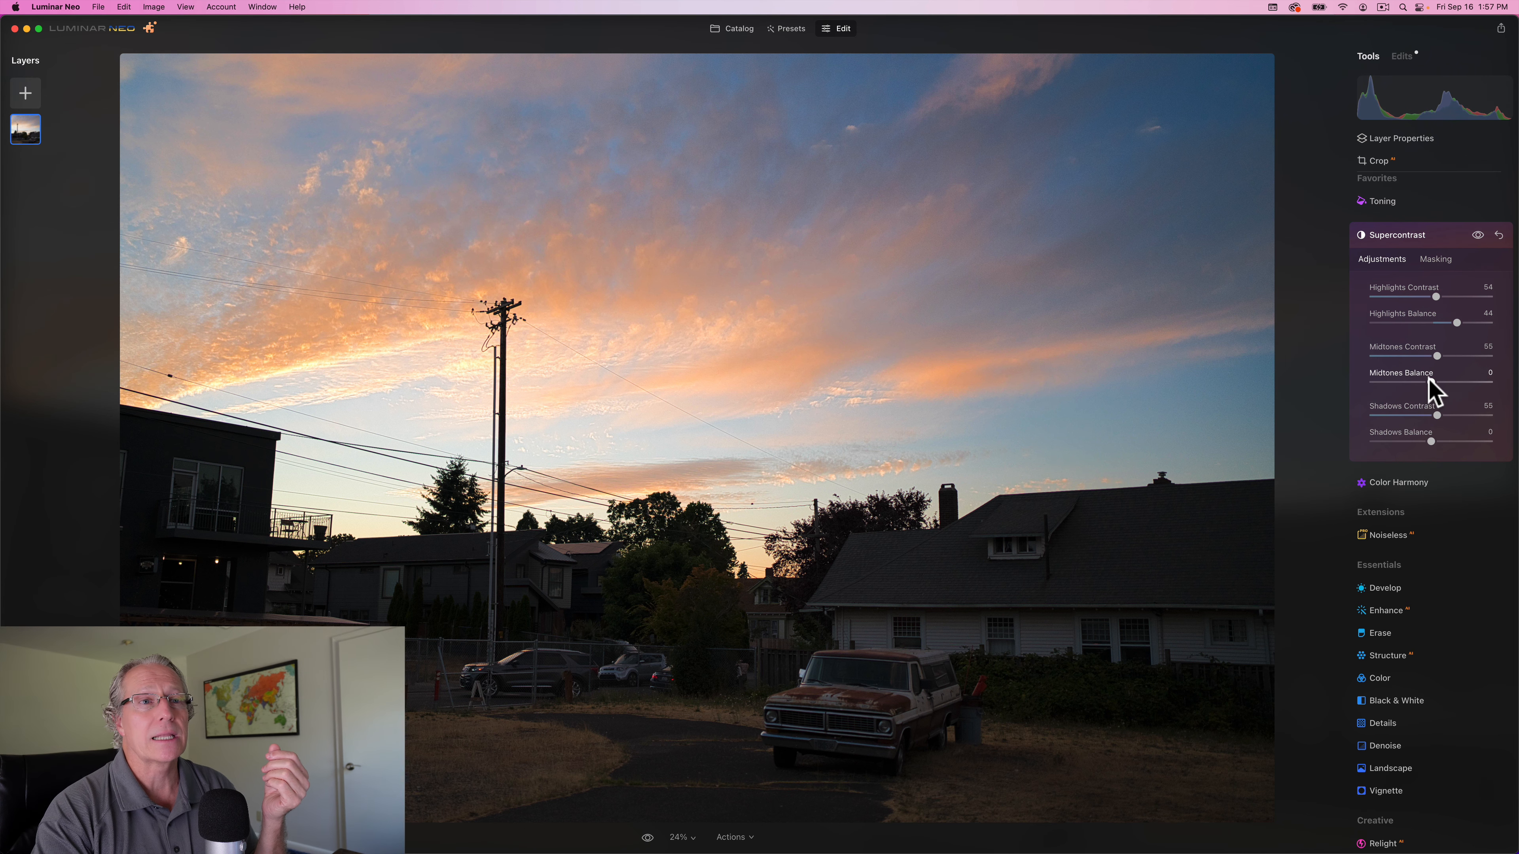
Set Midtones Balance to -19, push Shadows Balance to -100 and adjust Shadows Contrast.
{"action": "left_click_drag", "start_coordinate": [1458, 385], "coordinate": [1400, 384]}
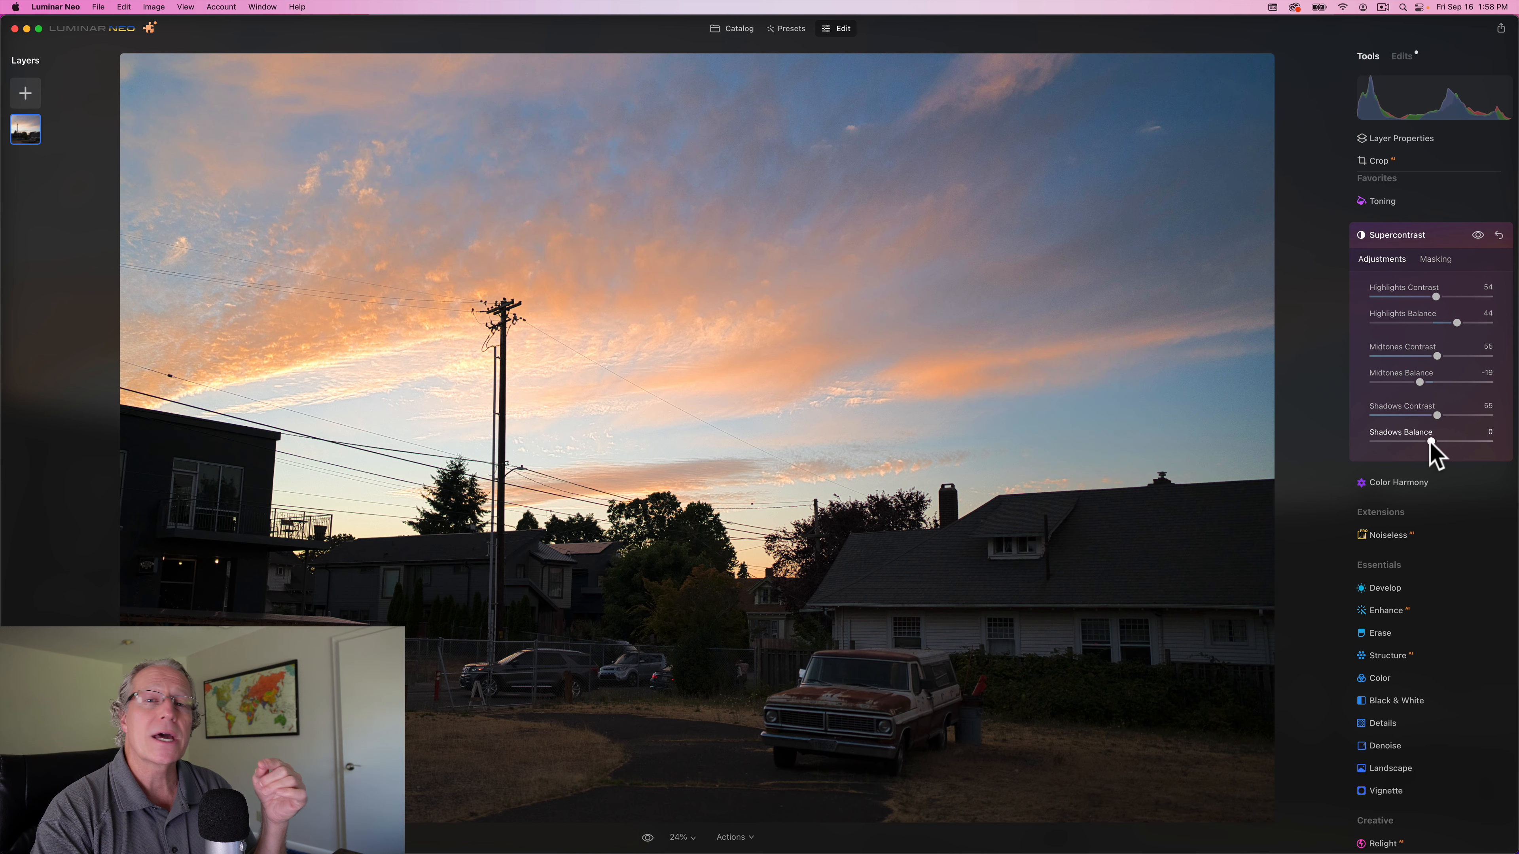
{"action": "left_click_drag", "start_coordinate": [1437, 443], "coordinate": [1450, 443]}
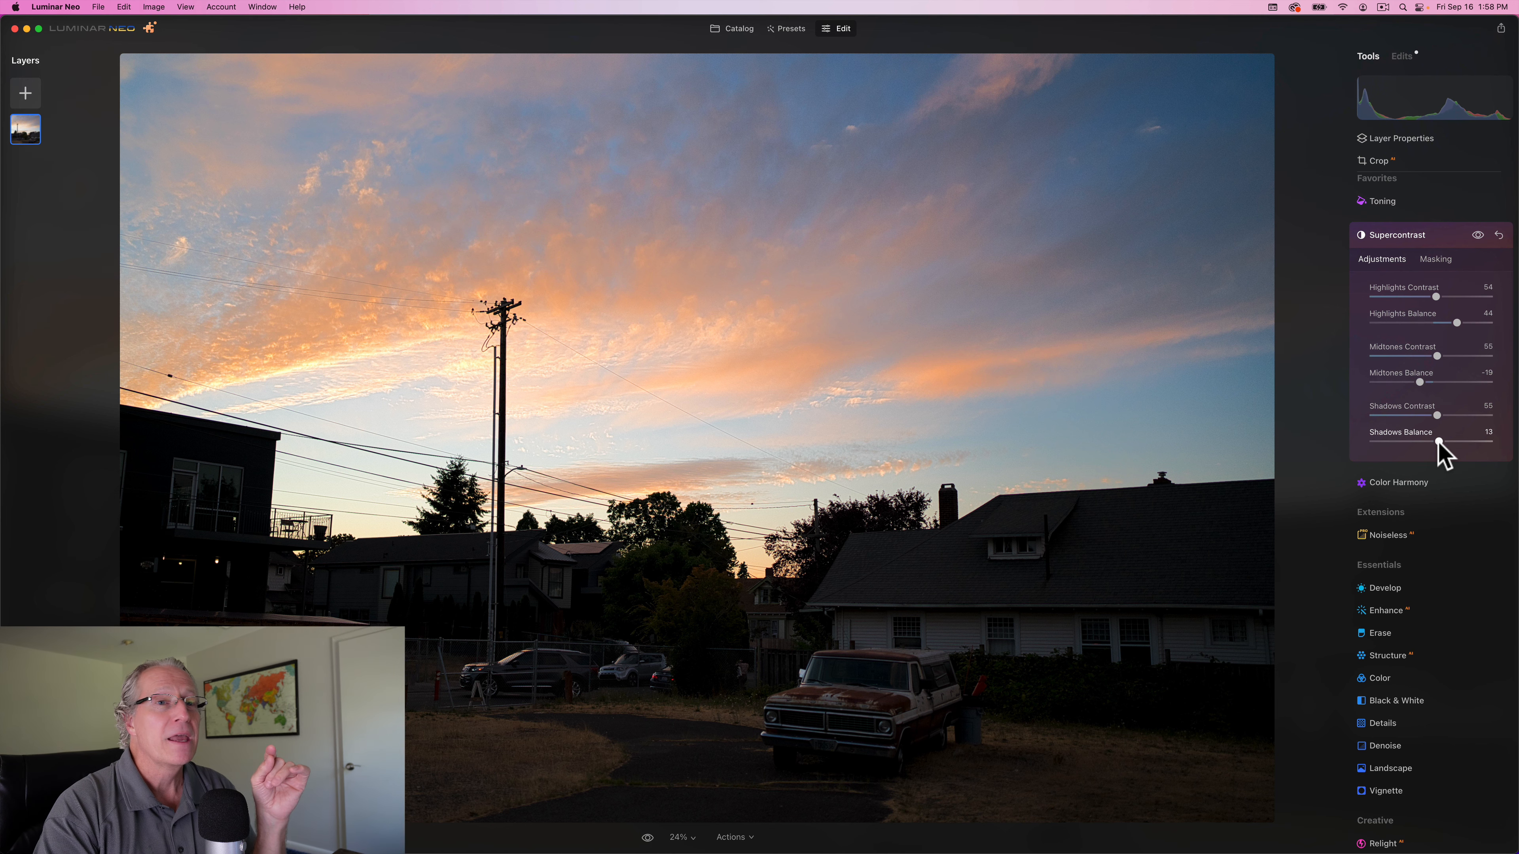
{"action": "left_click_drag", "start_coordinate": [1437, 442], "coordinate": [1466, 441]}
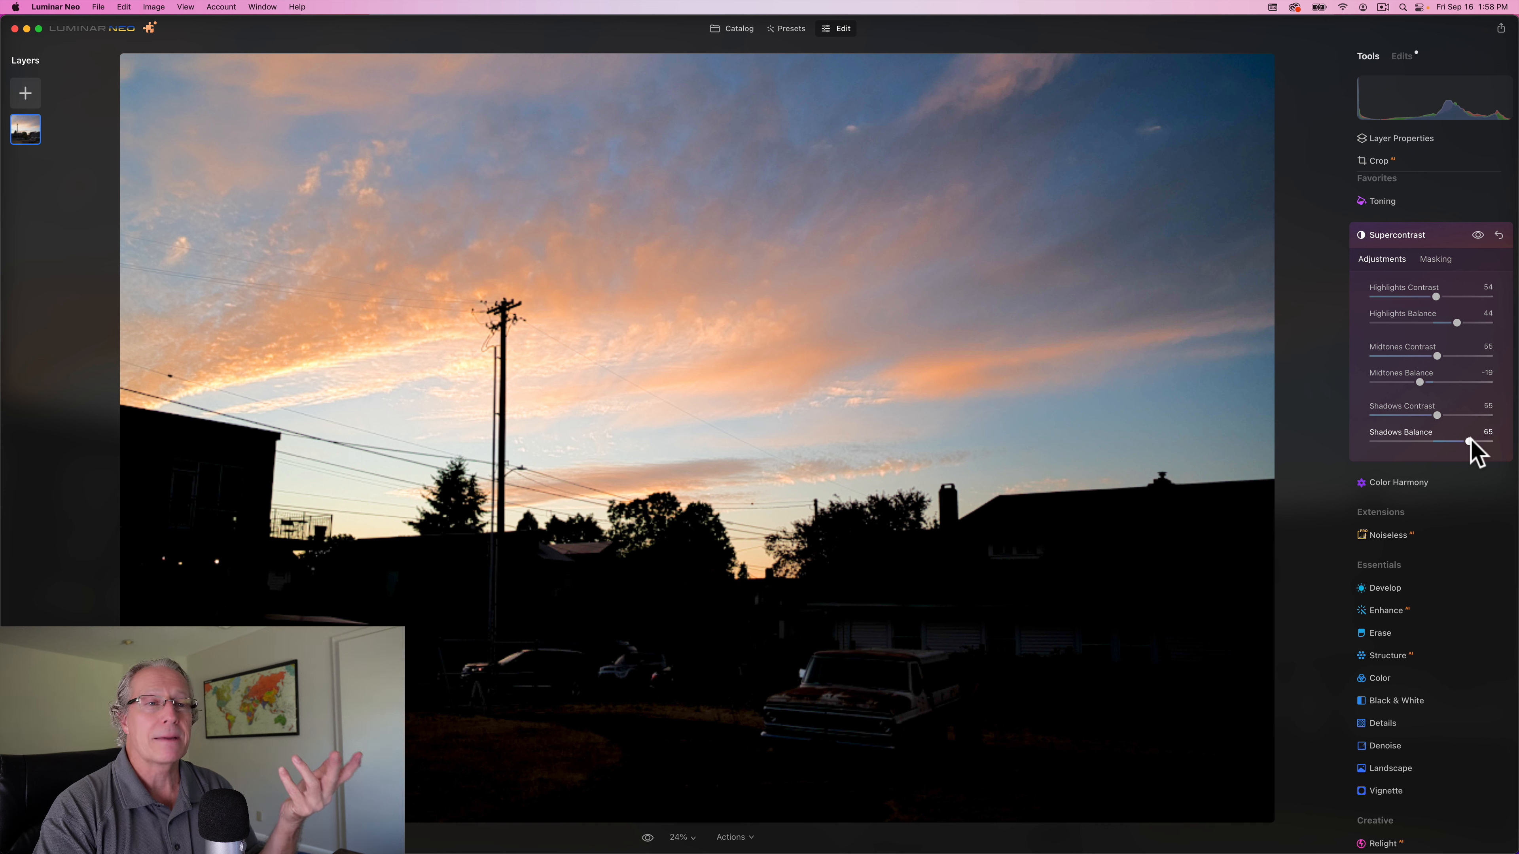
{"action": "left_click_drag", "start_coordinate": [1476, 443], "coordinate": [1436, 443]}
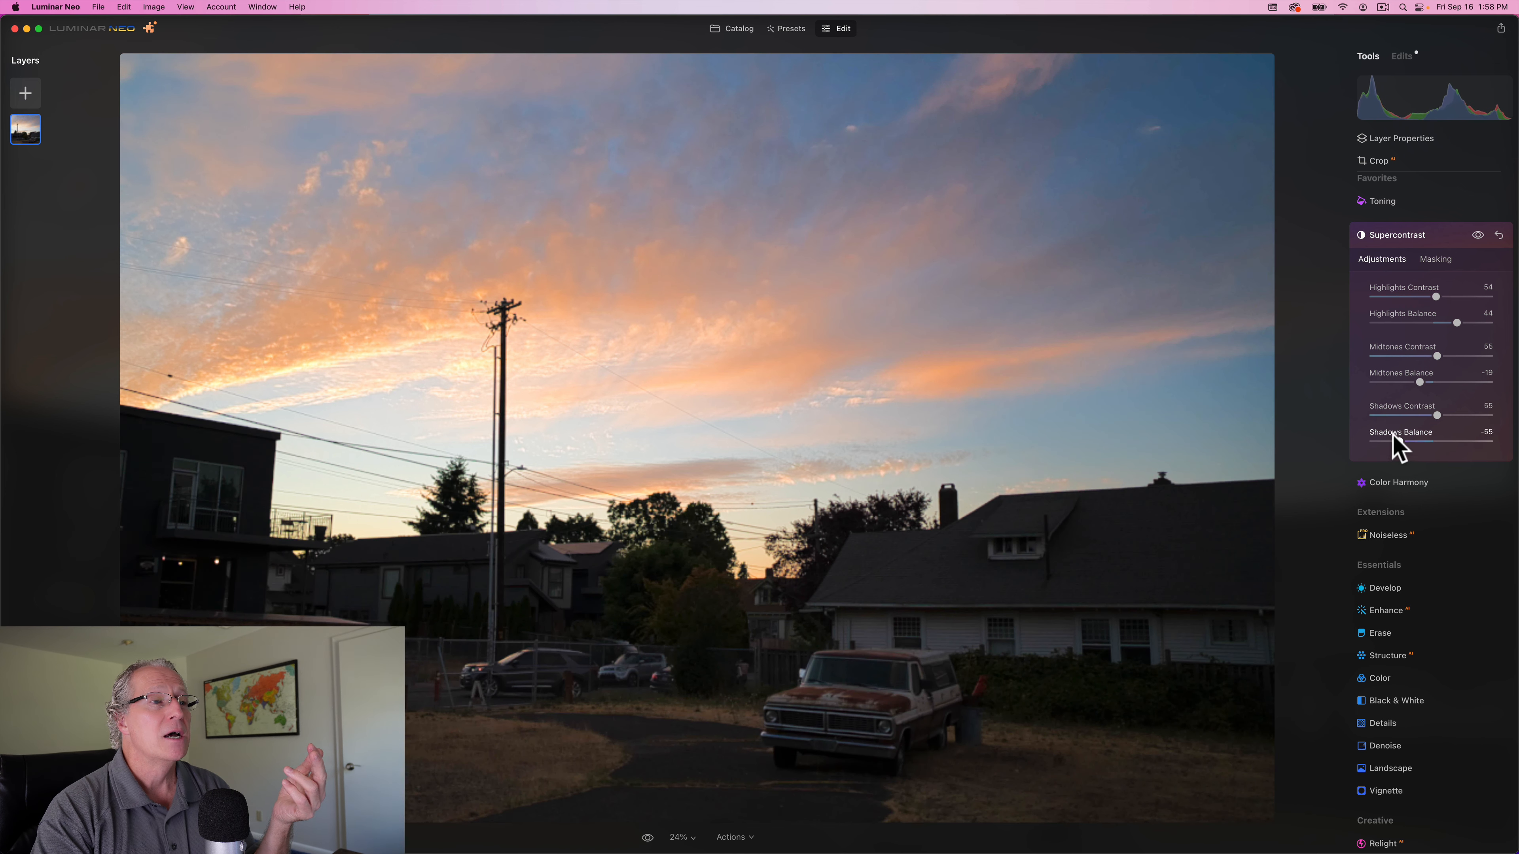
{"action": "left_click_drag", "start_coordinate": [1408, 443], "coordinate": [1373, 443]}
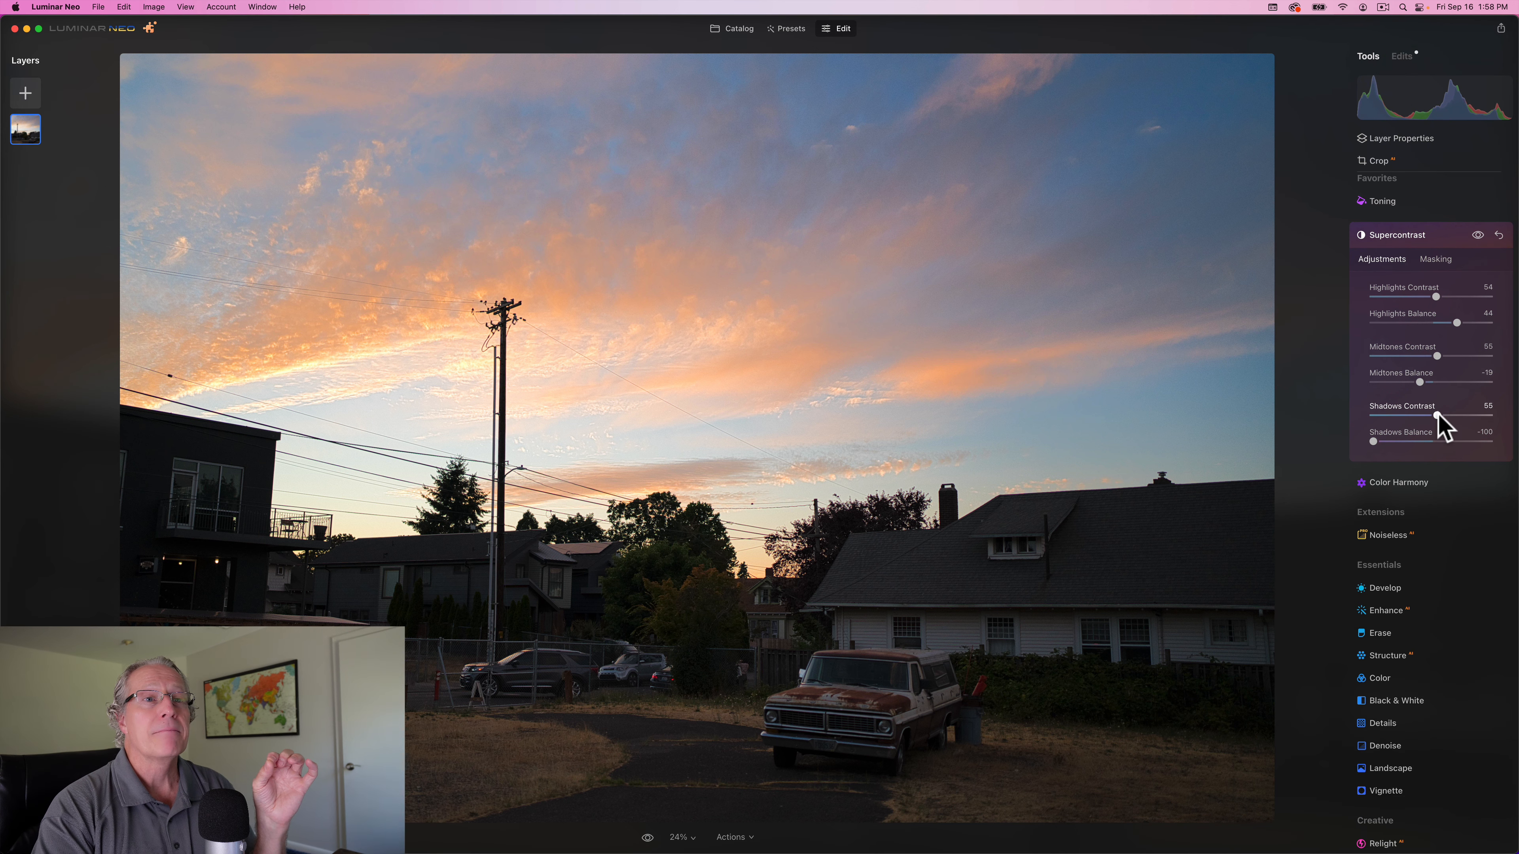
{"action": "left_click_drag", "start_coordinate": [1444, 419], "coordinate": [1479, 418]}
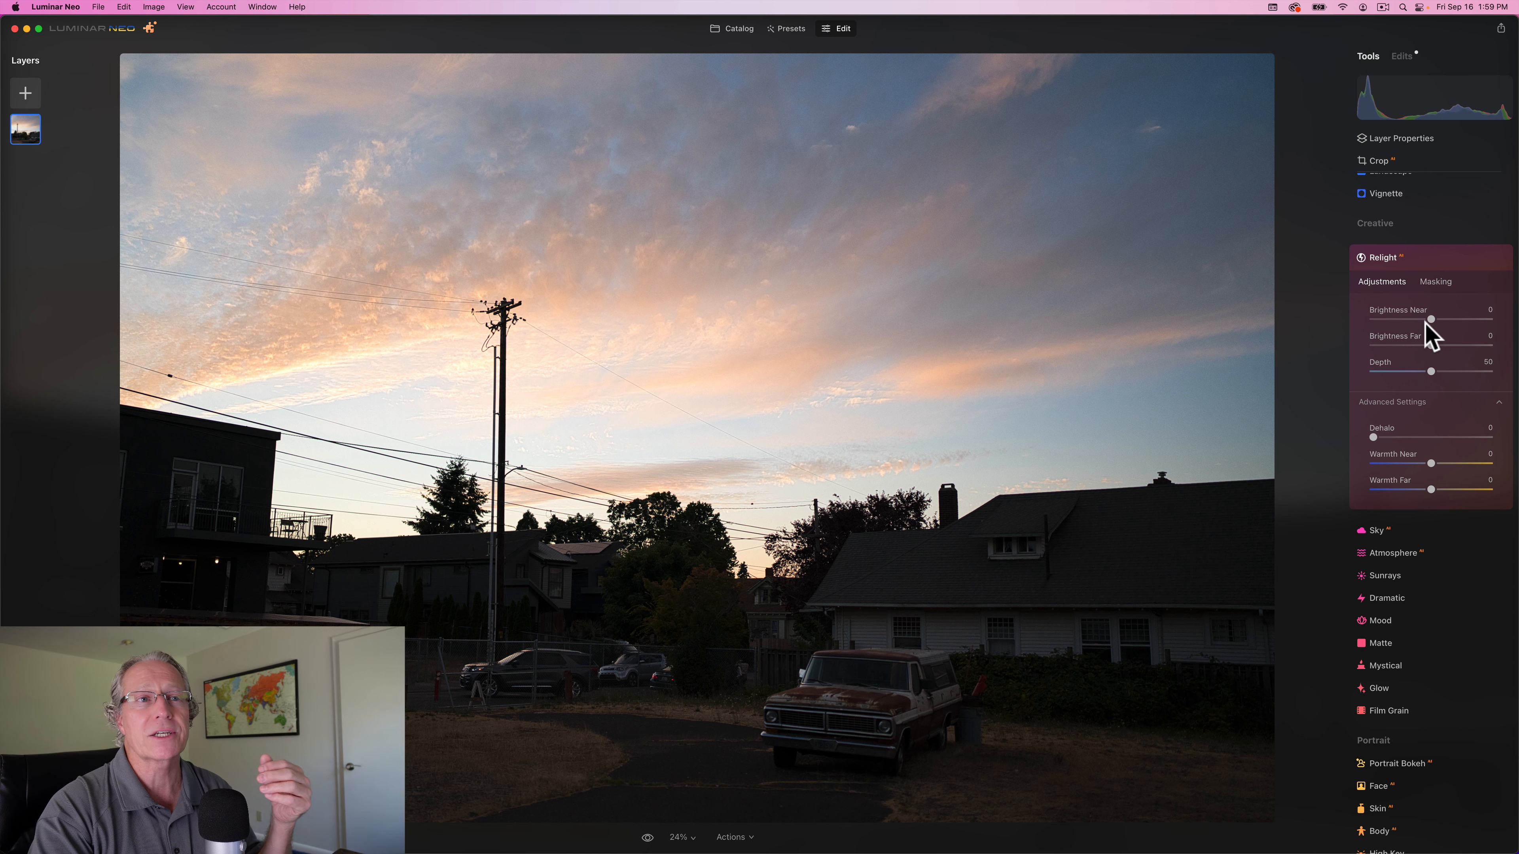
Set Relight Brightness Near to 100 and Depth to 100.
{"action": "left_click_drag", "start_coordinate": [1431, 319], "coordinate": [1489, 319]}
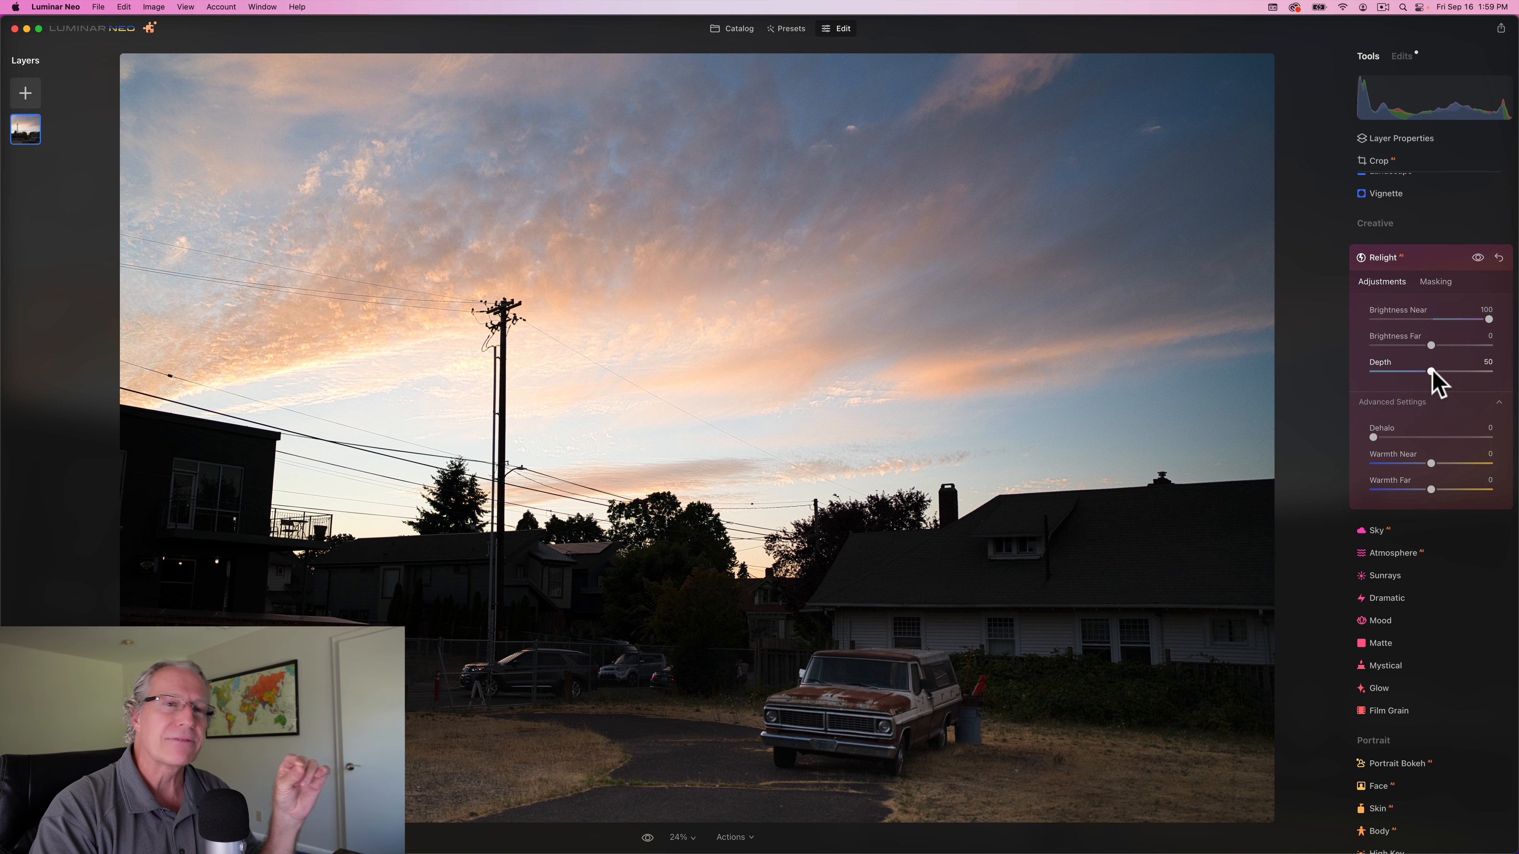
{"action": "left_click_drag", "start_coordinate": [1433, 373], "coordinate": [1446, 373]}
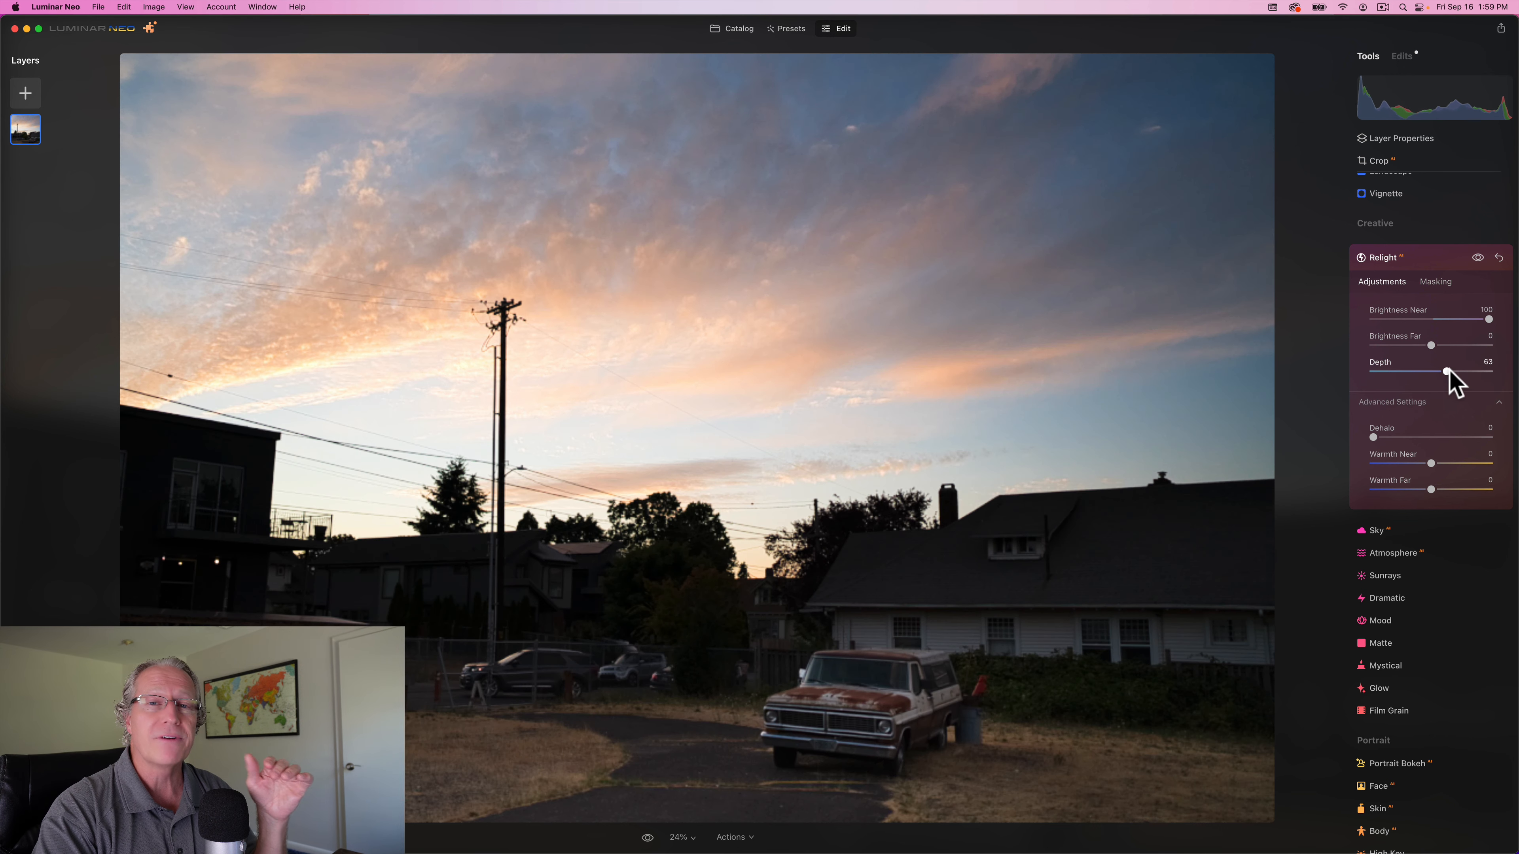
{"action": "left_click_drag", "start_coordinate": [1446, 372], "coordinate": [1461, 372]}
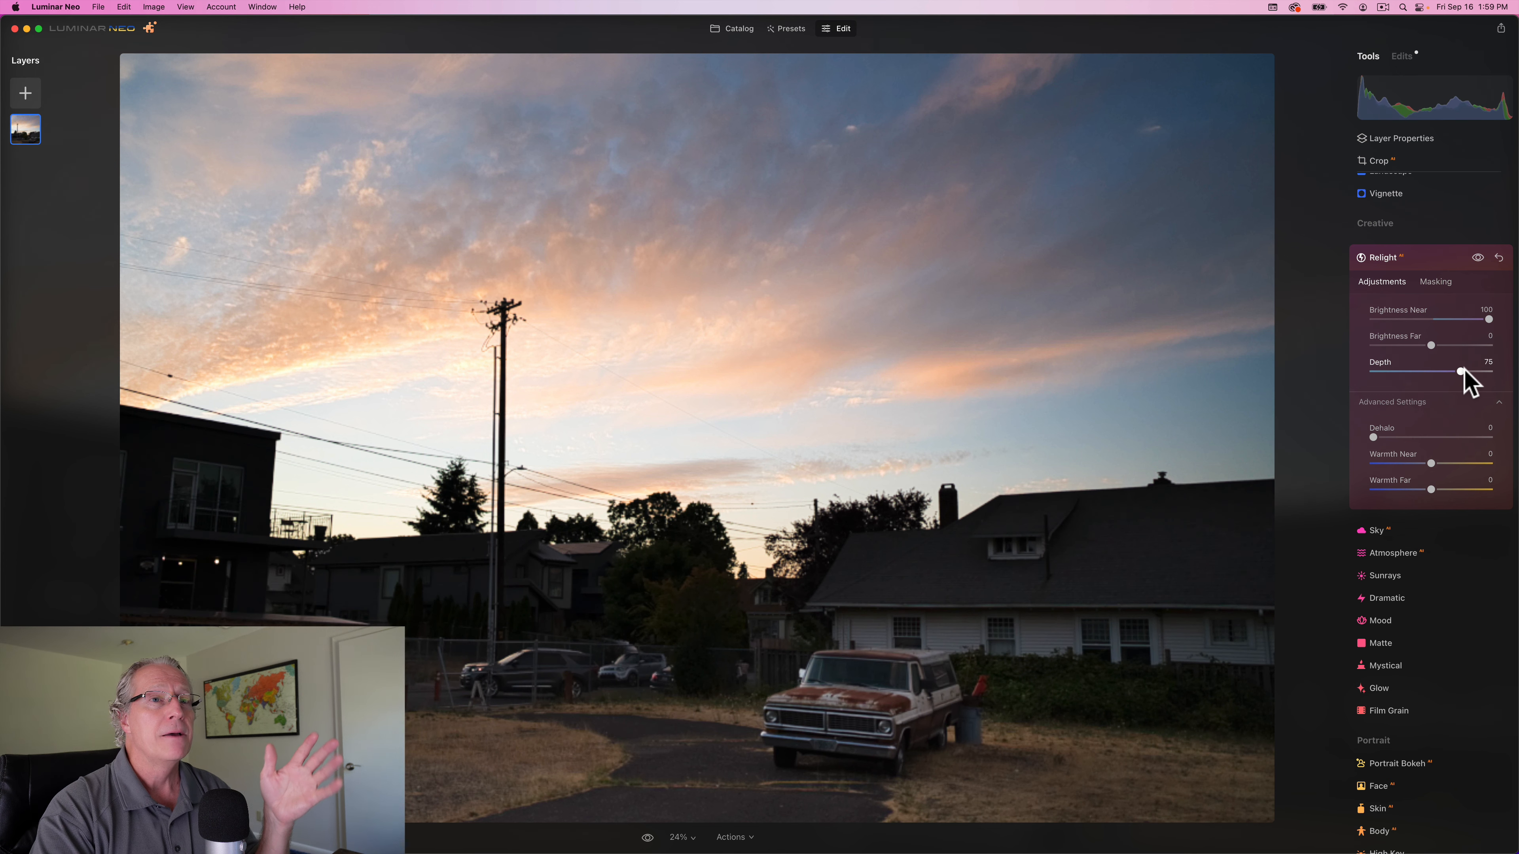
{"action": "left_click_drag", "start_coordinate": [1461, 372], "coordinate": [1489, 372]}
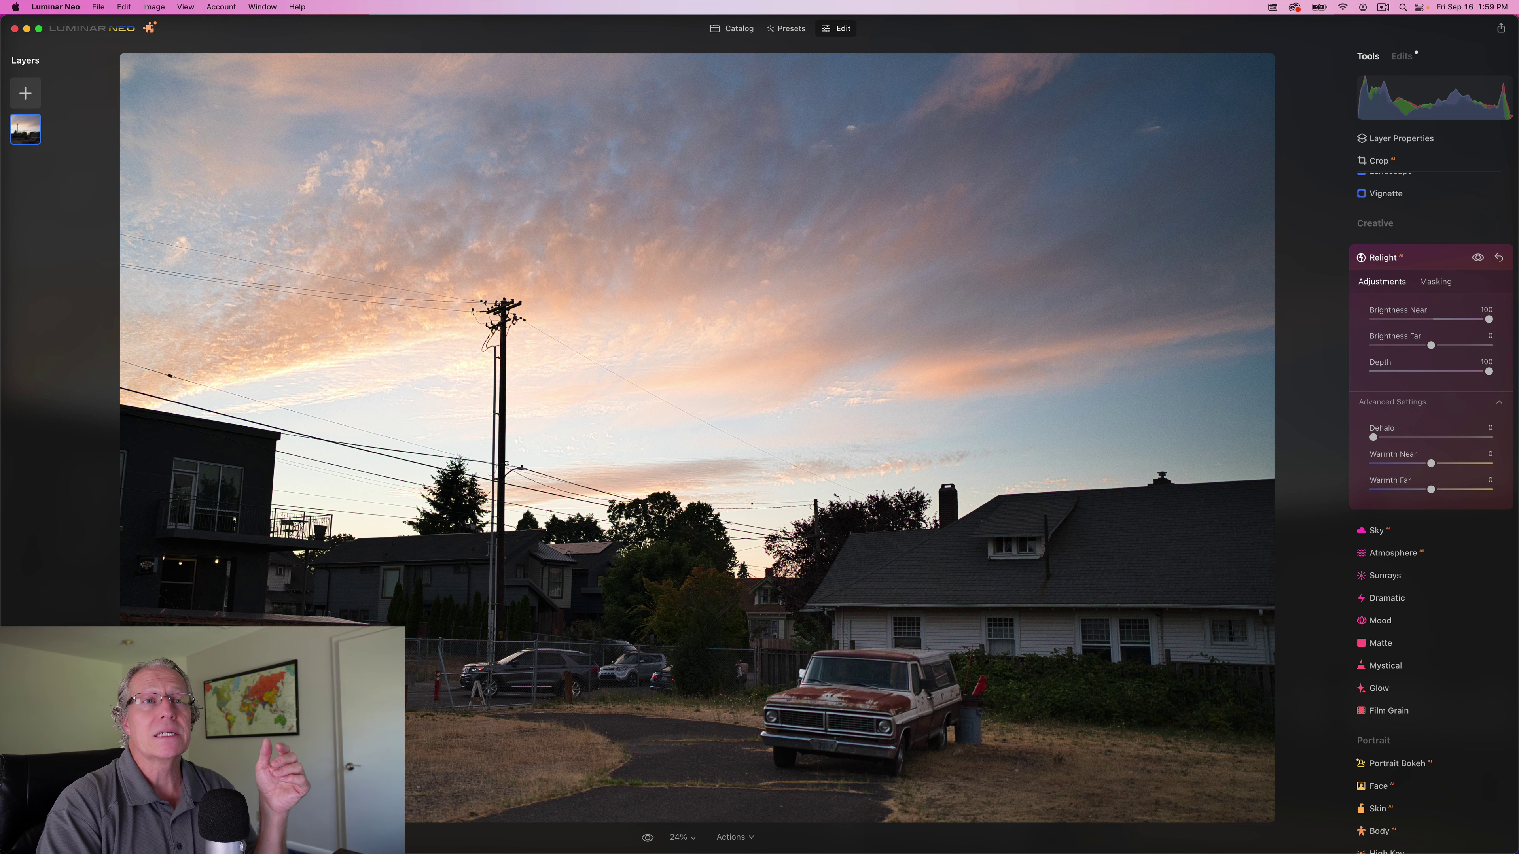
Compare Relight by dropping depth to zero, restoring it to full, and toggling visibility.
{"action": "left_click", "coordinate": [1477, 258]}
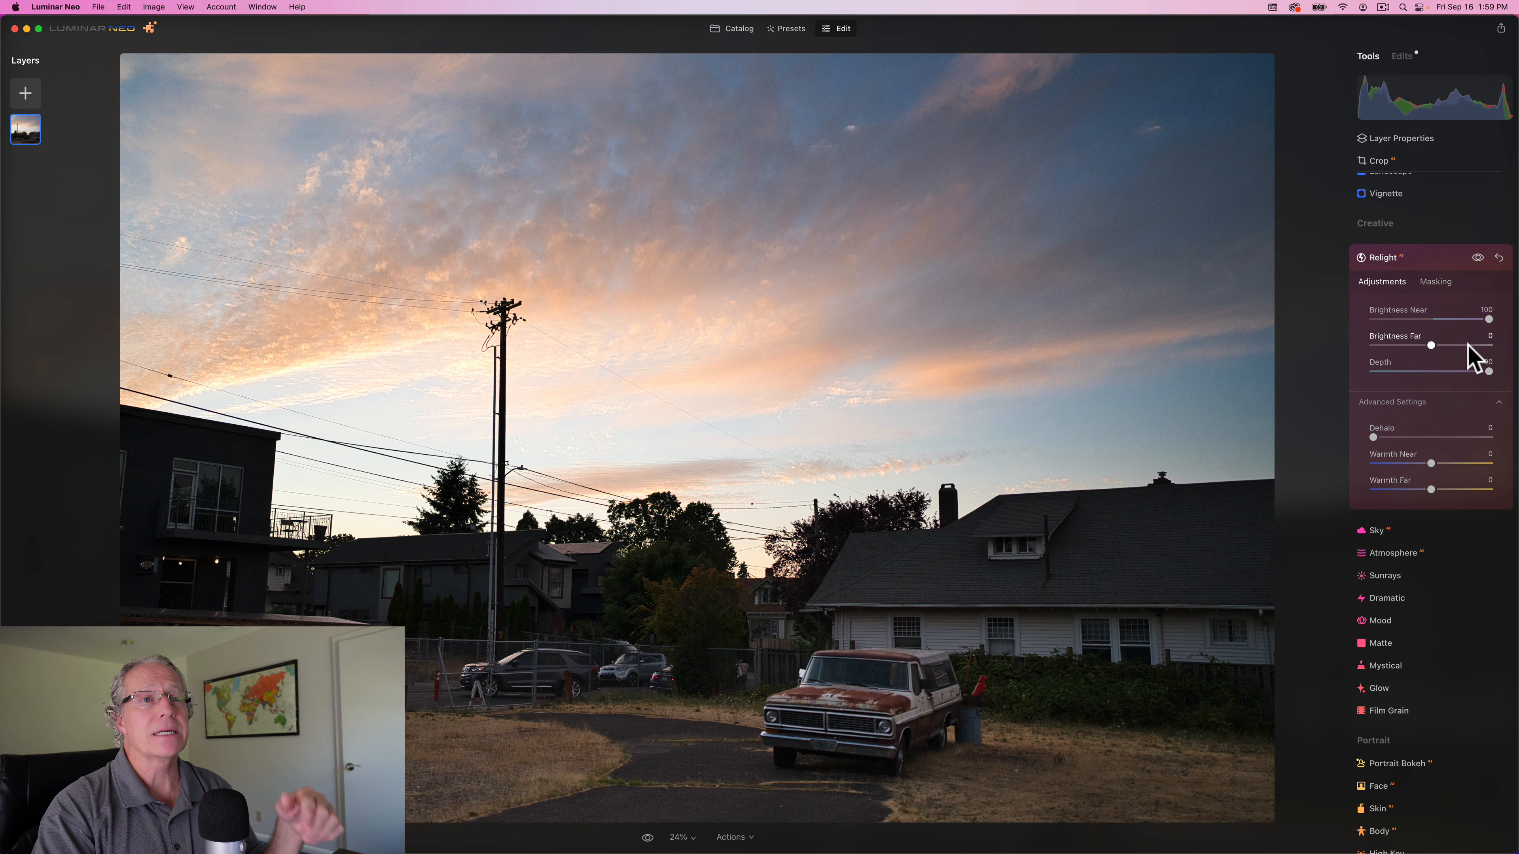
{"action": "left_click_drag", "start_coordinate": [1429, 371], "coordinate": [1489, 371]}
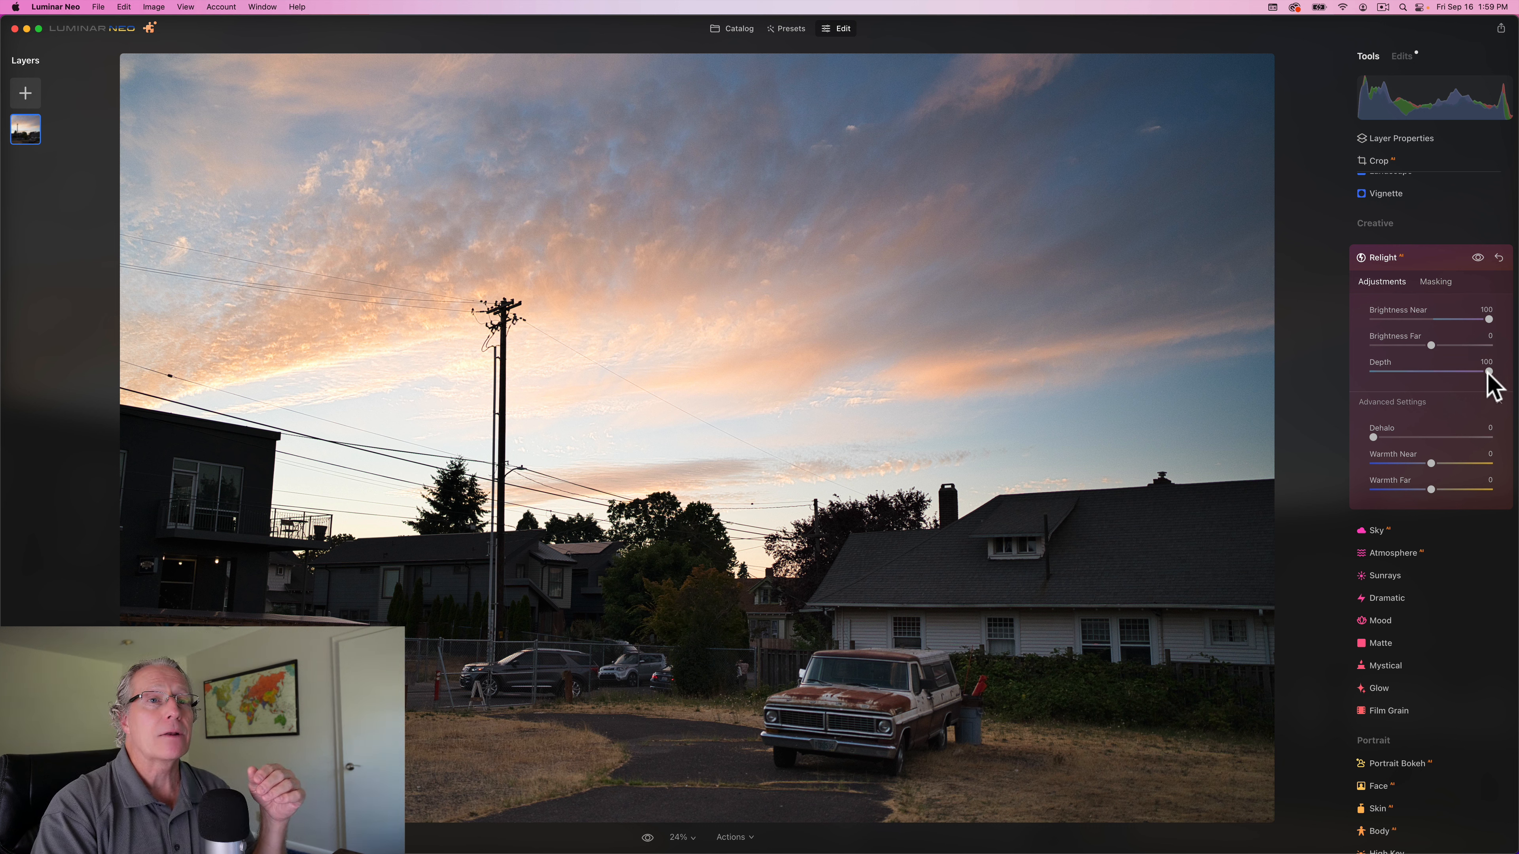
{"action": "left_click_drag", "start_coordinate": [1488, 371], "coordinate": [1373, 371]}
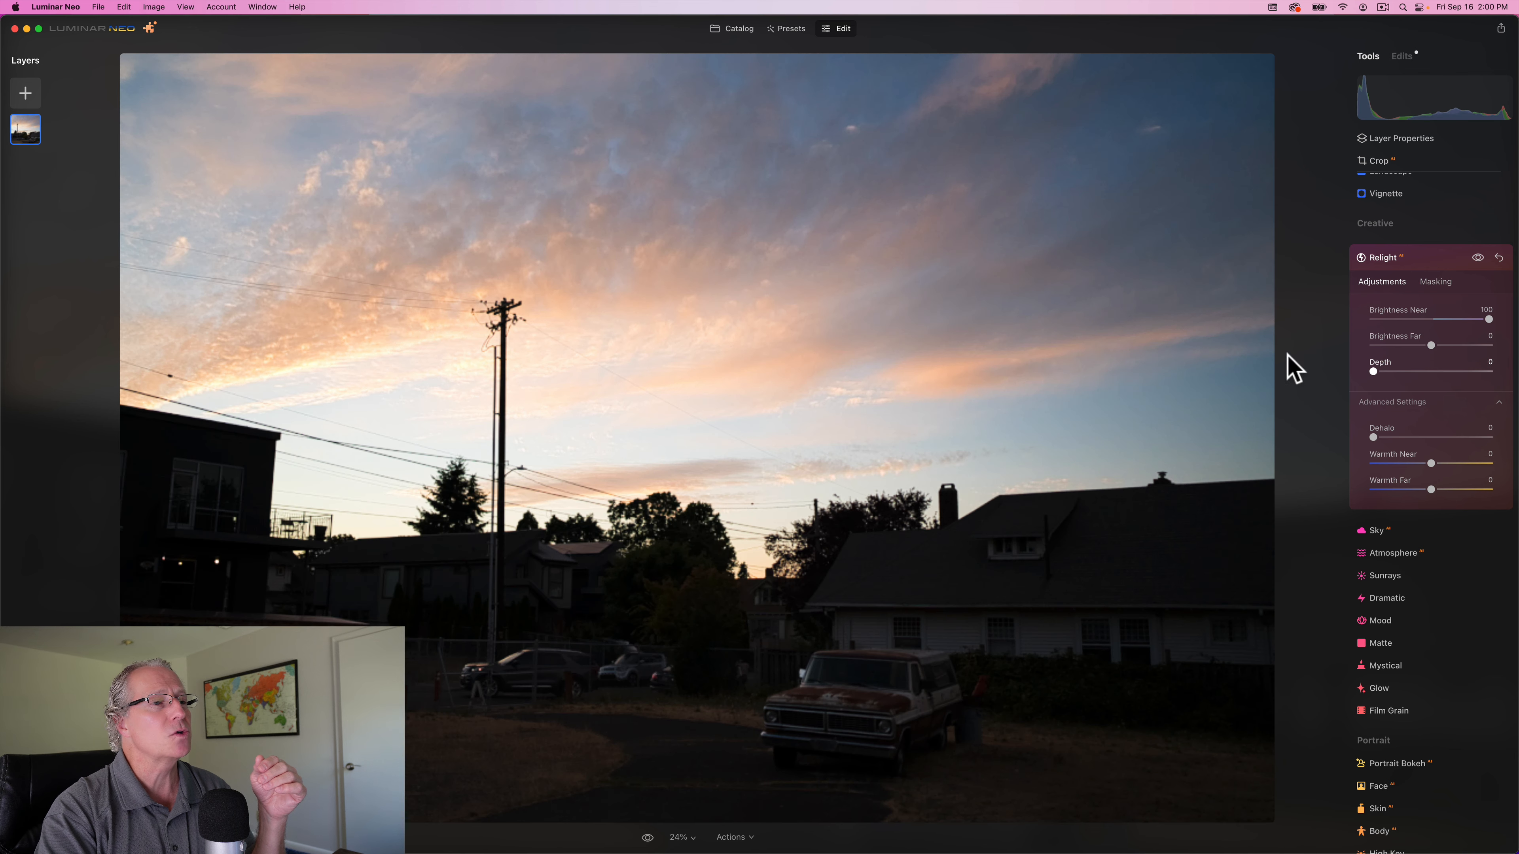
{"action": "left_click_drag", "start_coordinate": [1372, 372], "coordinate": [1481, 372]}
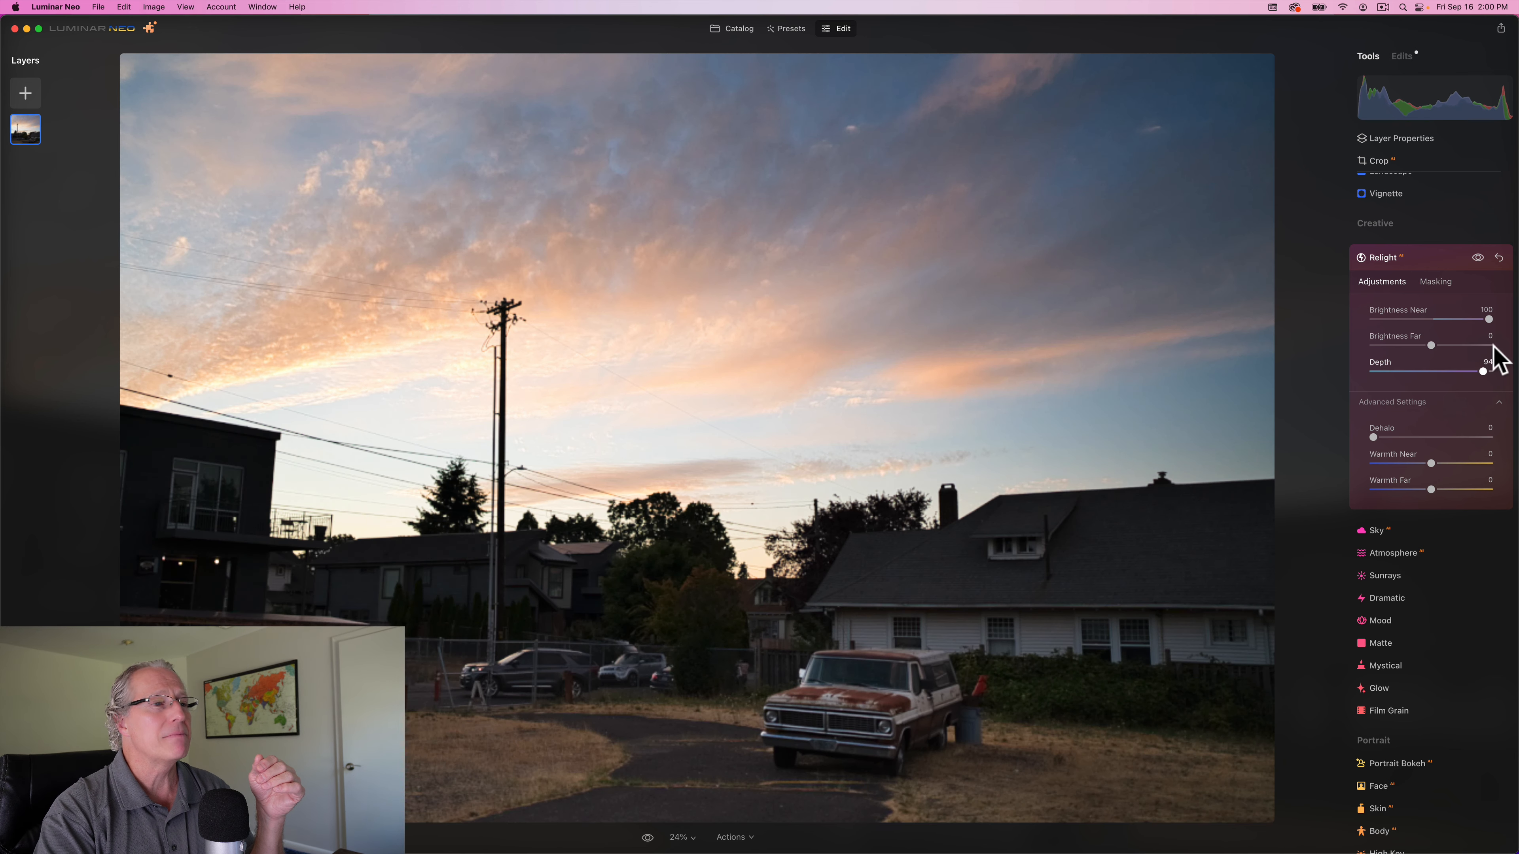
{"action": "left_click_drag", "start_coordinate": [1482, 371], "coordinate": [1488, 371]}
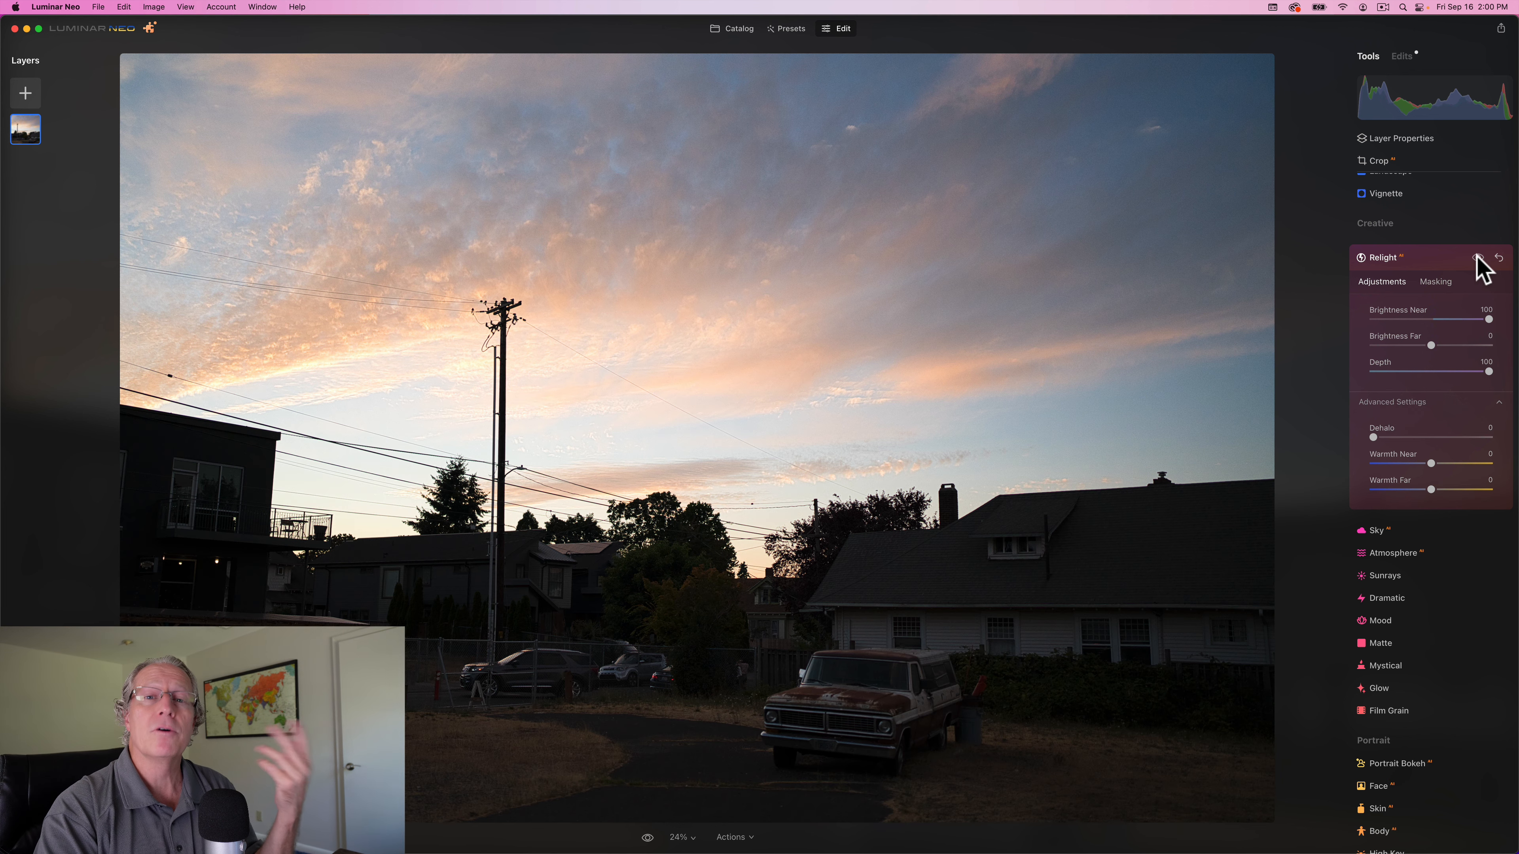
{"action": "left_click", "coordinate": [1497, 258]}
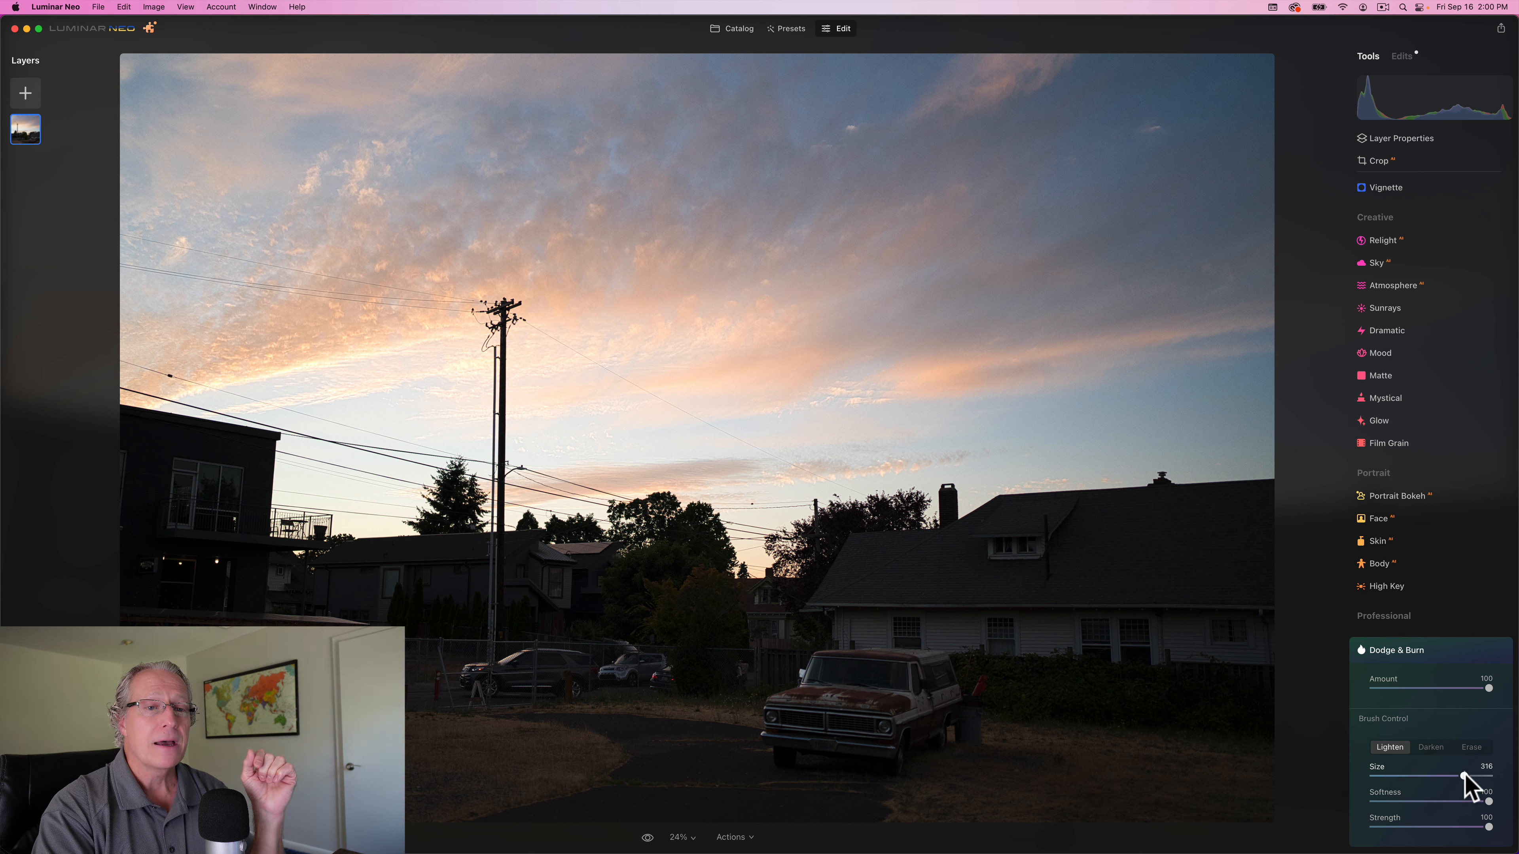
Shrink the Dodge & Burn Lighten brush to size 287 with softness and strength at 100.
{"action": "left_click_drag", "start_coordinate": [1462, 775], "coordinate": [1453, 775]}
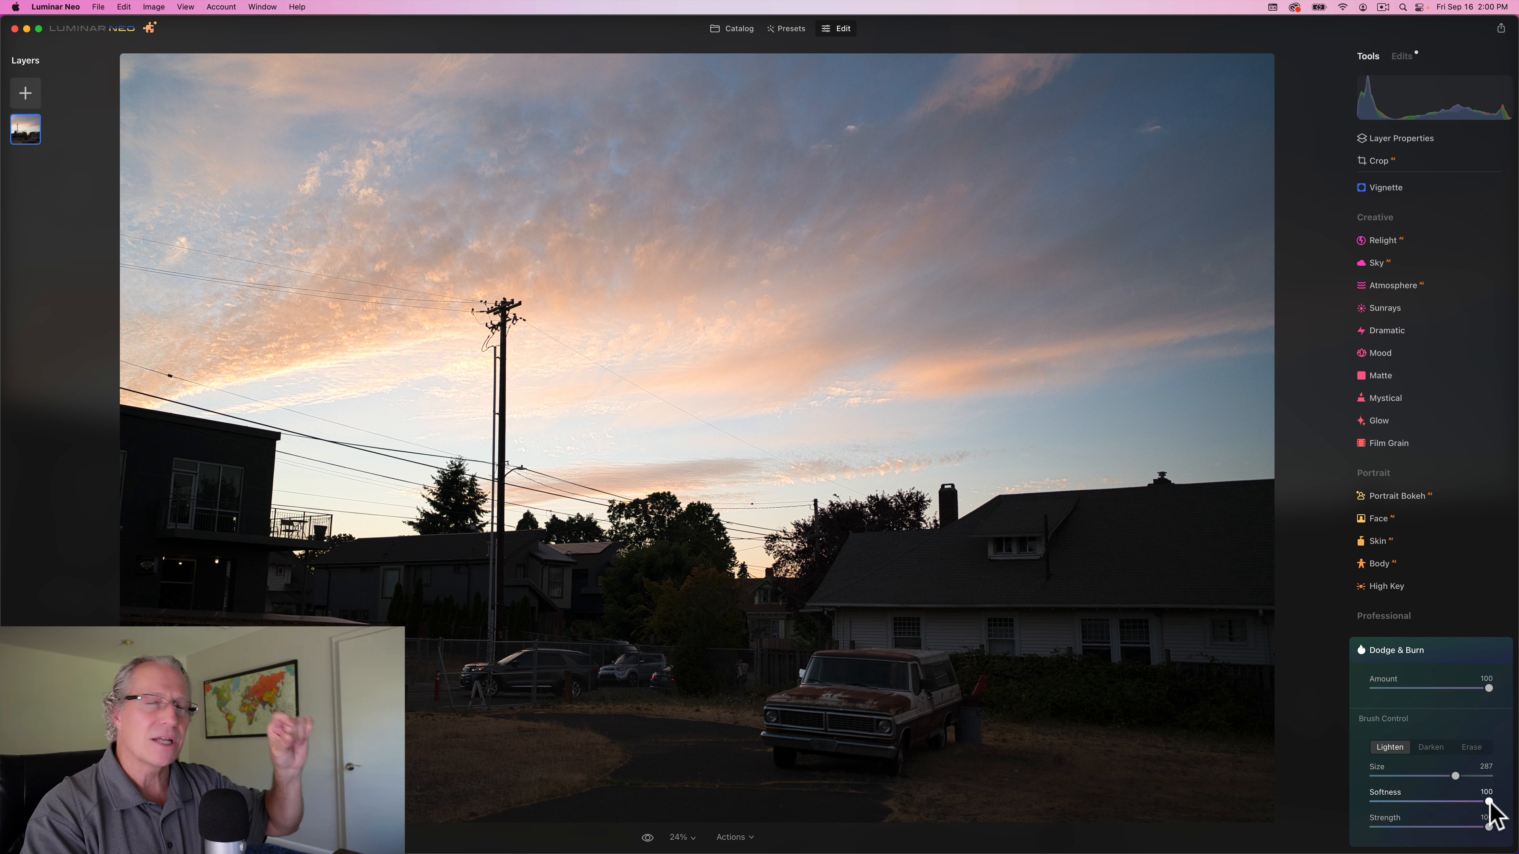
{"action": "mouse_move", "coordinate": [1150, 720]}
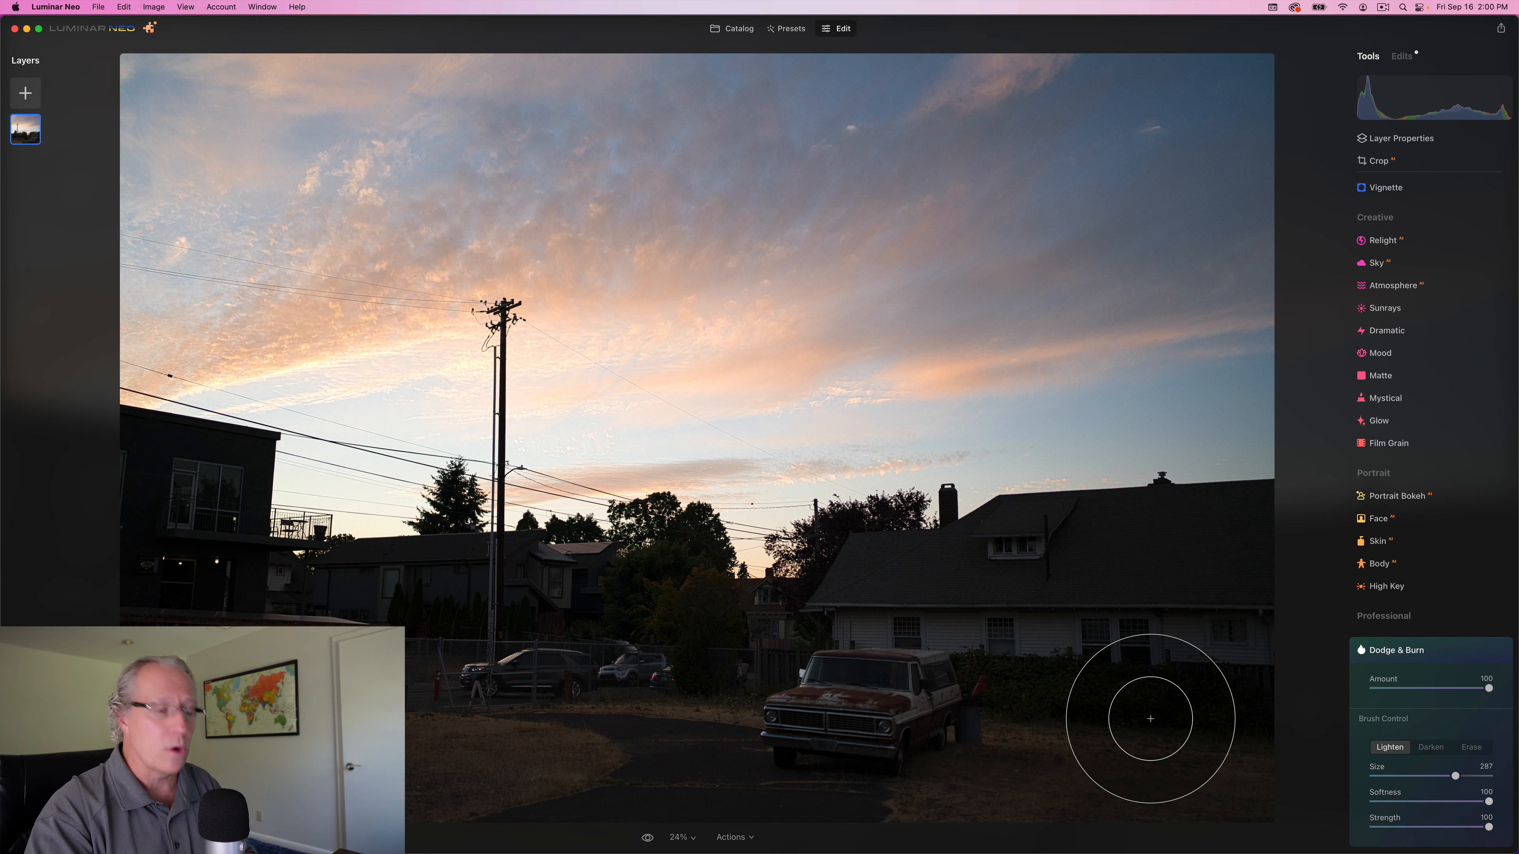
{"action": "mouse_move", "coordinate": [943, 610]}
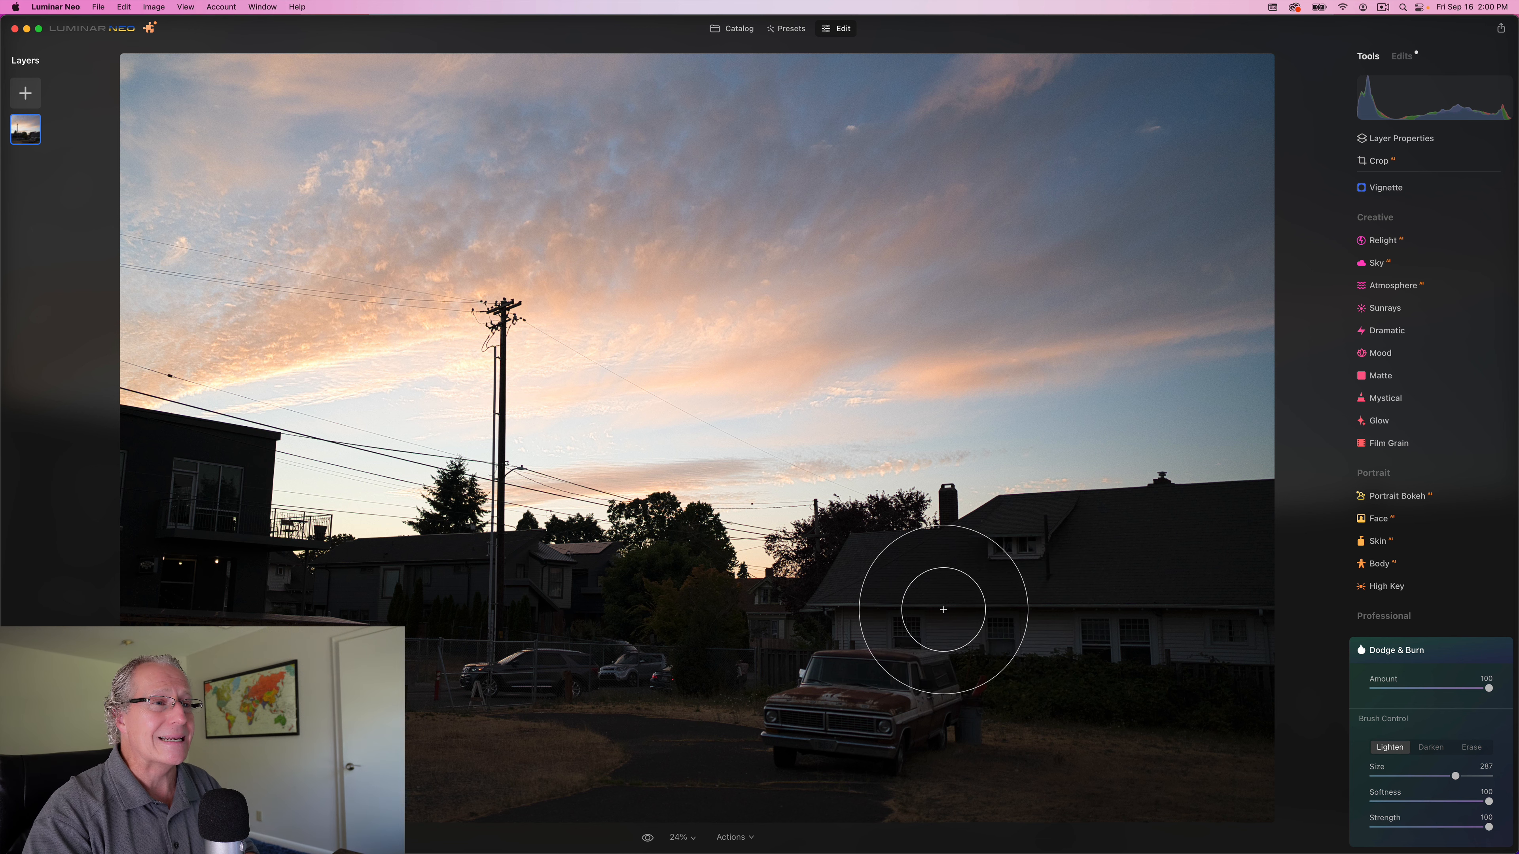
Brush the white house front and foreground yard lighter with the Lighten brush.
{"action": "left_click_drag", "start_coordinate": [941, 610], "coordinate": [1130, 625]}
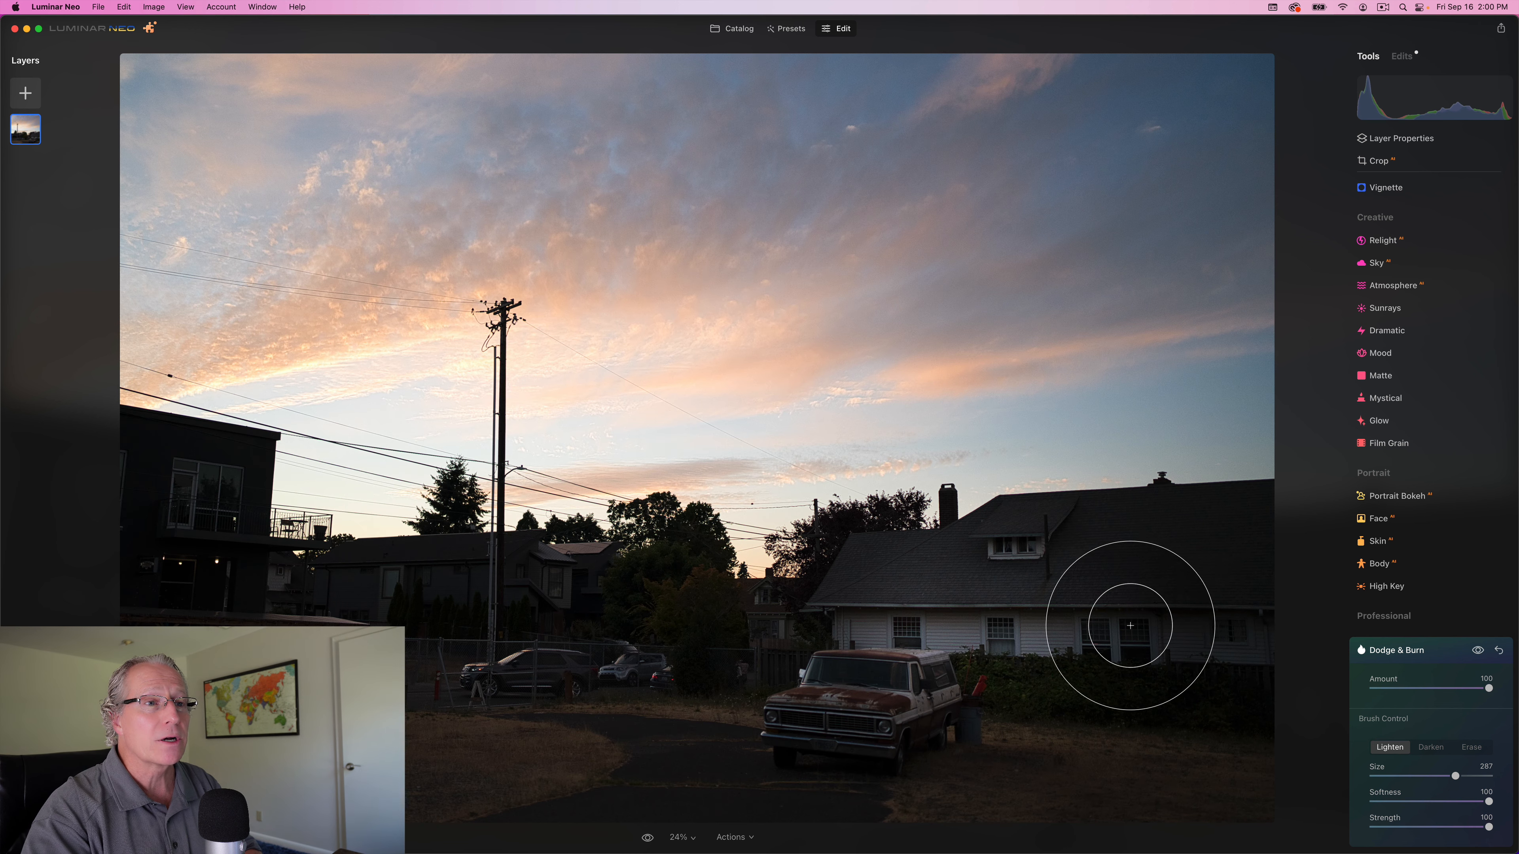
{"action": "left_click_drag", "start_coordinate": [1129, 626], "coordinate": [1105, 758]}
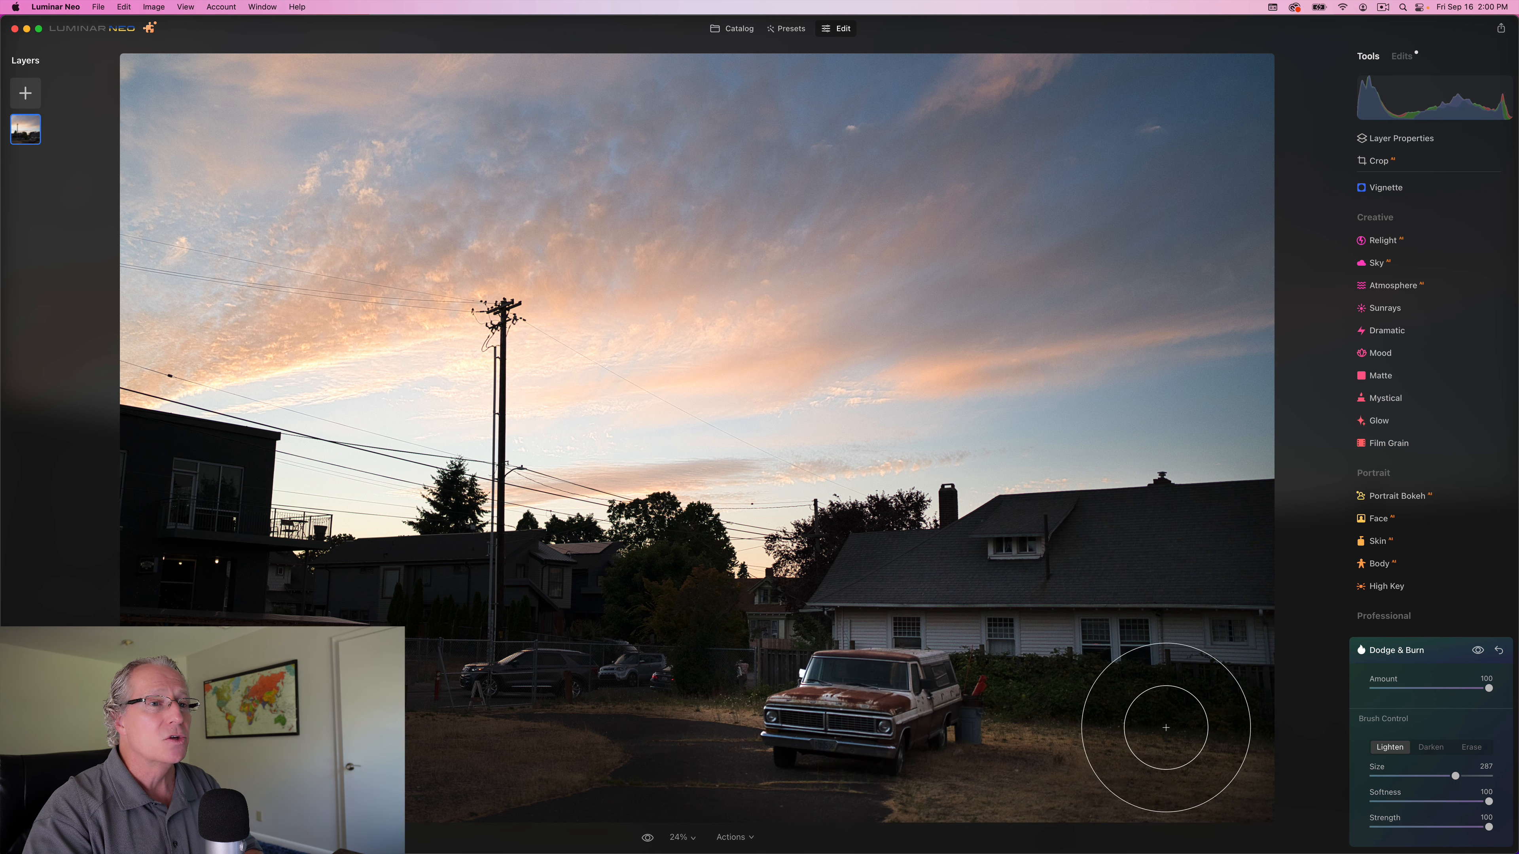
{"action": "mouse_move", "coordinate": [1139, 709]}
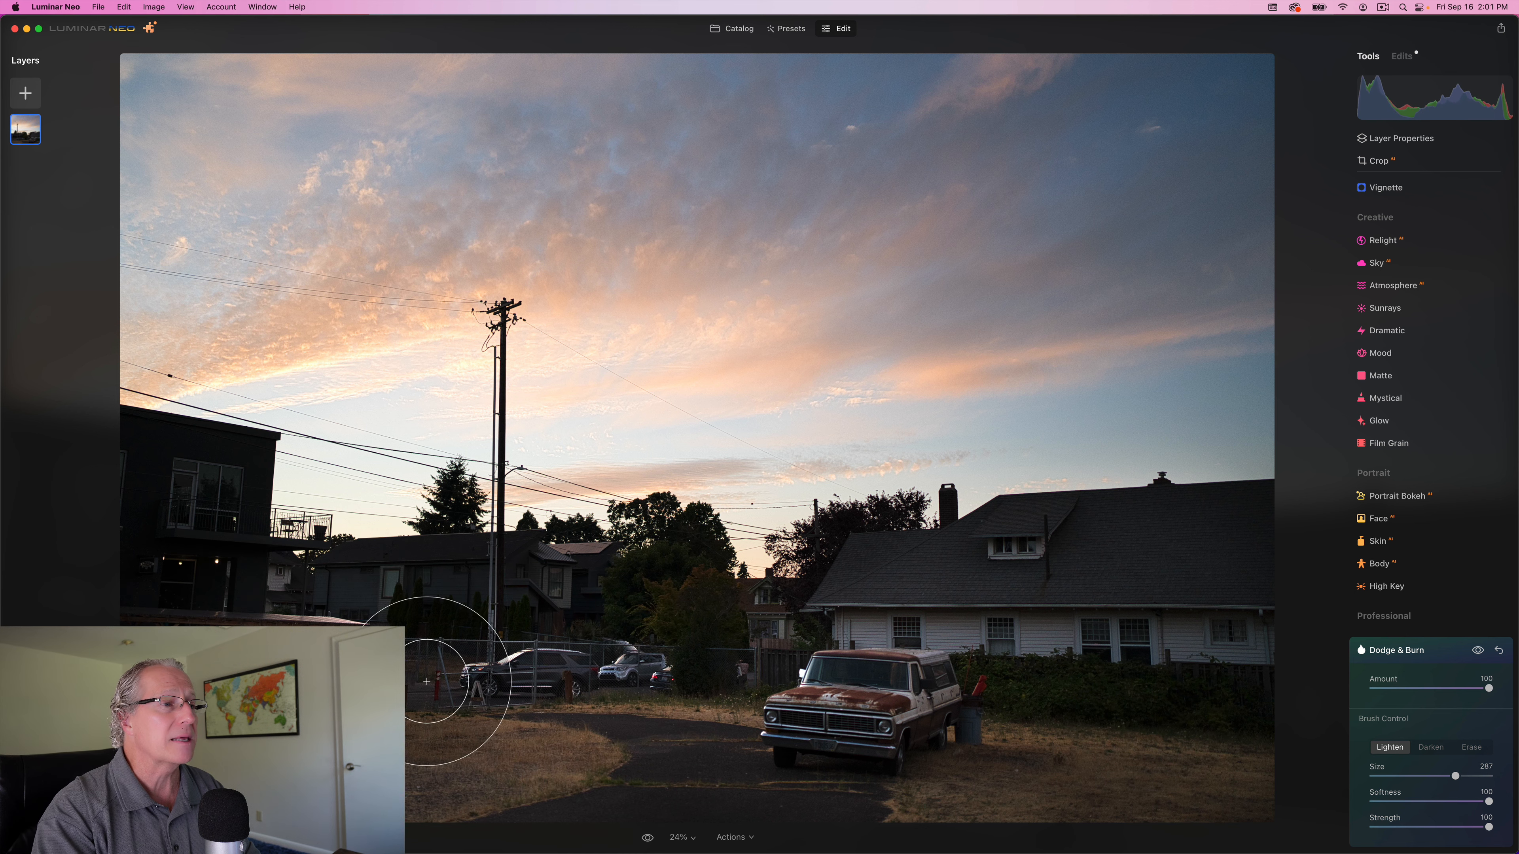
{"action": "mouse_move", "coordinate": [1245, 662]}
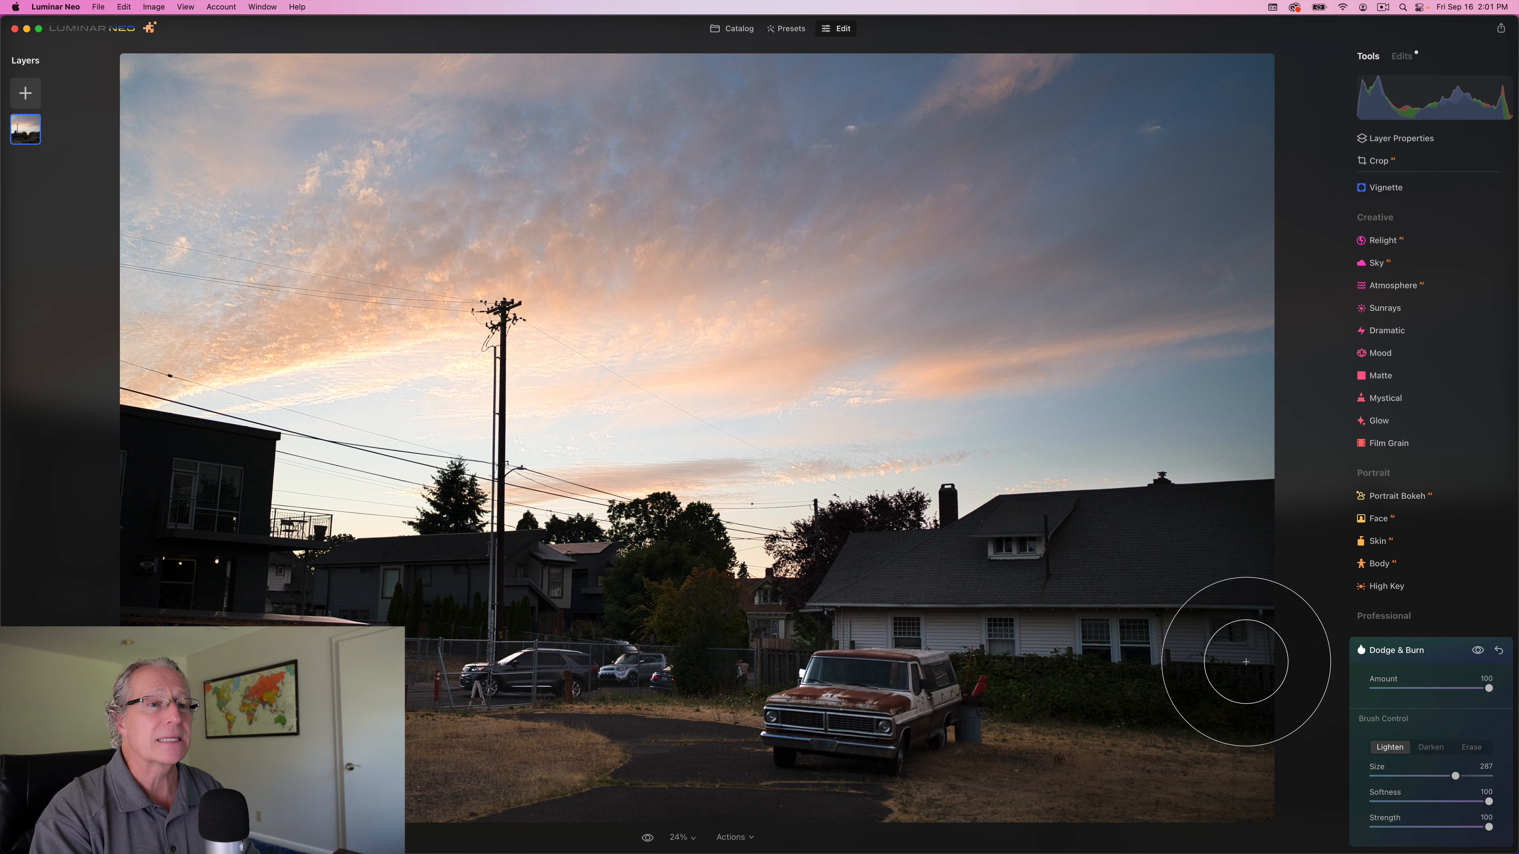
{"action": "mouse_move", "coordinate": [1210, 615]}
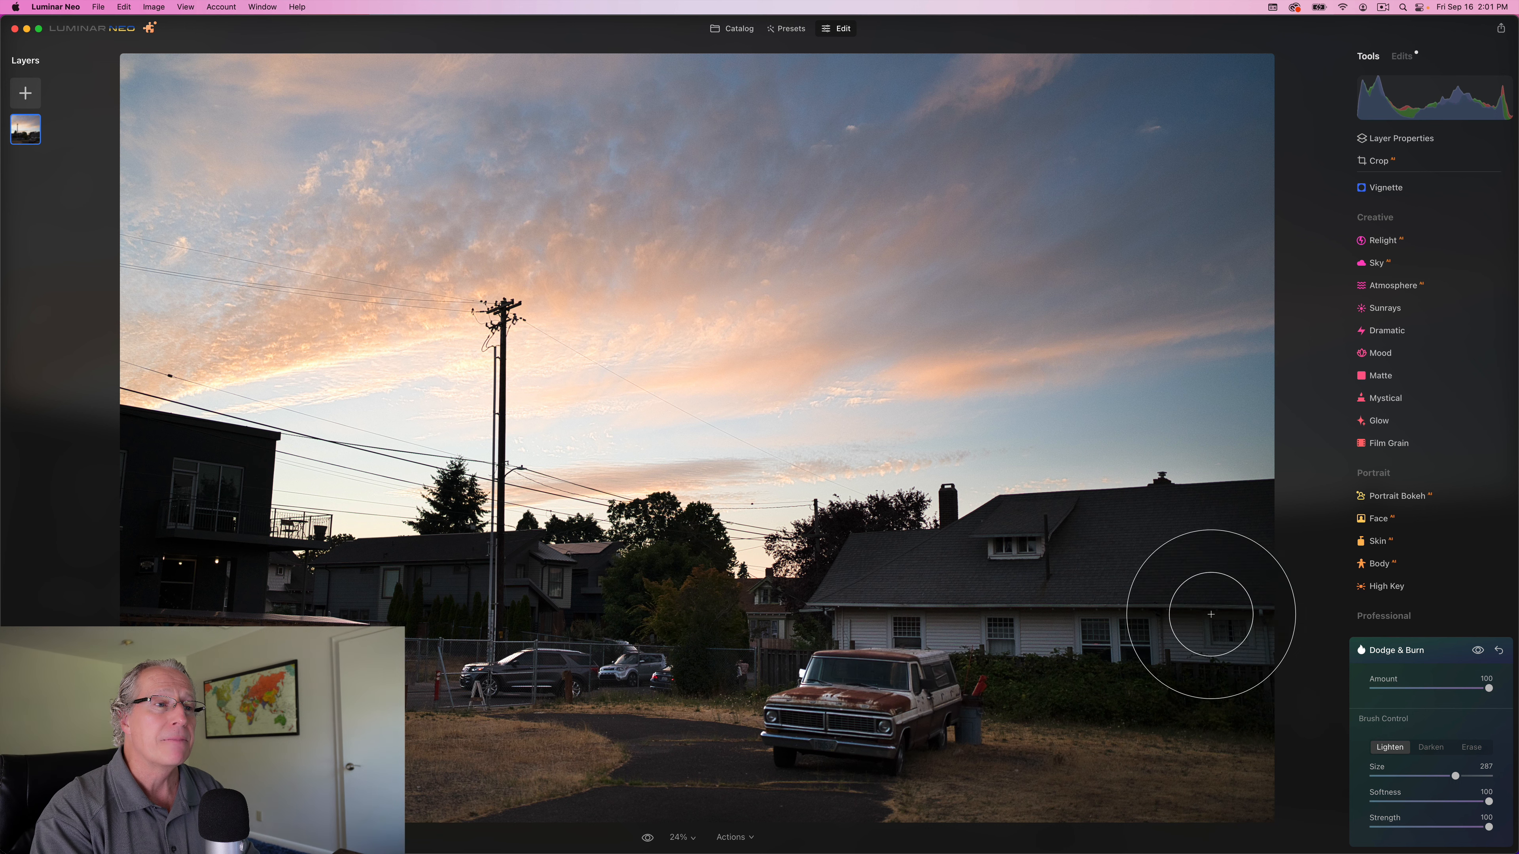